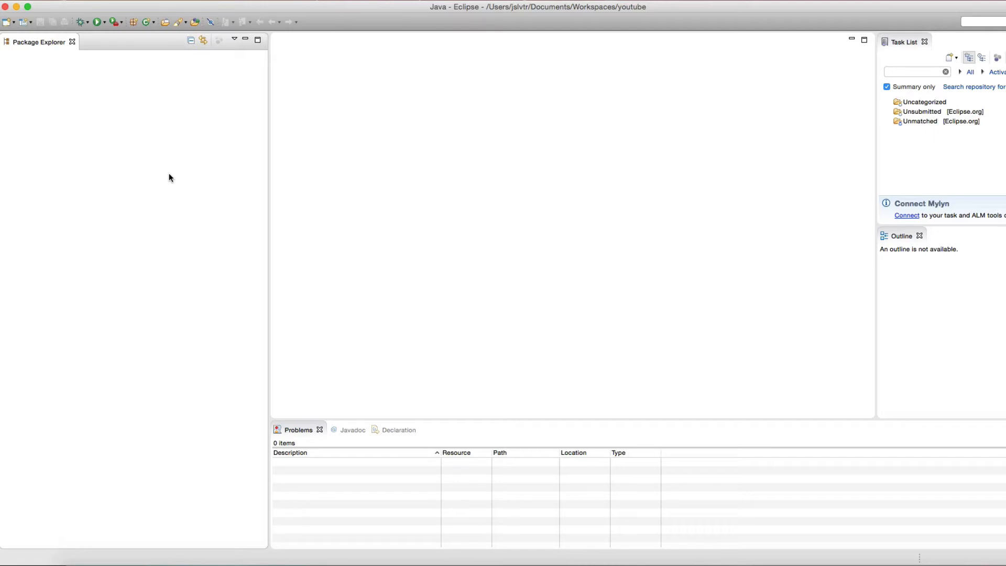
pyautogui.moveTo(141, 147)
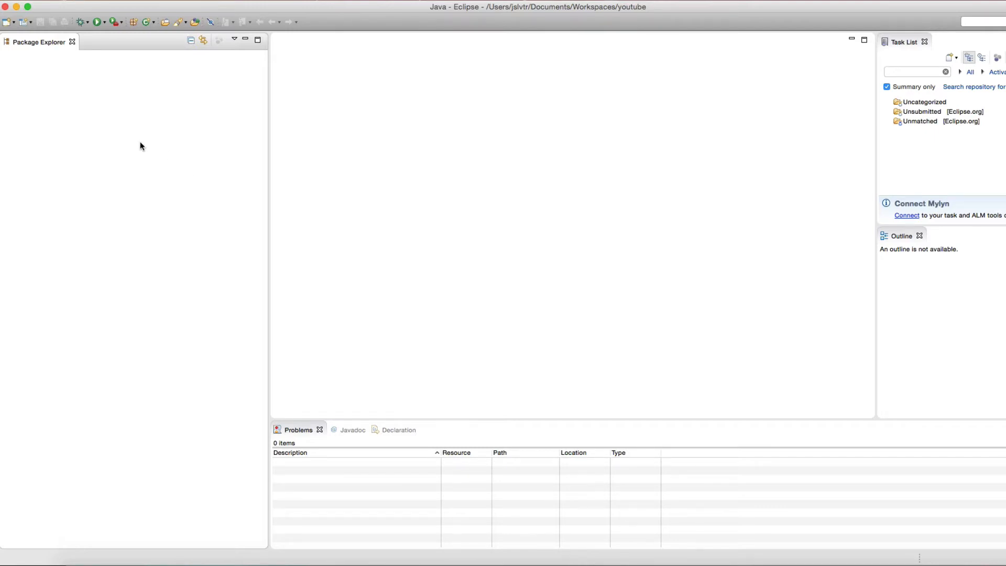
pyautogui.moveTo(18, 130)
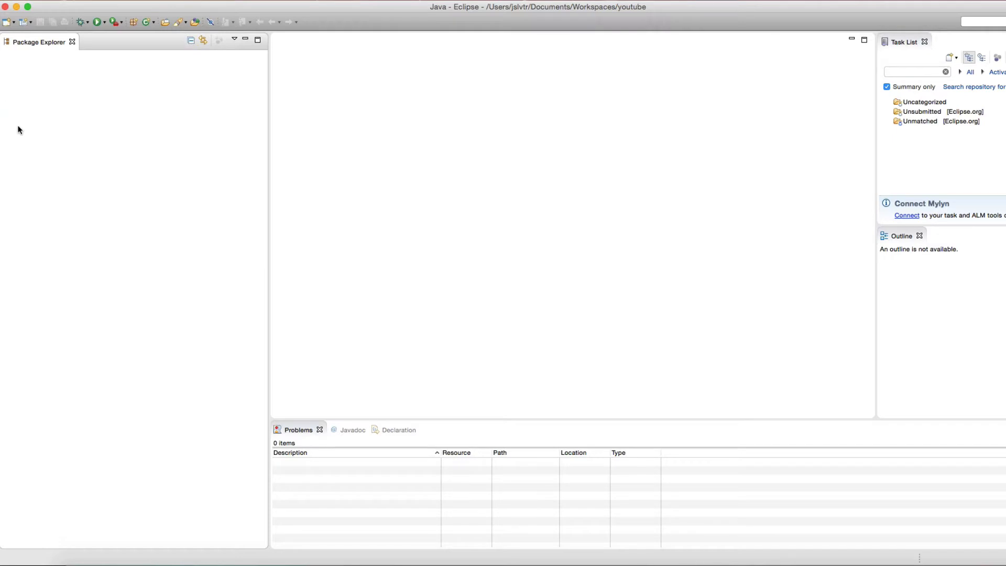
pyautogui.moveTo(18, 172)
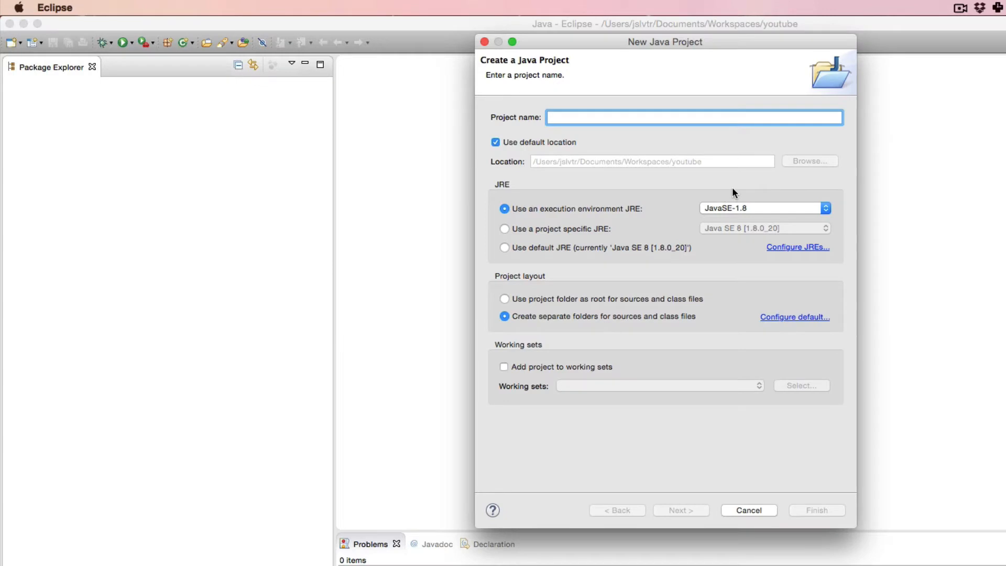
# Name the new Java project myProject and bring up the src folder's context menu.
pyautogui.write('m')
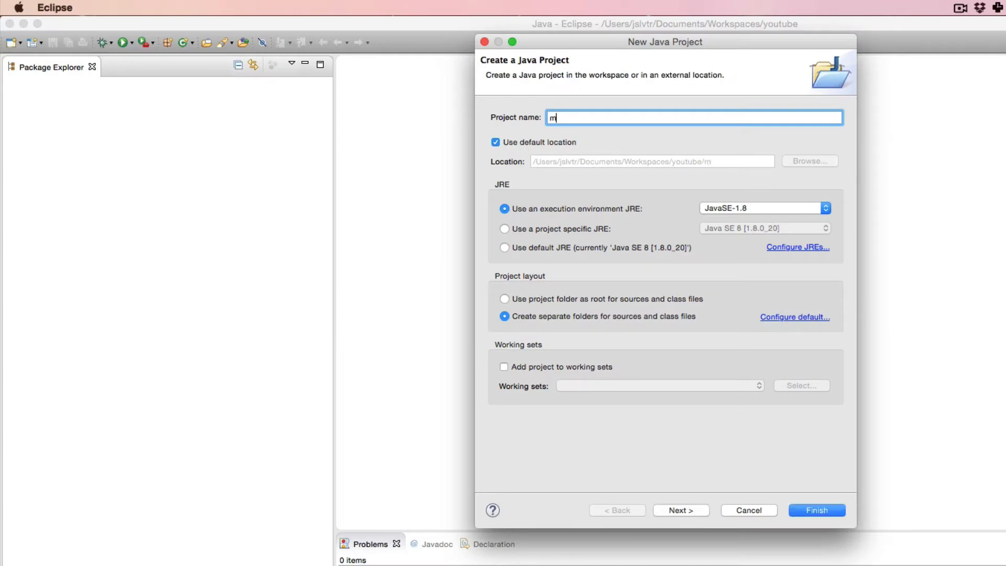
pyautogui.write('yPr')
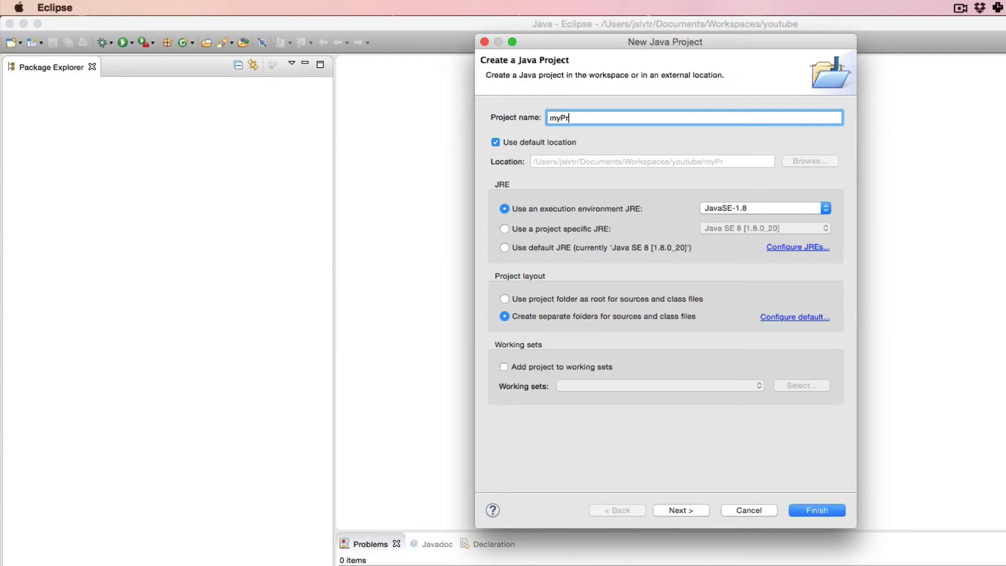
pyautogui.write('oject')
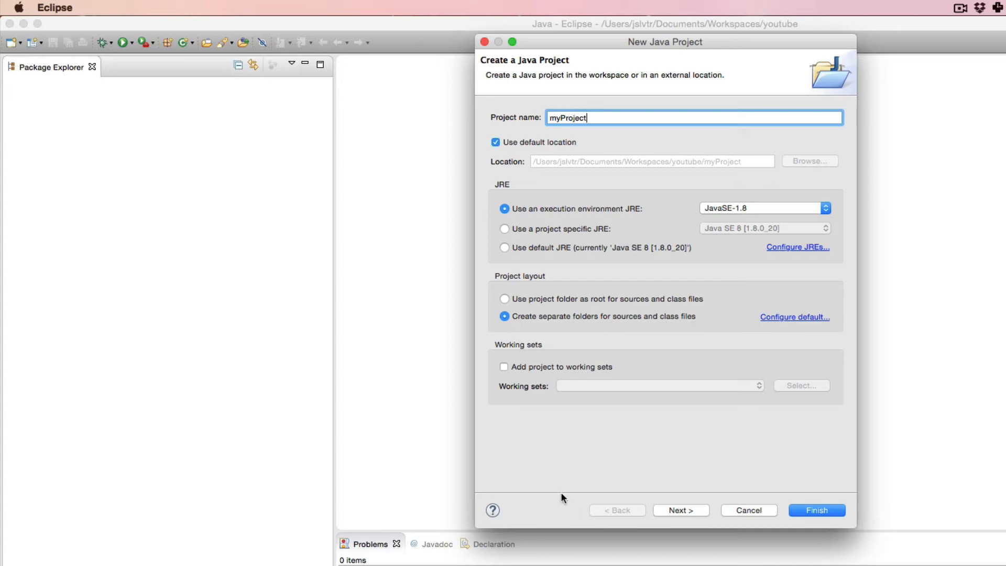
pyautogui.rightClick(48, 97)
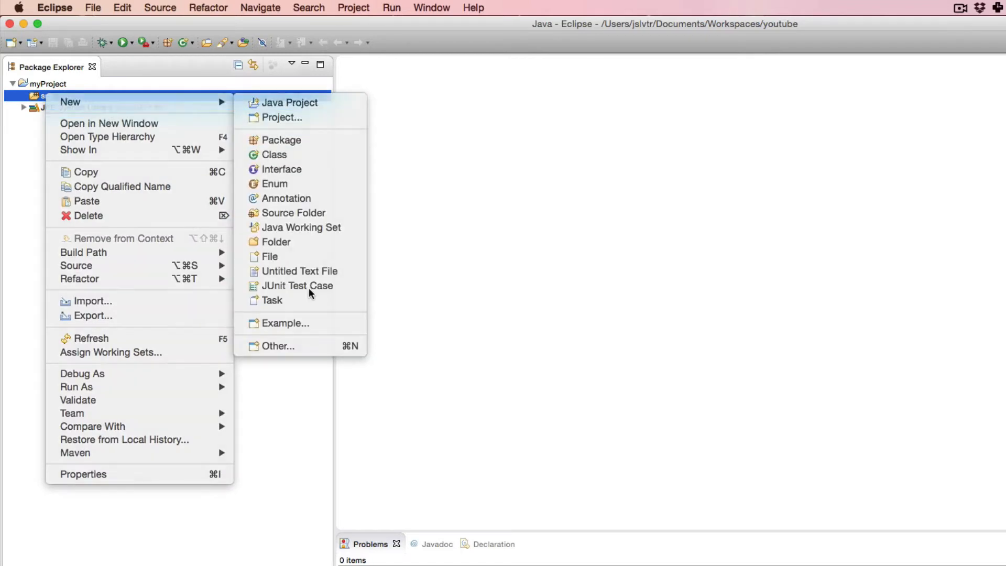
# Create a public class Main with a generated public static void main stub.
pyautogui.click(274, 154)
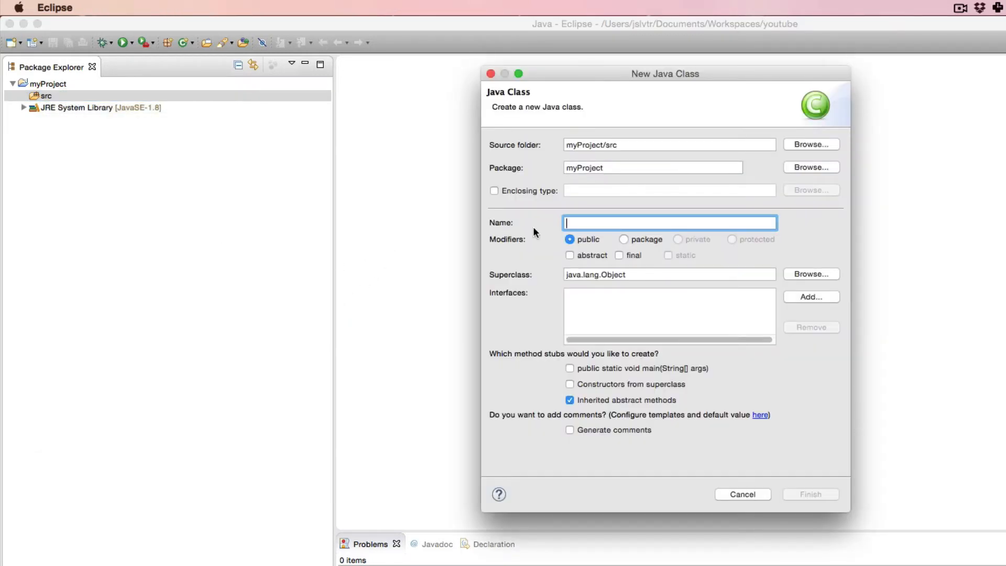
pyautogui.write('Main')
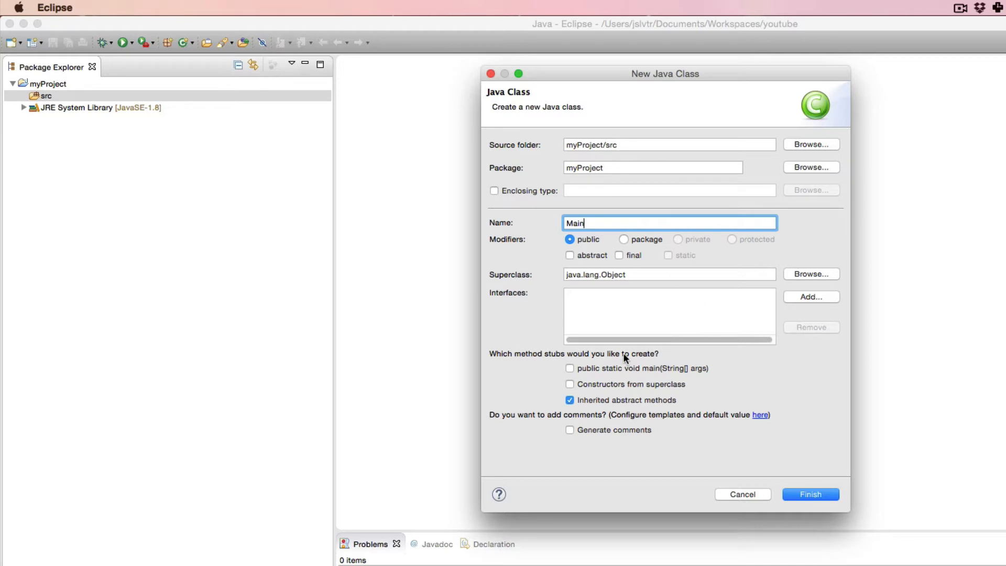
pyautogui.click(569, 368)
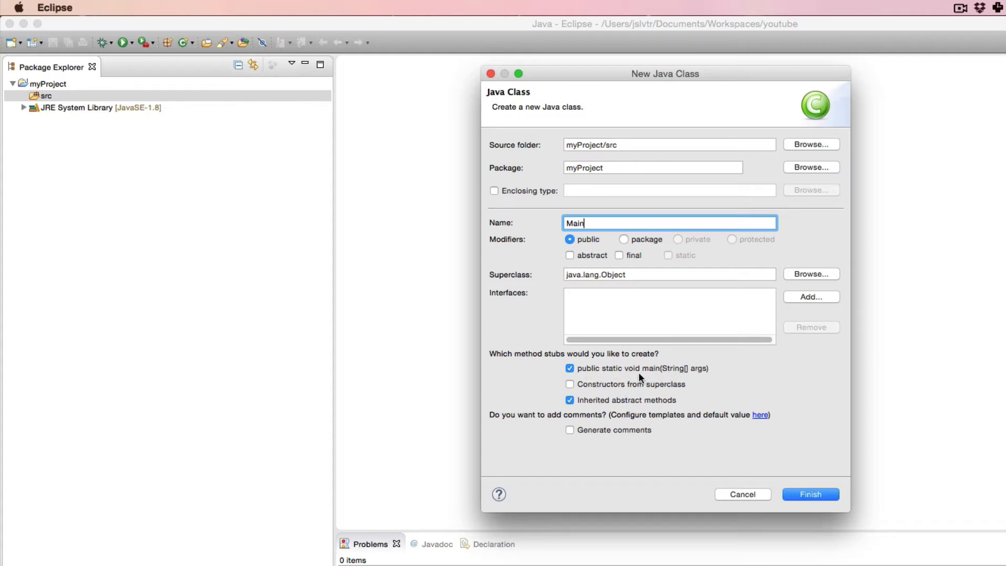
pyautogui.moveTo(614, 372)
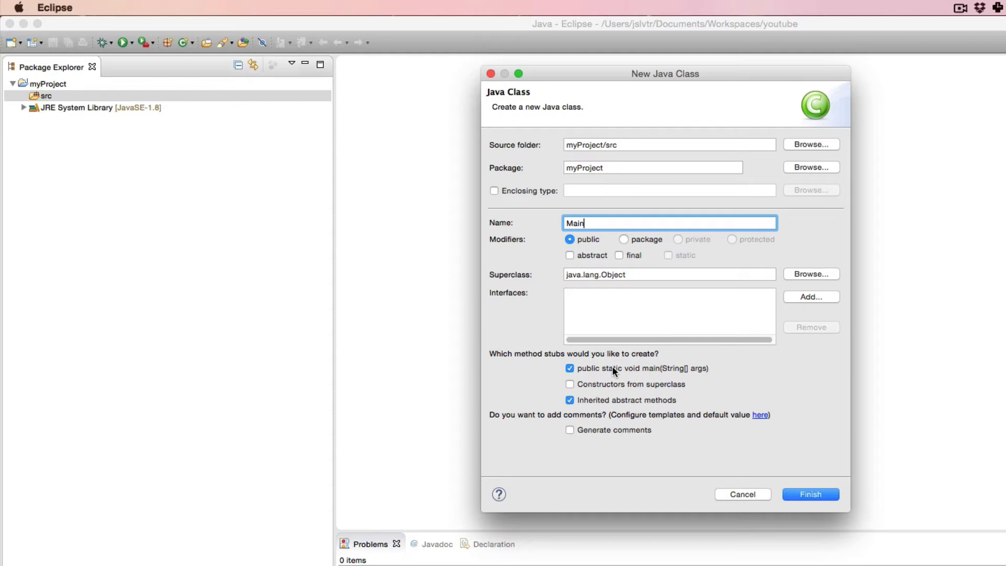
pyautogui.moveTo(782, 472)
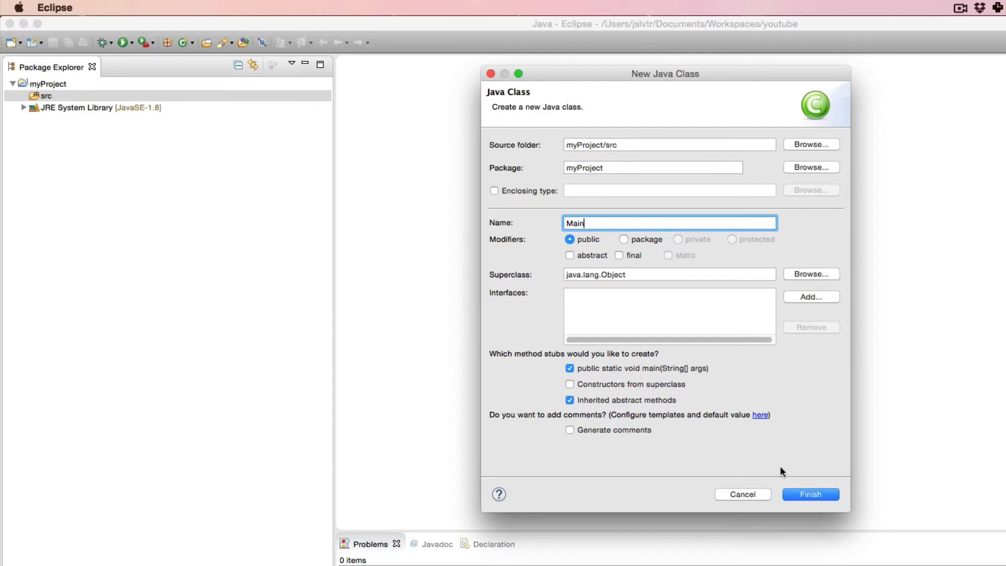
pyautogui.click(809, 494)
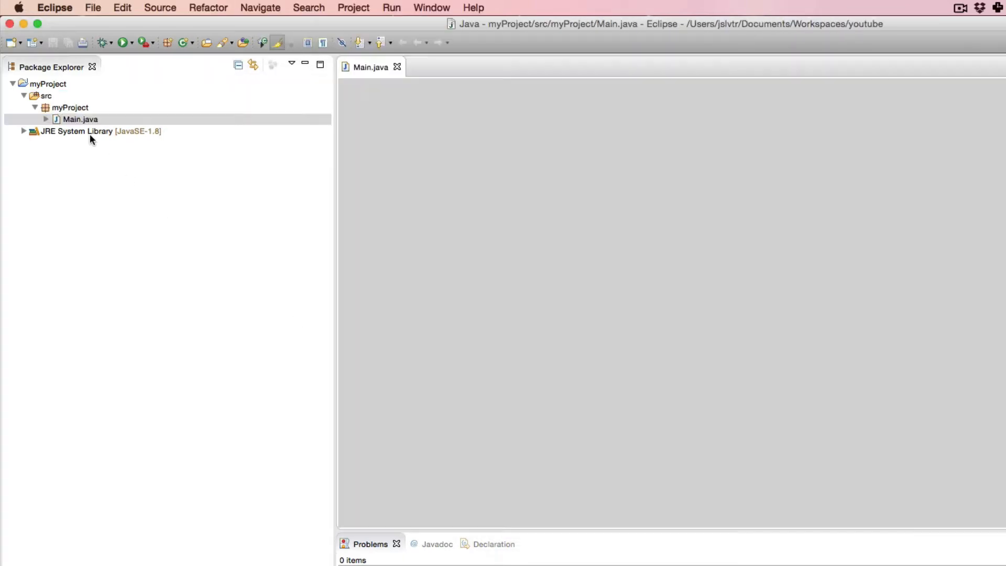
# Create a second public class Person in package myProject via New > Class.
pyautogui.doubleClick(79, 120)
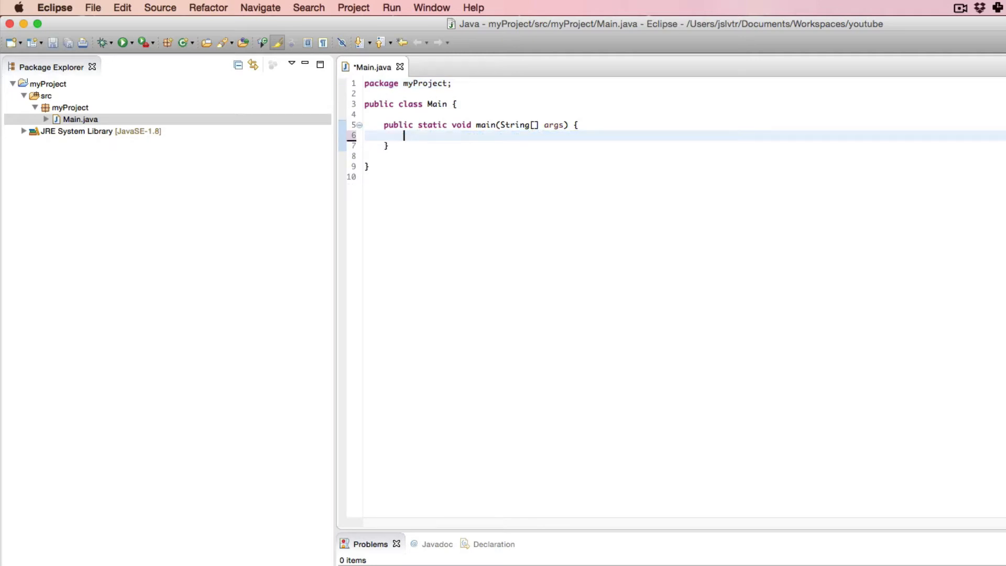
pyautogui.rightClick(69, 107)
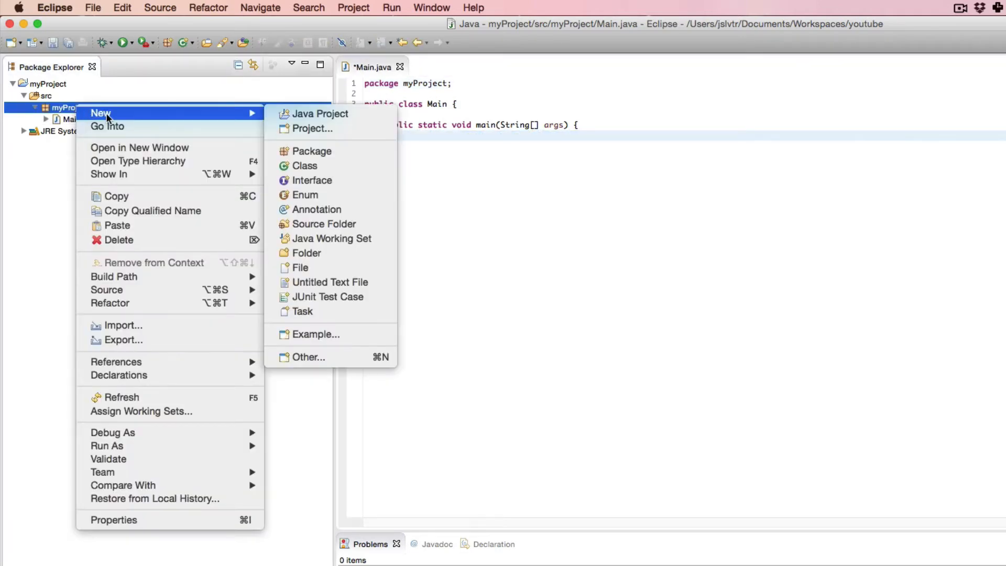
pyautogui.click(305, 165)
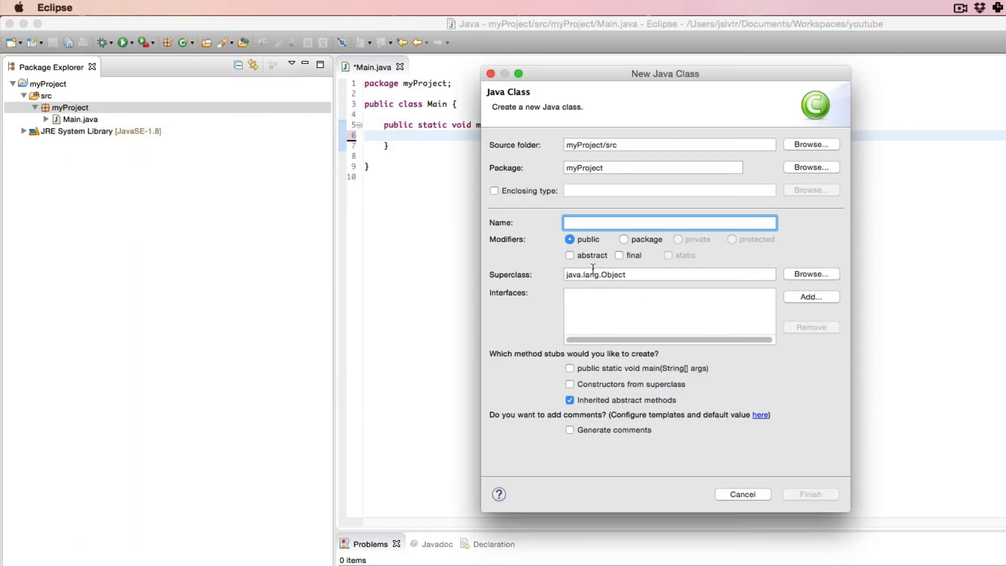
pyautogui.write('Pee')
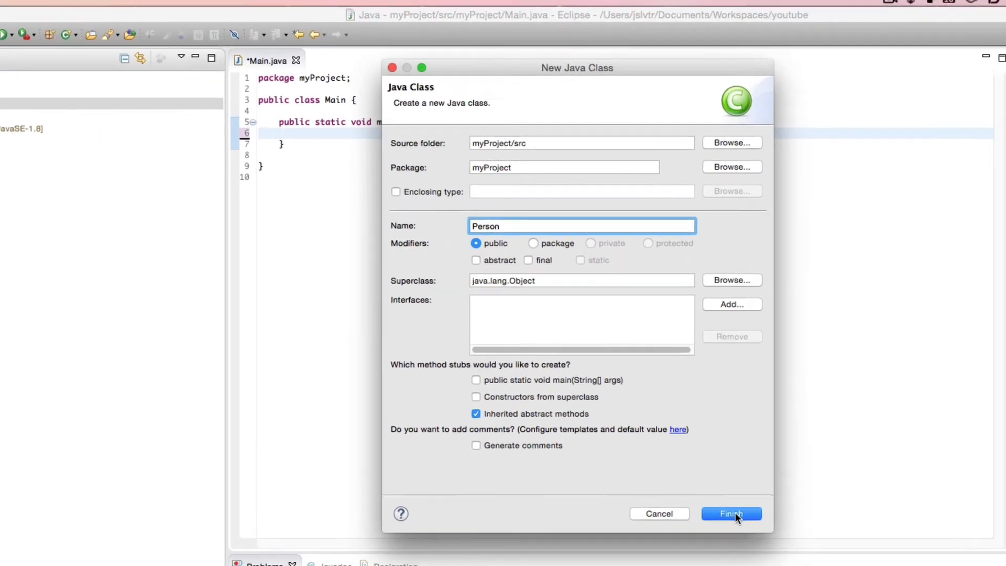
pyautogui.click(731, 513)
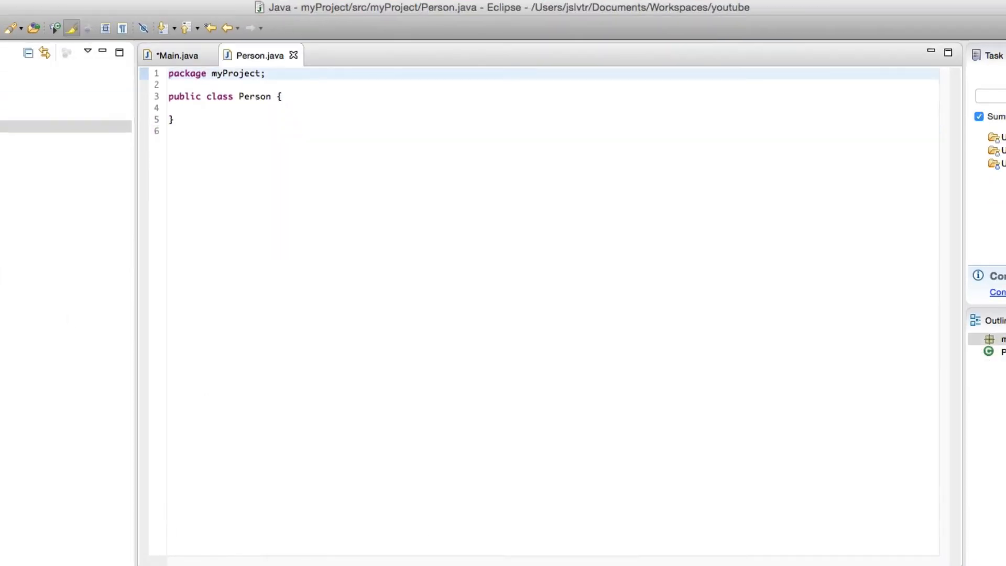
# Add System.out.println("Hello, world!"); inside Main's main method.
pyautogui.click(178, 56)
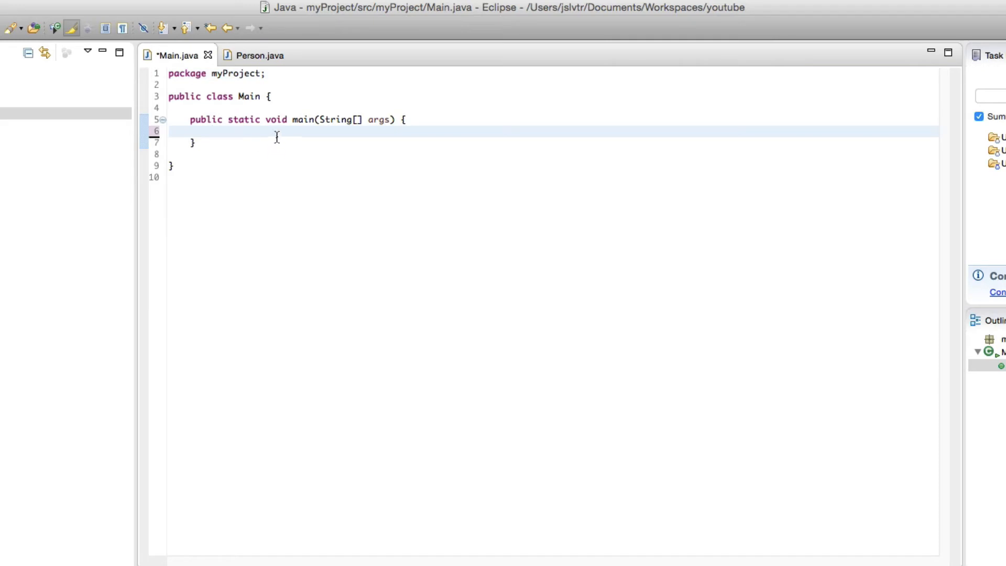
pyautogui.write('S')
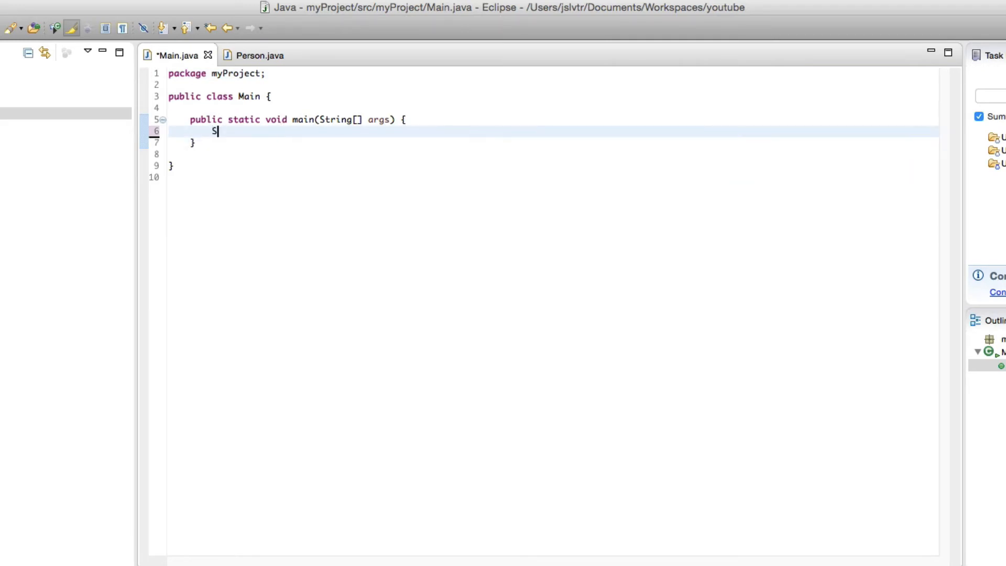
pyautogui.write('ystem.out.println(')
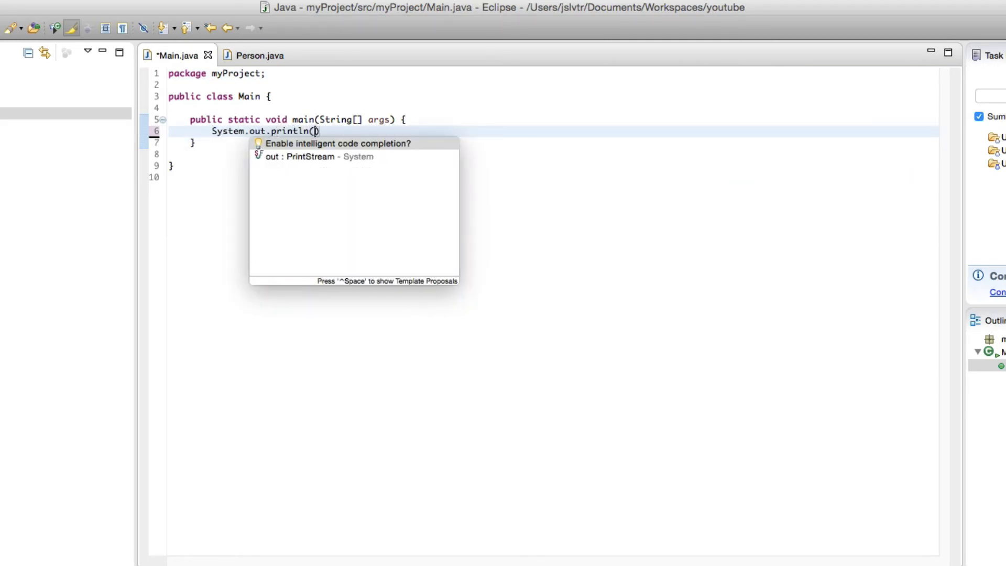
pyautogui.write('"Hello, world!)")')
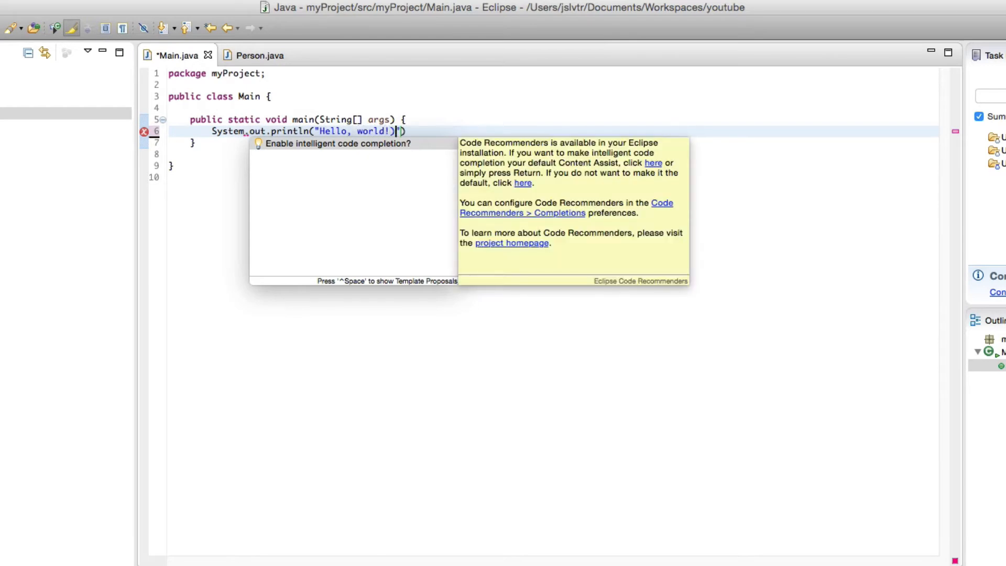
pyautogui.write(';')
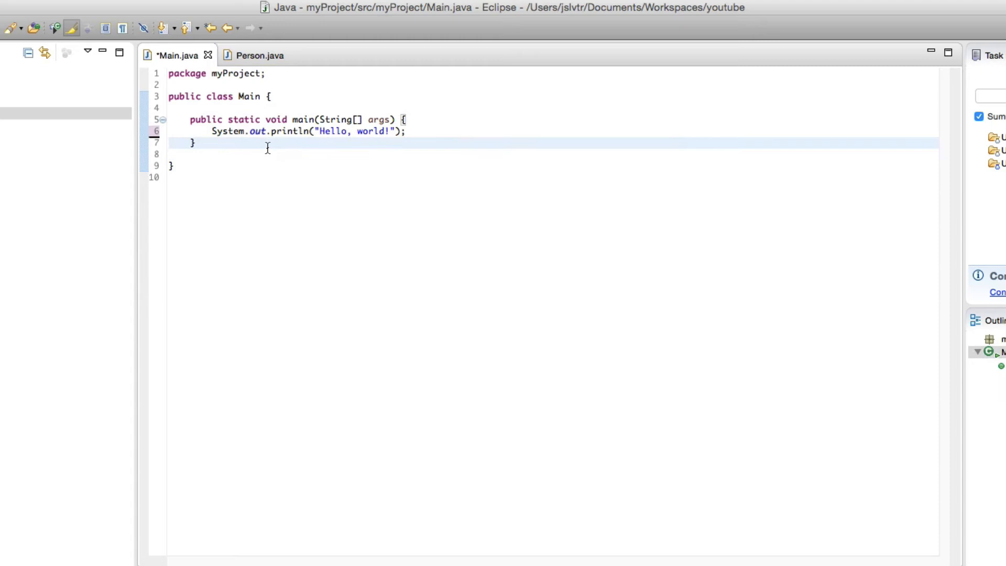
# Save and run Main to print Hello, world!, then return to Person.java.
pyautogui.click(194, 142)
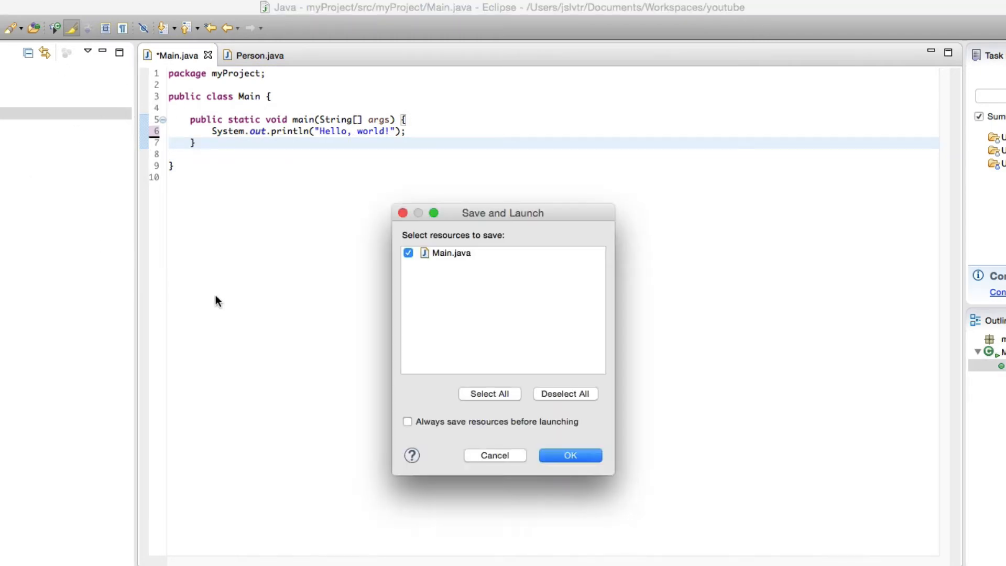
pyautogui.click(569, 455)
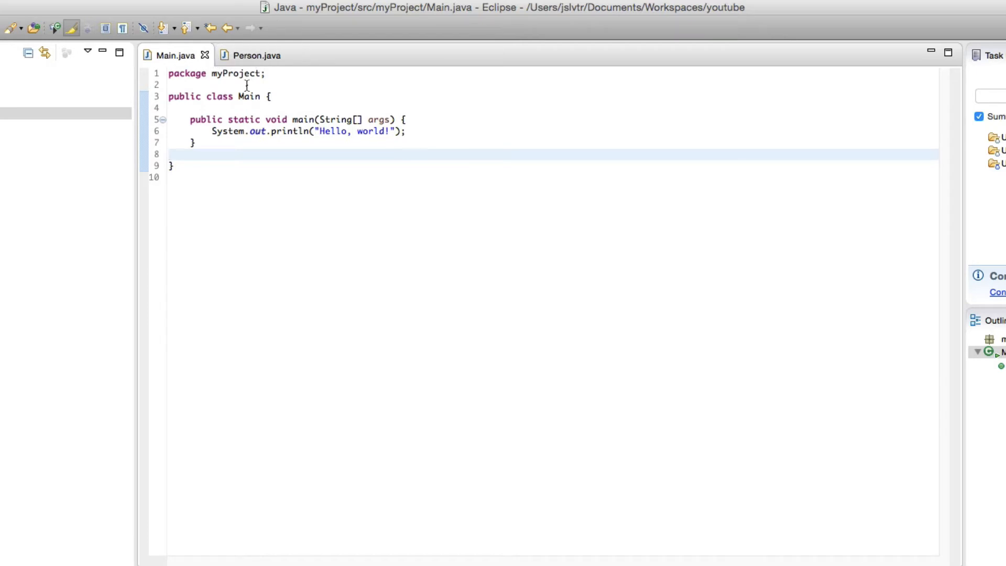
pyautogui.moveTo(252, 105)
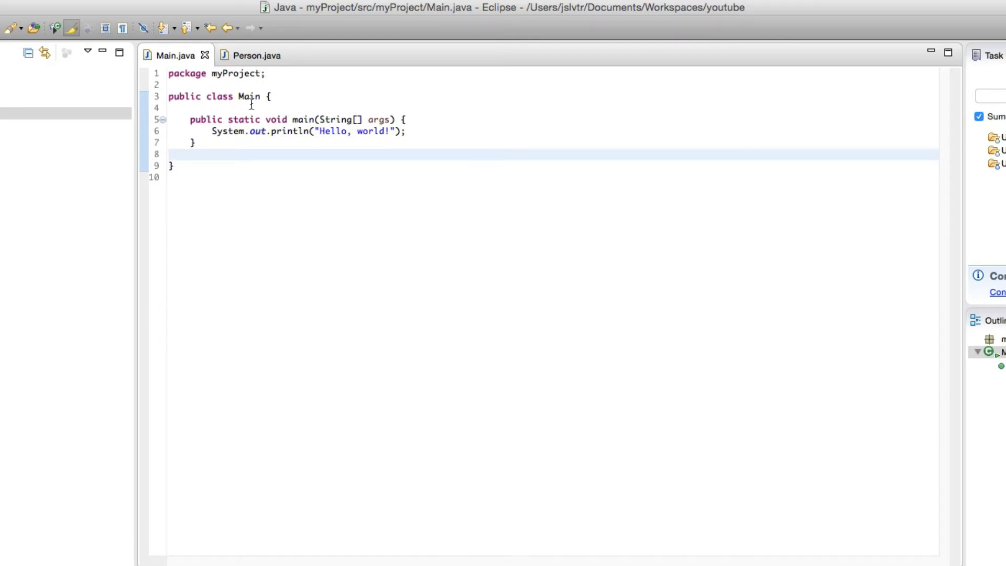
pyautogui.doubleClick(303, 119)
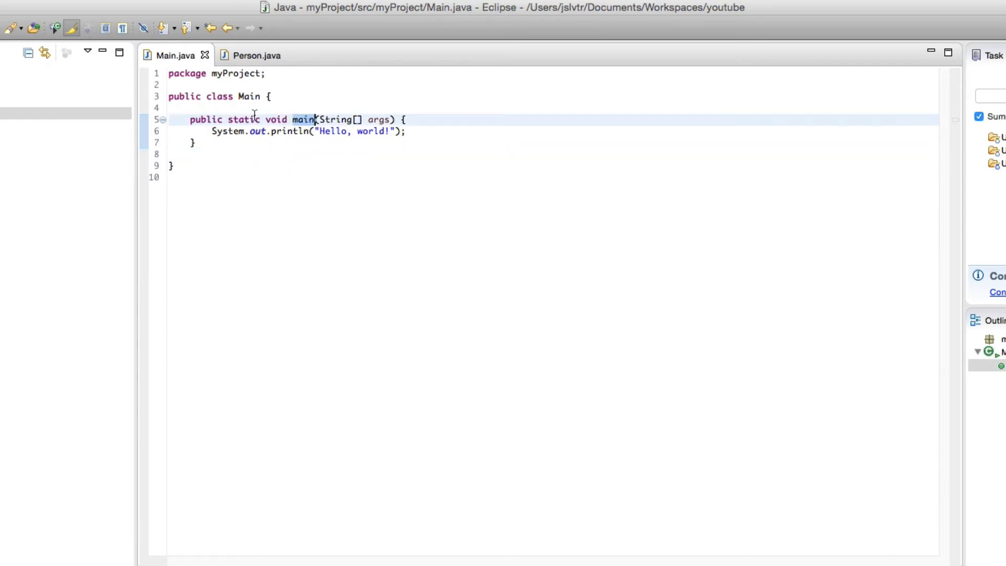
pyautogui.click(249, 96)
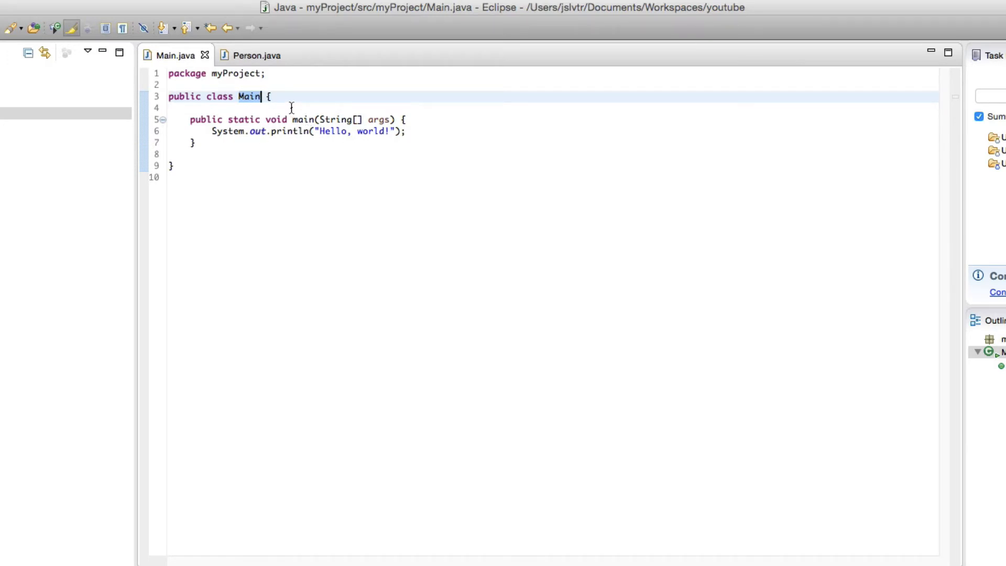
pyautogui.moveTo(376, 118)
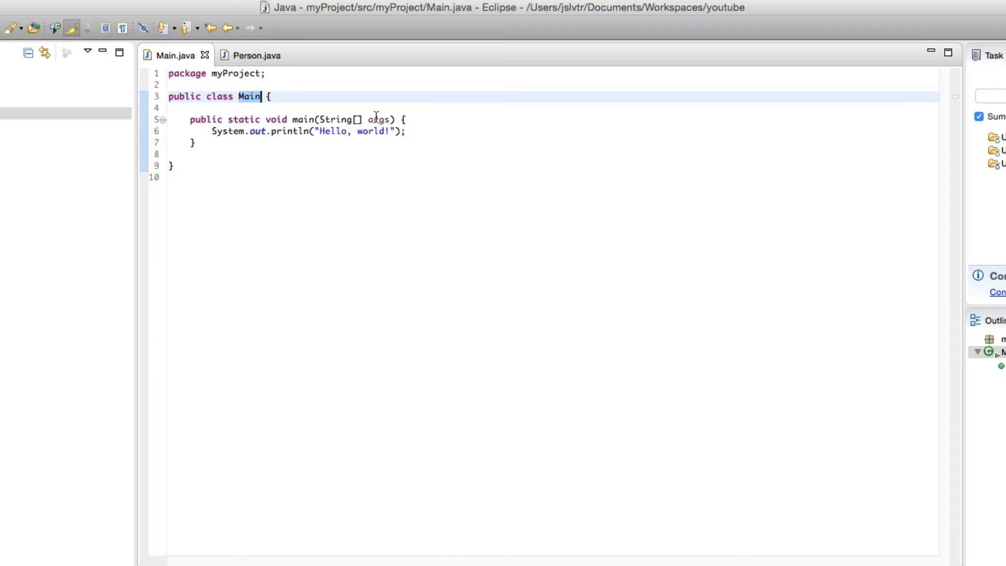
pyautogui.click(255, 55)
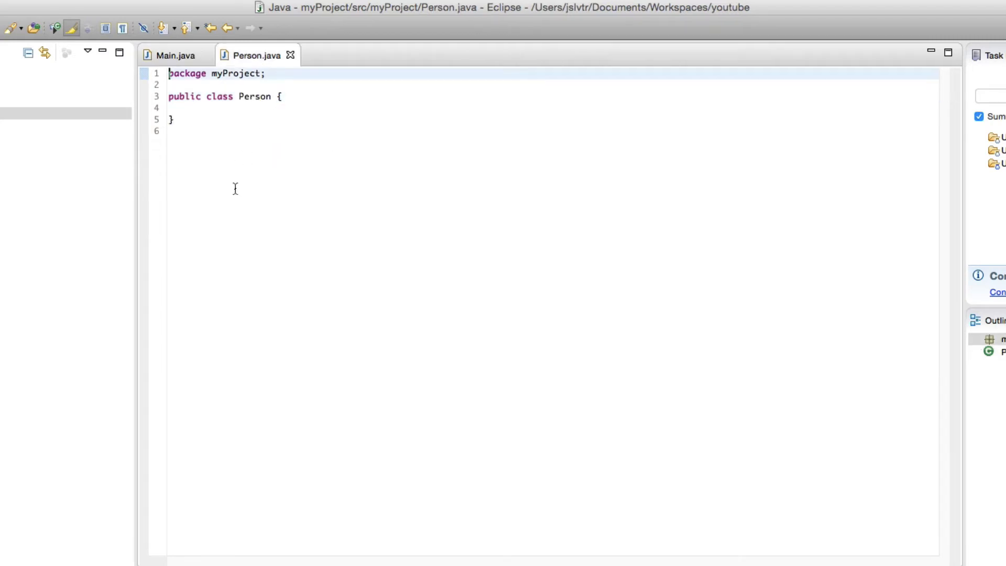
# Begin a public static void main method with an opening brace inside Person.
pyautogui.press('Return')
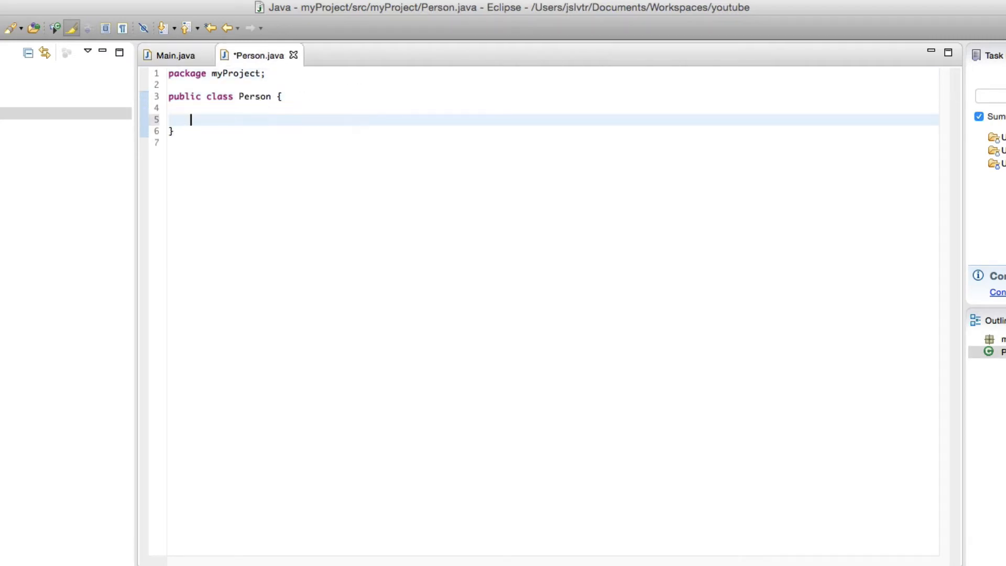
pyautogui.write('public static void main(String[] args')
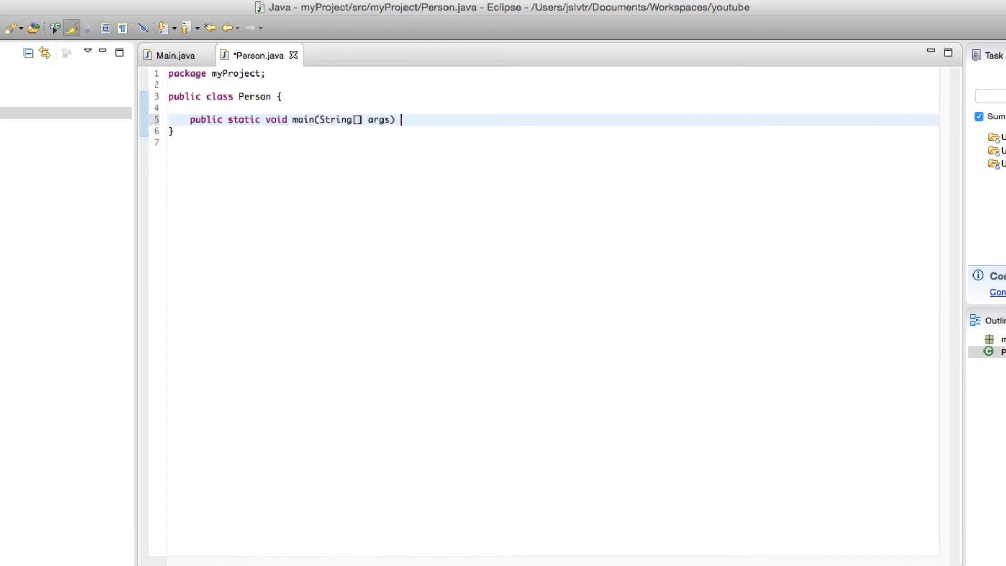
pyautogui.write('{')
pyautogui.write('System.out.println("Person?");')
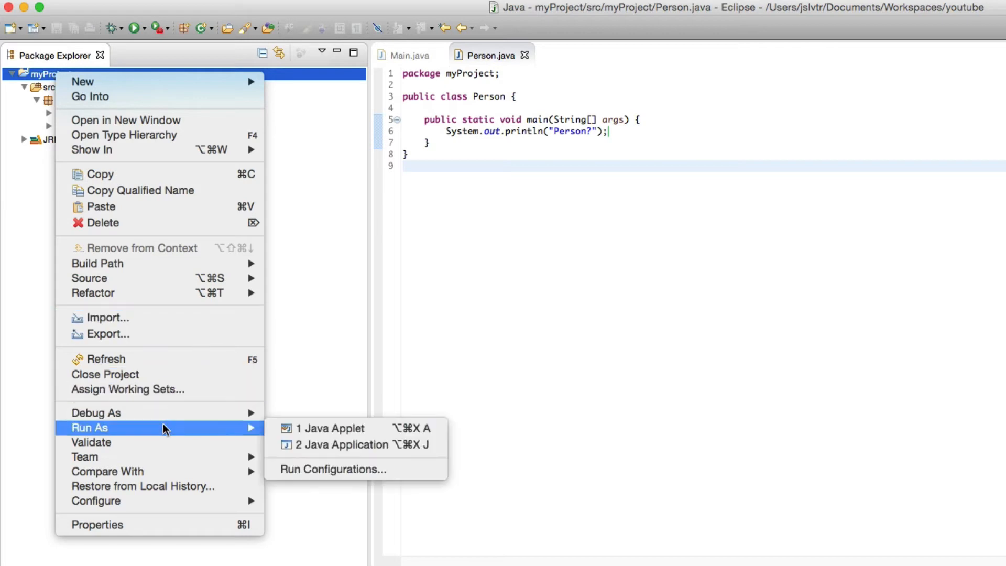
pyautogui.click(341, 444)
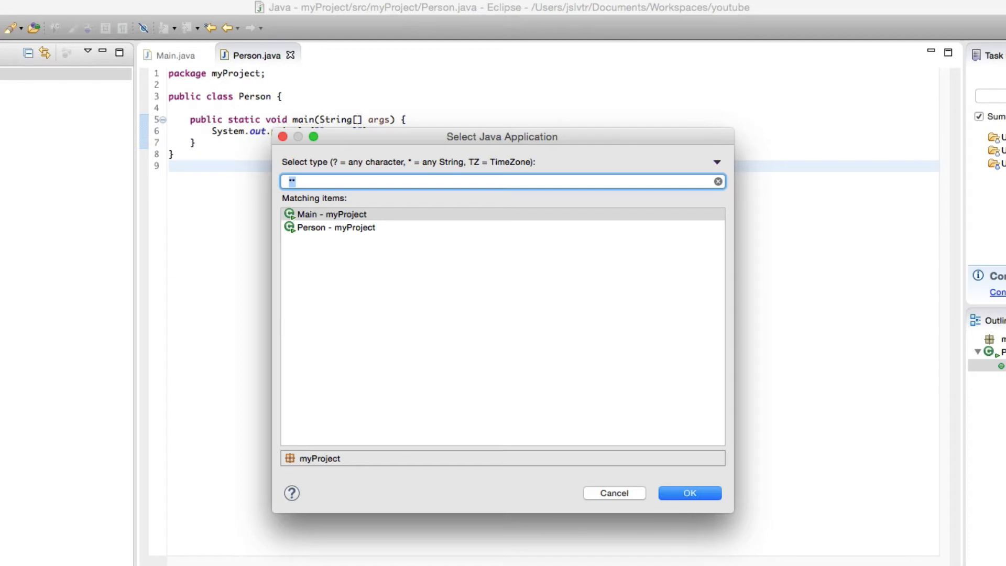
pyautogui.moveTo(242, 133)
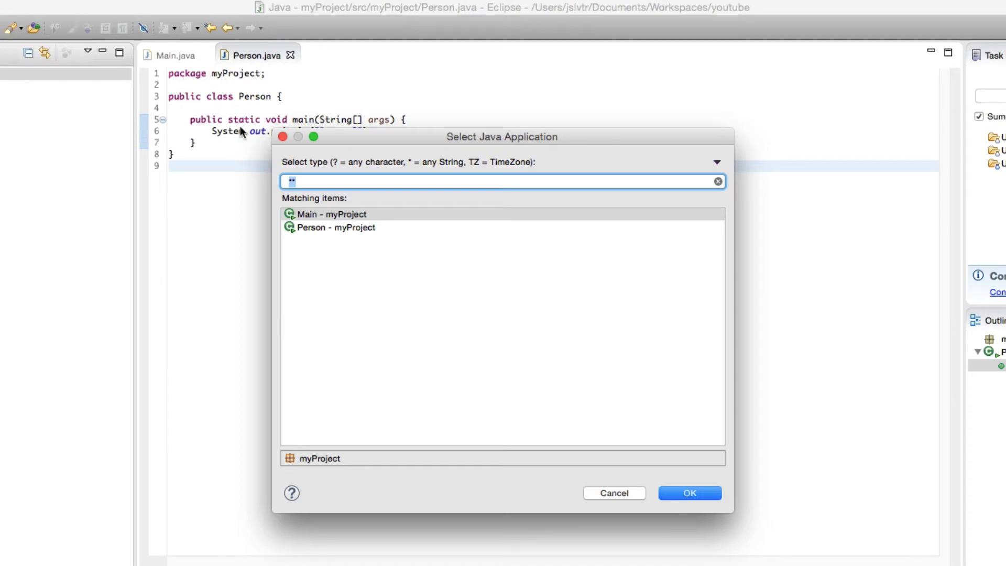
pyautogui.moveTo(320, 268)
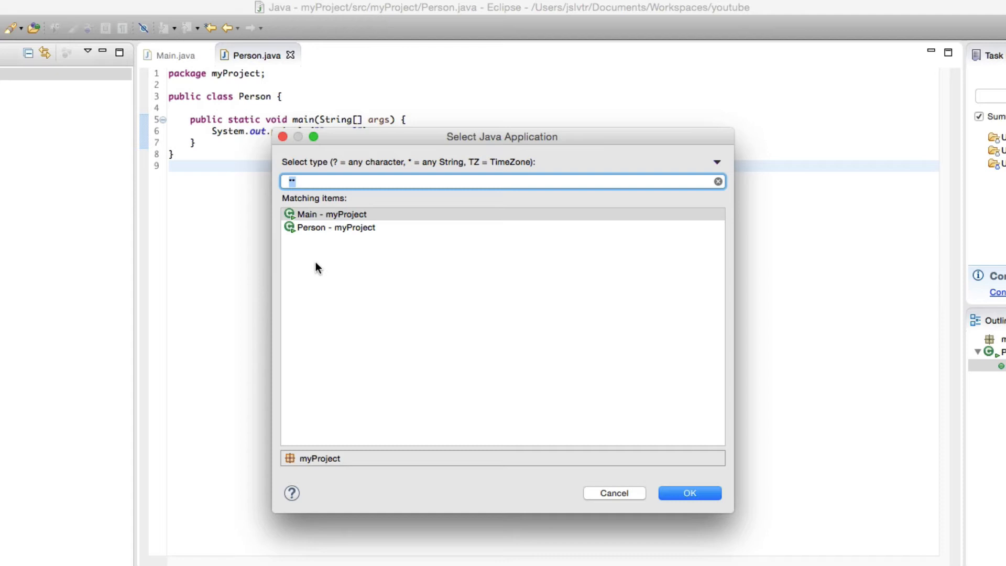
pyautogui.moveTo(251, 281)
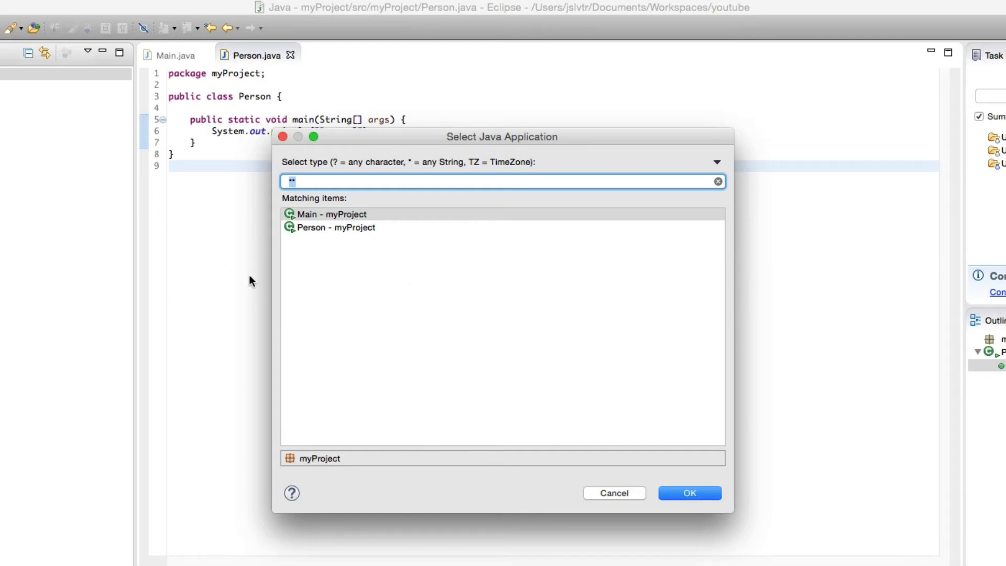
pyautogui.click(336, 228)
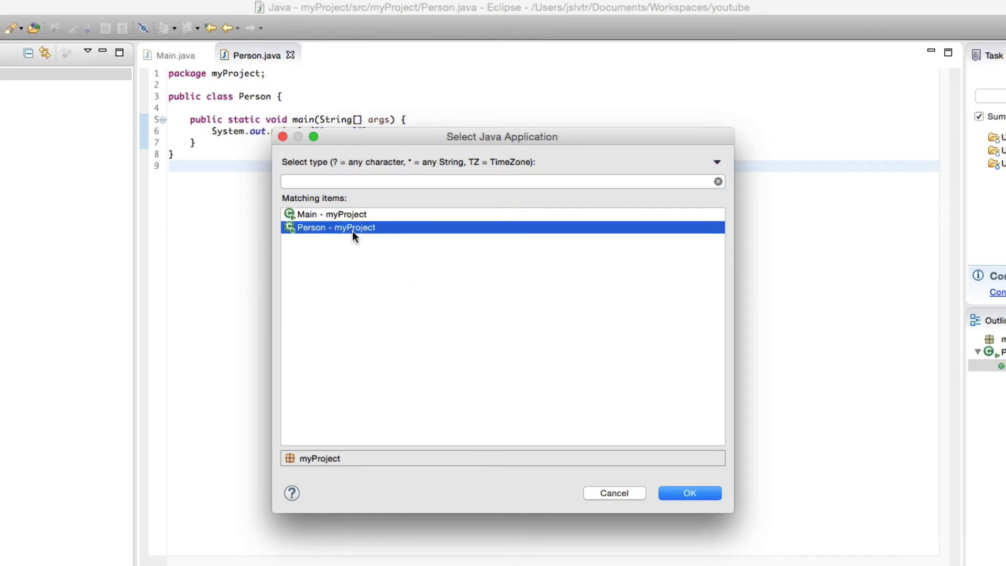
pyautogui.moveTo(384, 202)
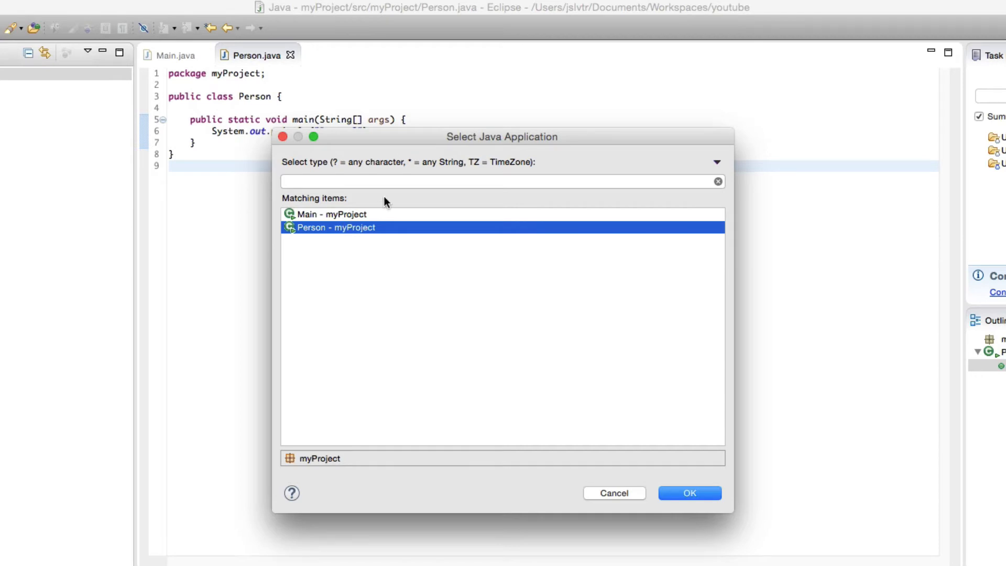
pyautogui.moveTo(342, 241)
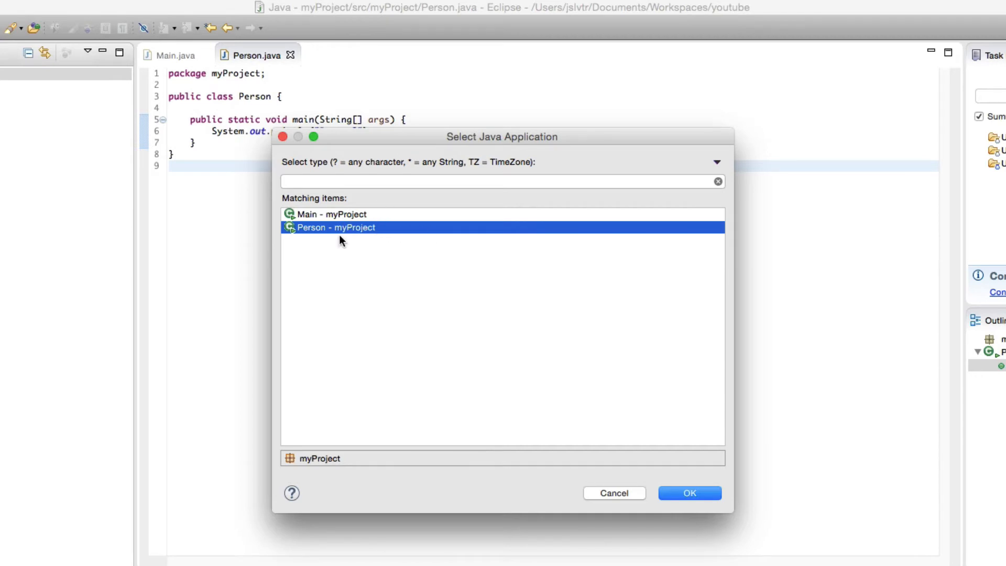
pyautogui.click(332, 213)
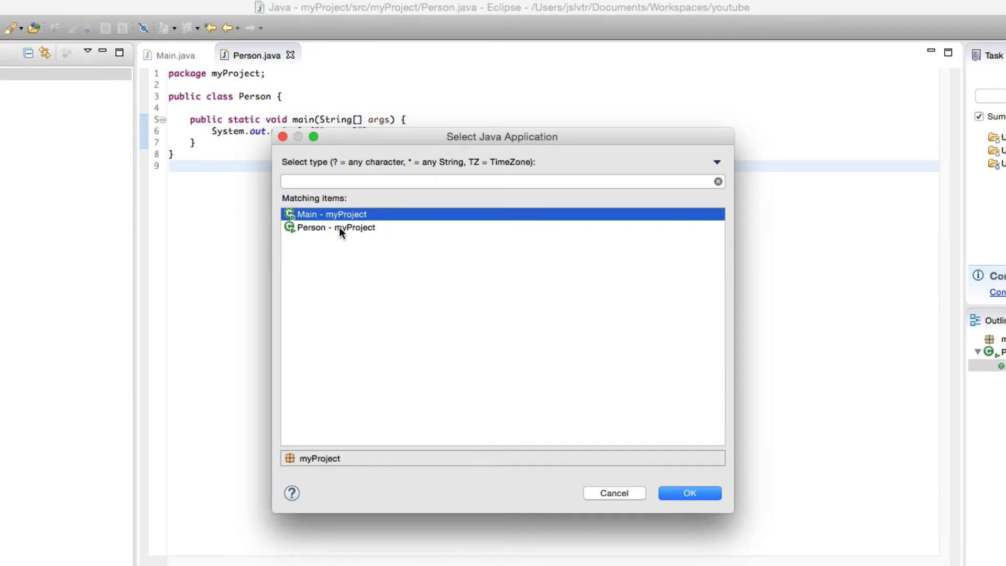
pyautogui.click(689, 492)
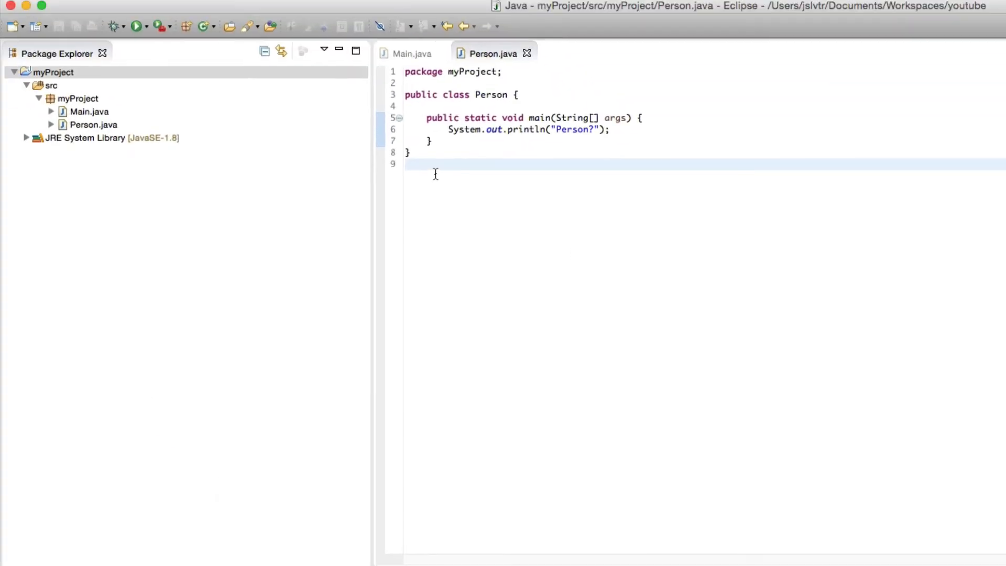
pyautogui.moveTo(142, 40)
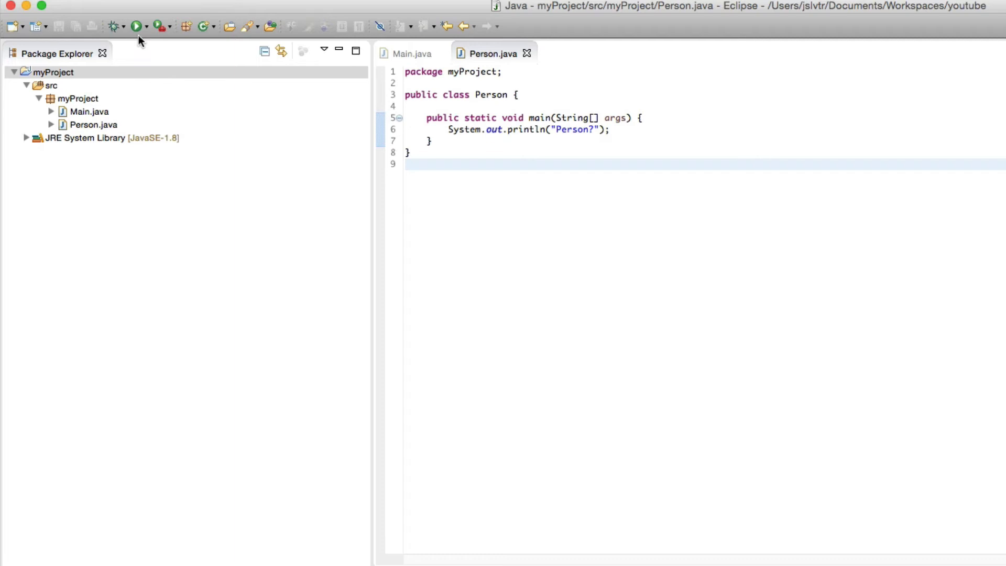
pyautogui.click(145, 26)
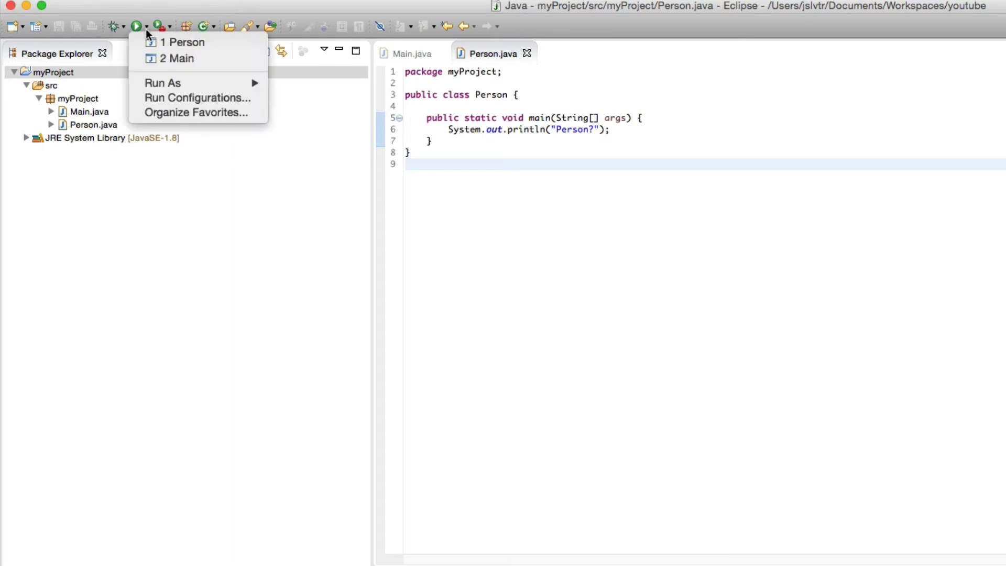
pyautogui.moveTo(176, 59)
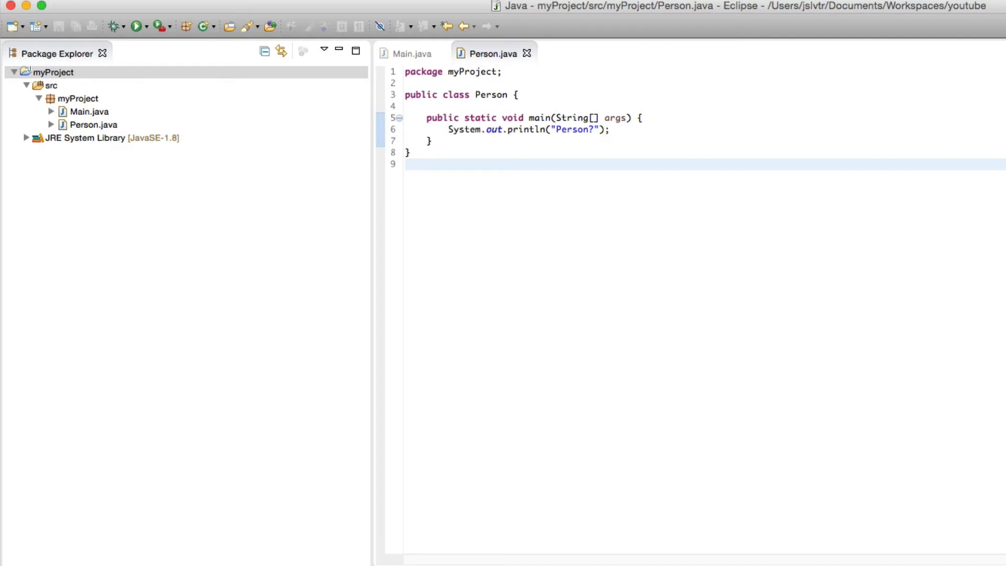
pyautogui.moveTo(429, 194)
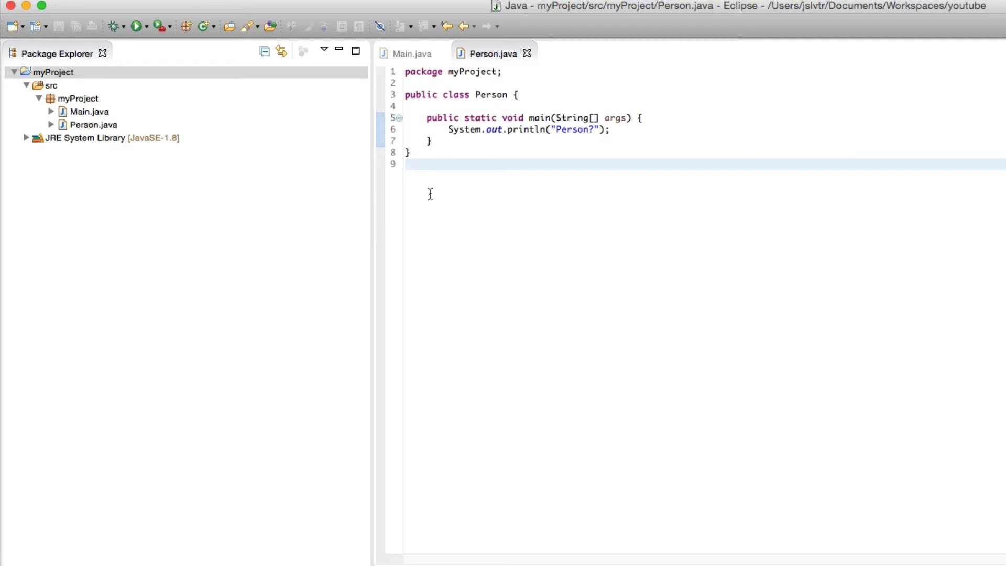
# Add a blank line inside the Main class body and return to Person.java.
pyautogui.click(411, 54)
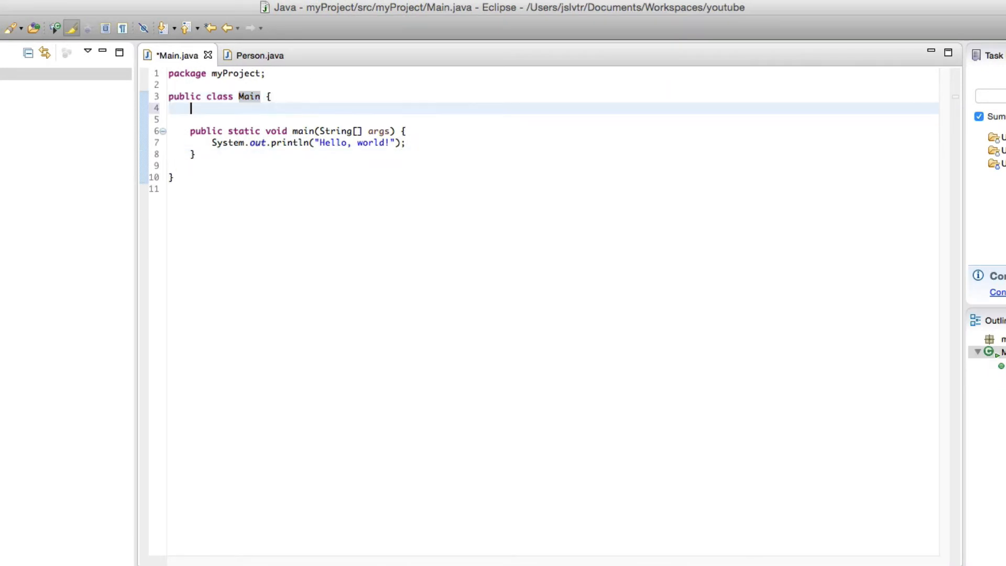
pyautogui.press('Return')
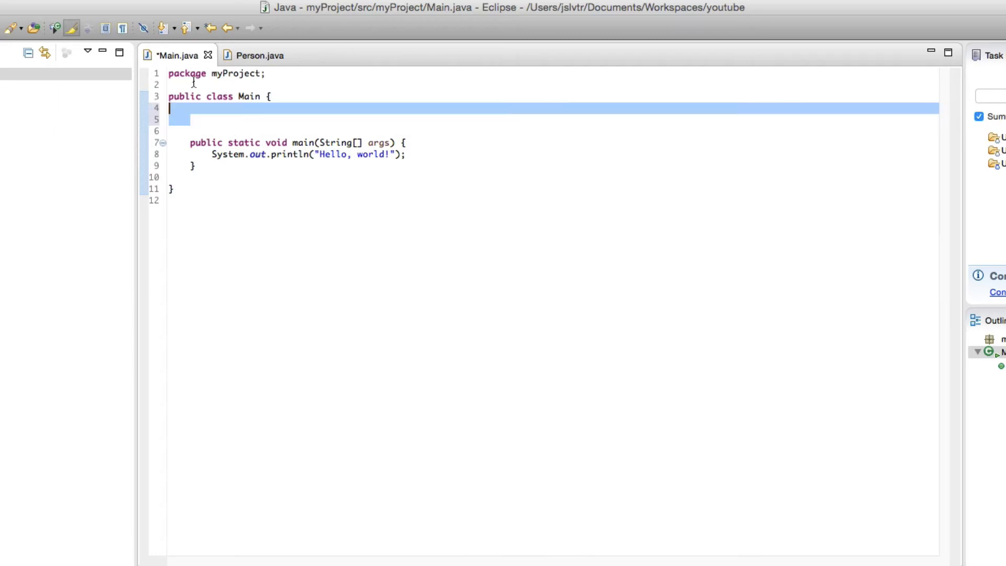
pyautogui.click(255, 56)
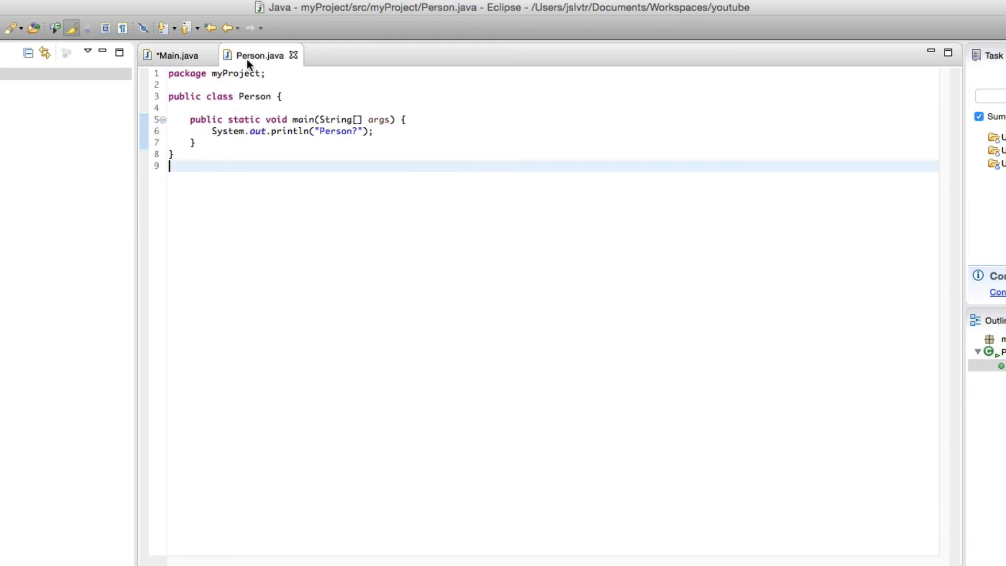
# Write an empty no-argument constructor public Person() {} in Person.
pyautogui.write('pu')
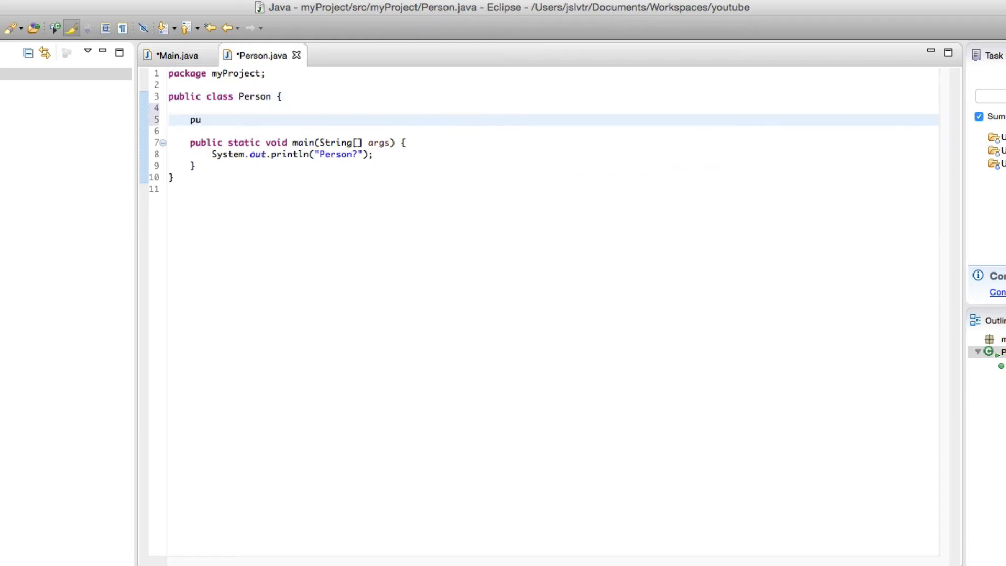
pyautogui.write('v')
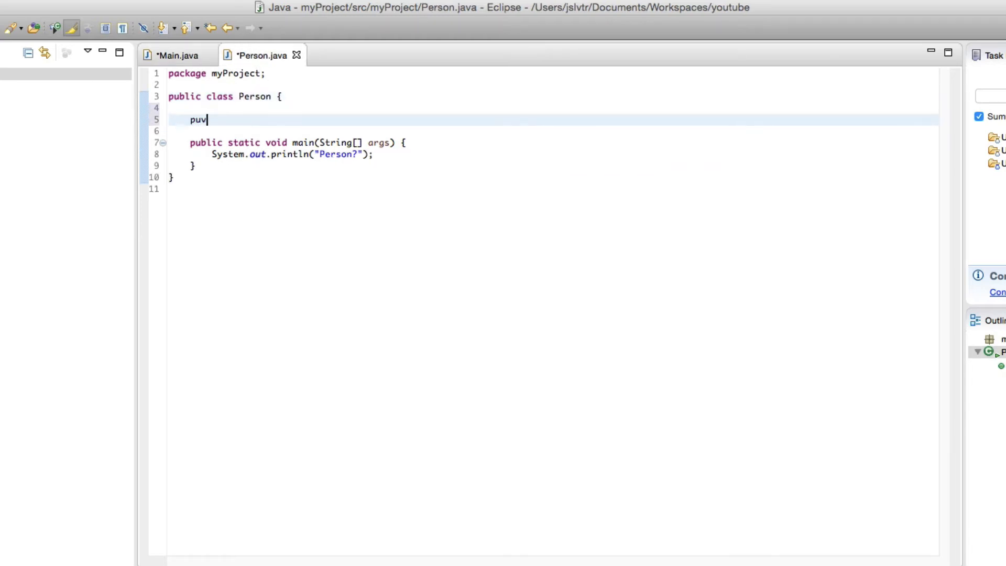
pyautogui.write('public')
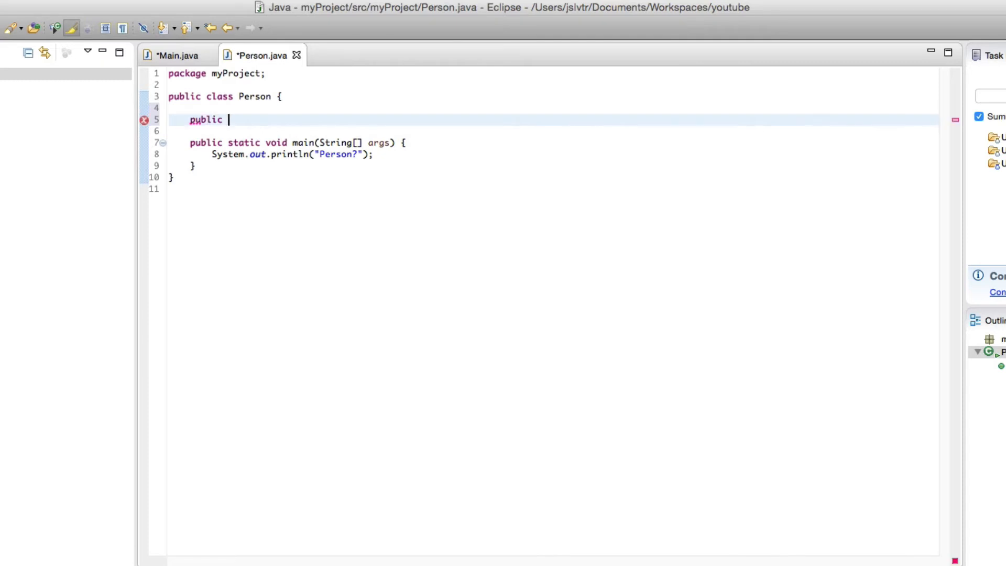
pyautogui.write('Person()')
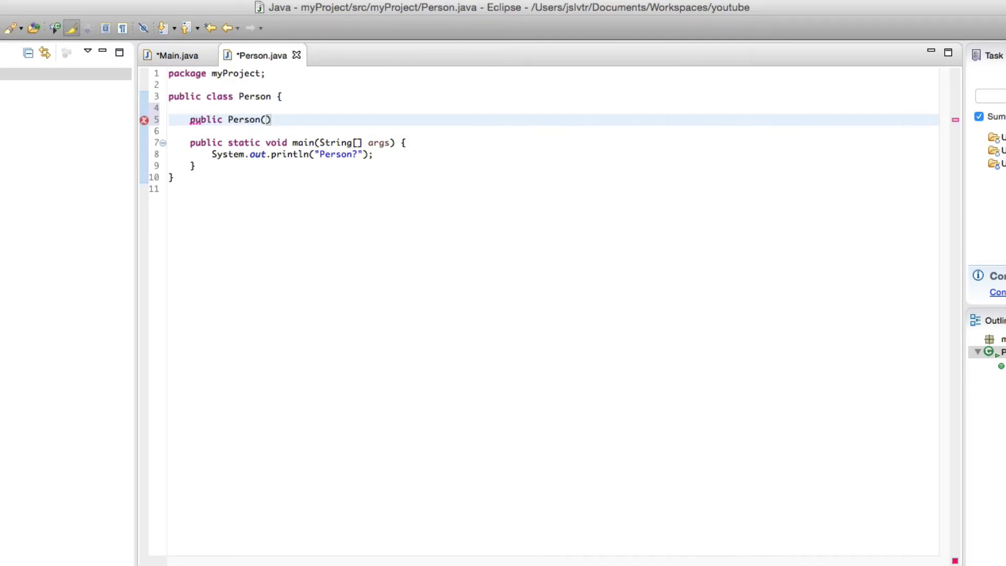
pyautogui.write('{')
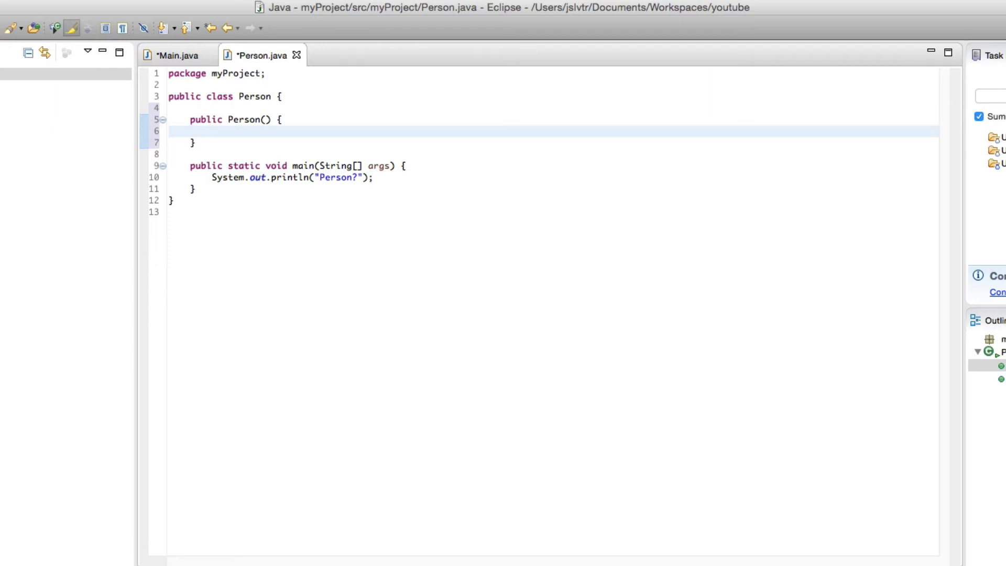
pyautogui.click(211, 131)
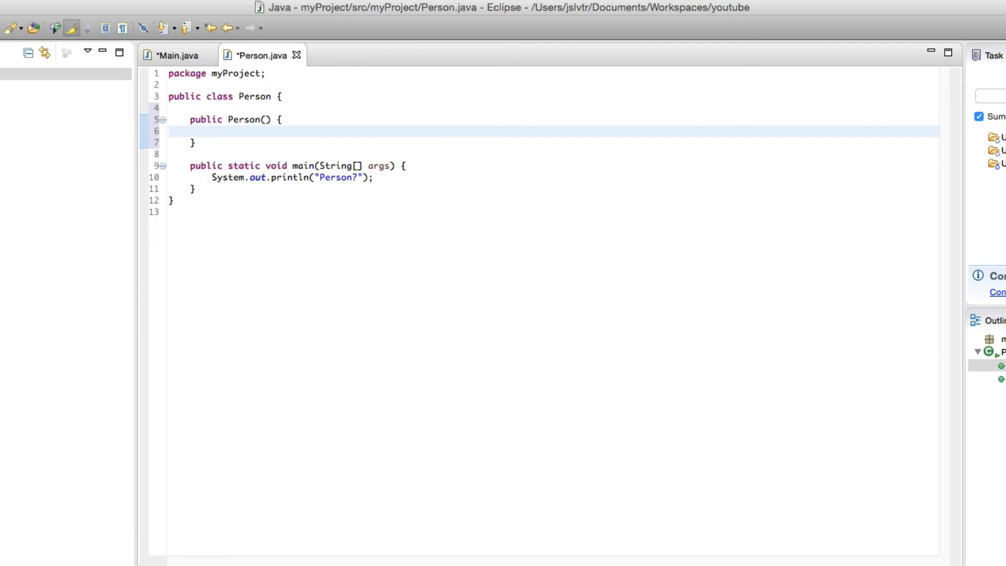
pyautogui.click(213, 131)
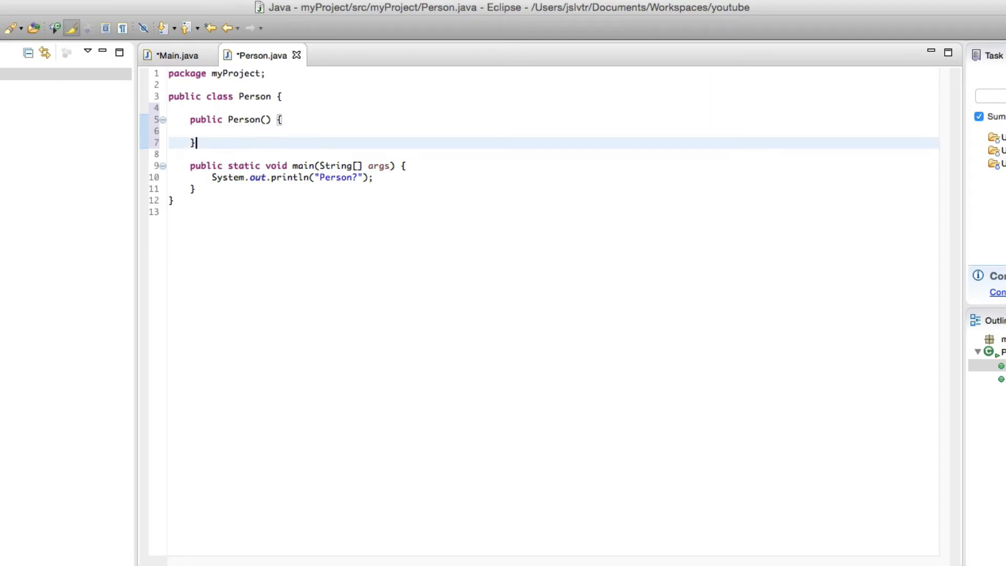
# Add overloaded constructors Person(int age) and Person(int age, String name).
pyautogui.write('public')
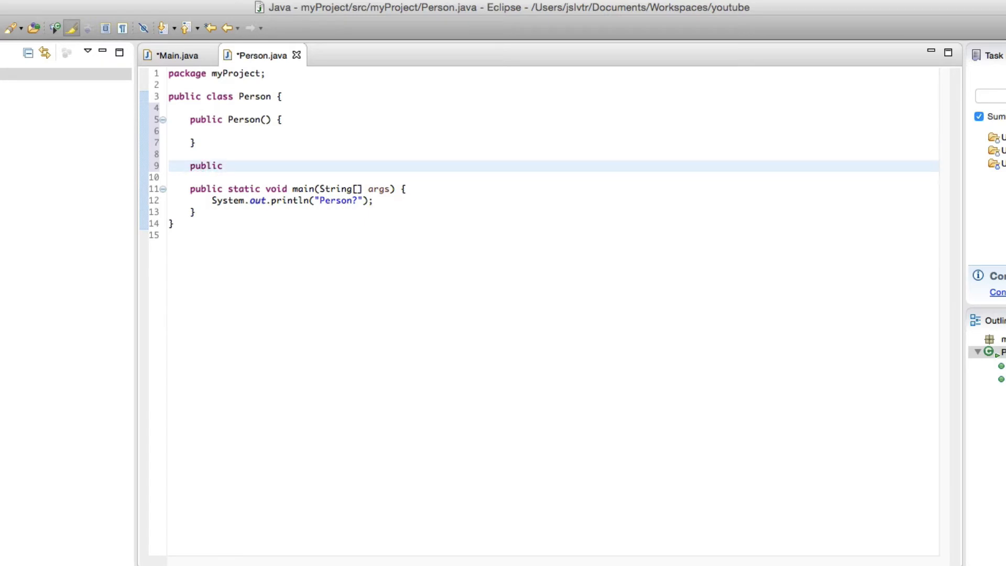
pyautogui.write('Person()')
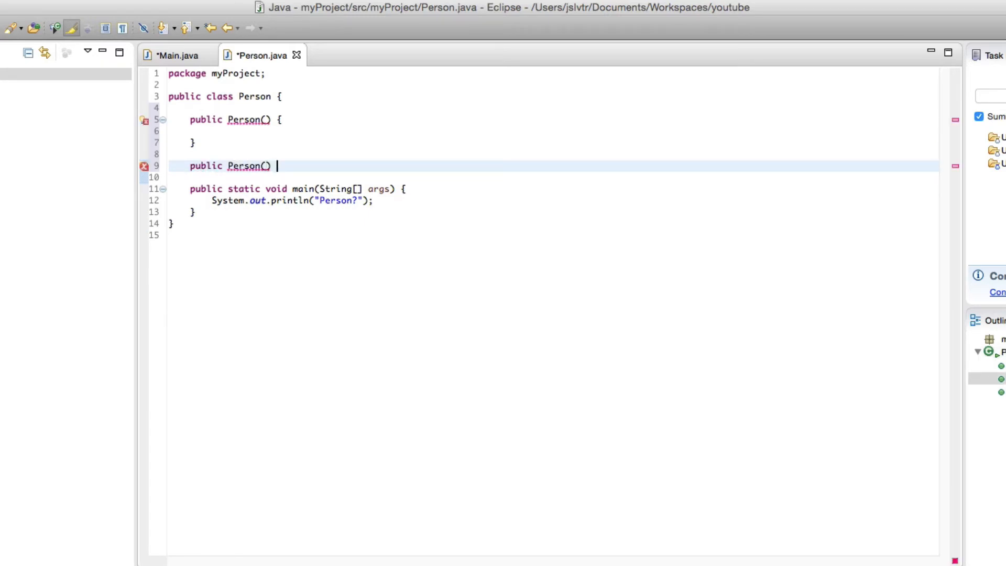
pyautogui.write('{')
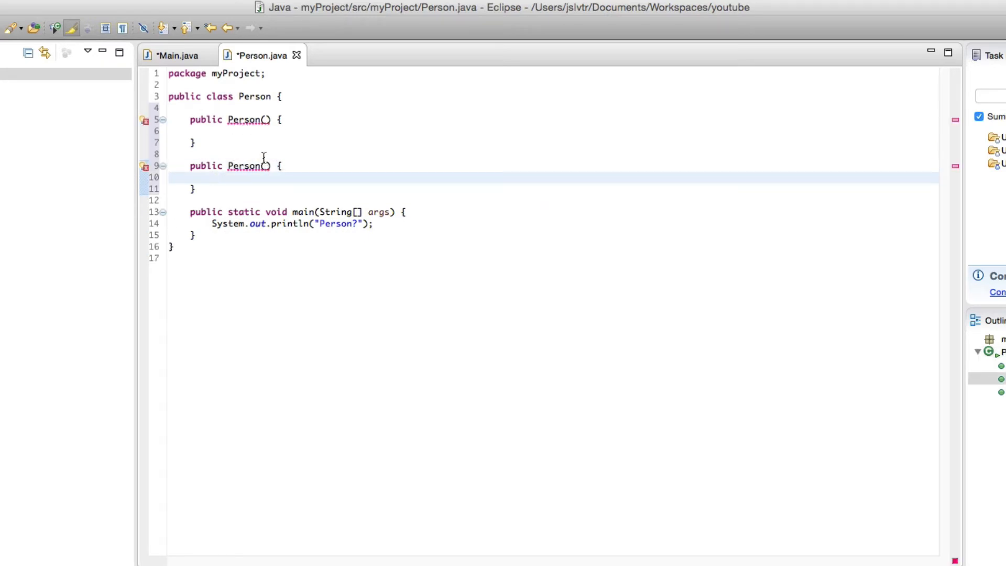
pyautogui.click(256, 119)
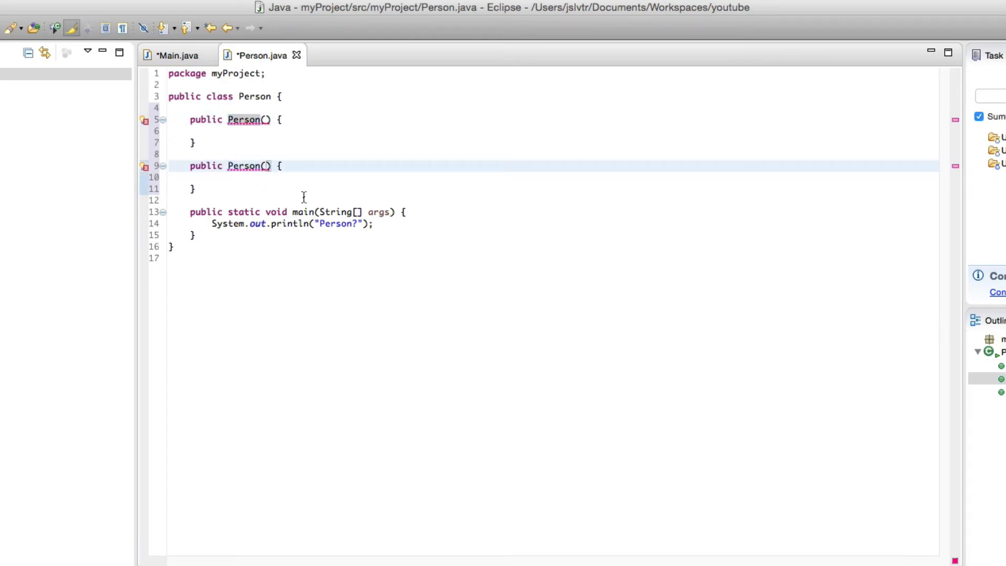
pyautogui.write('int age')
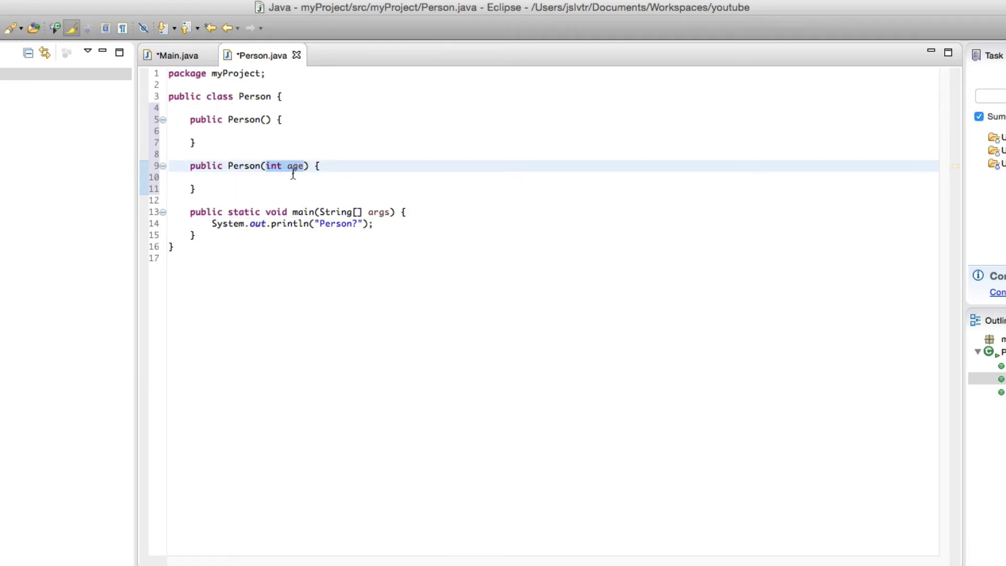
pyautogui.write('public Person(int age,')
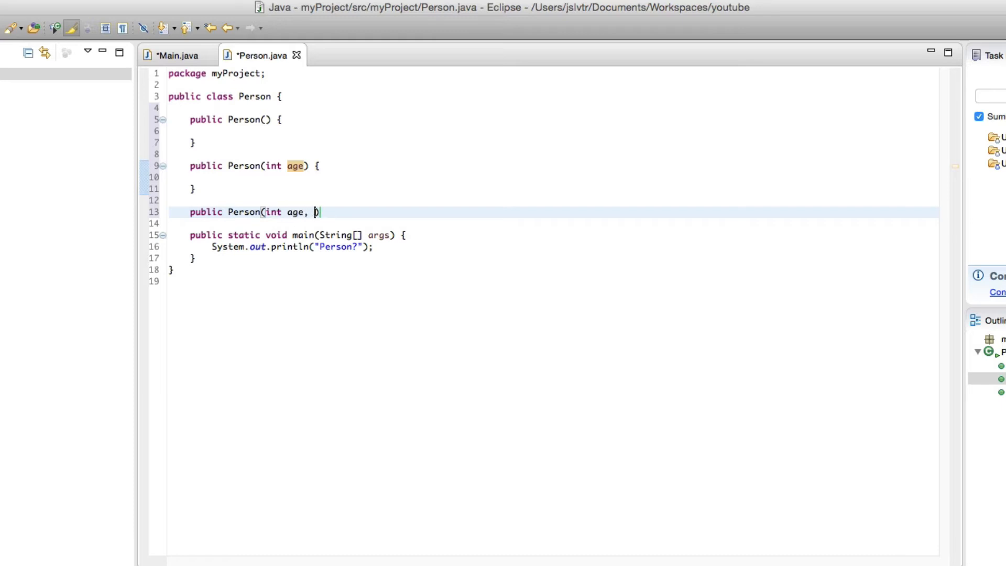
pyautogui.write('String name) {')
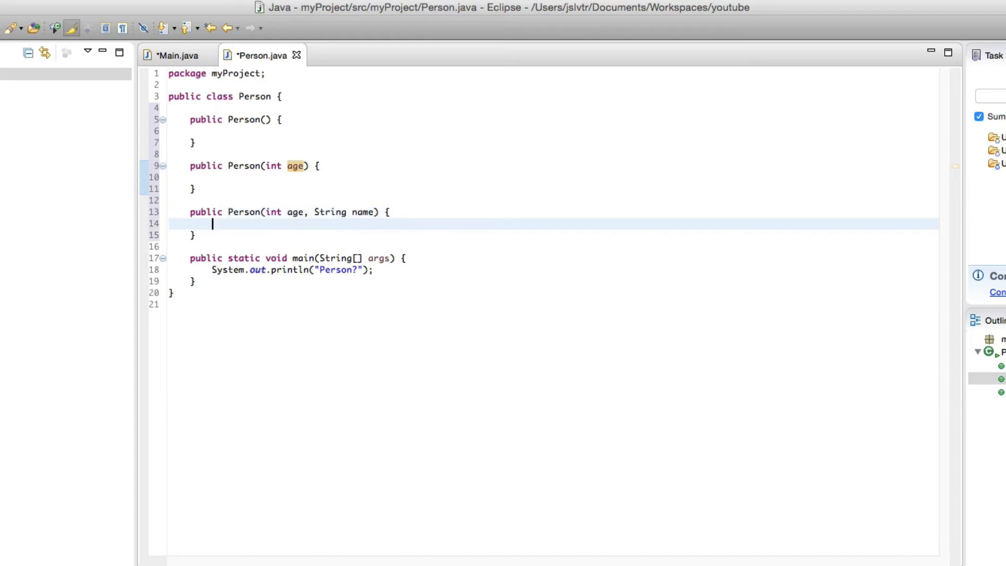
pyautogui.moveTo(211, 224); pyautogui.dragTo(196, 132)
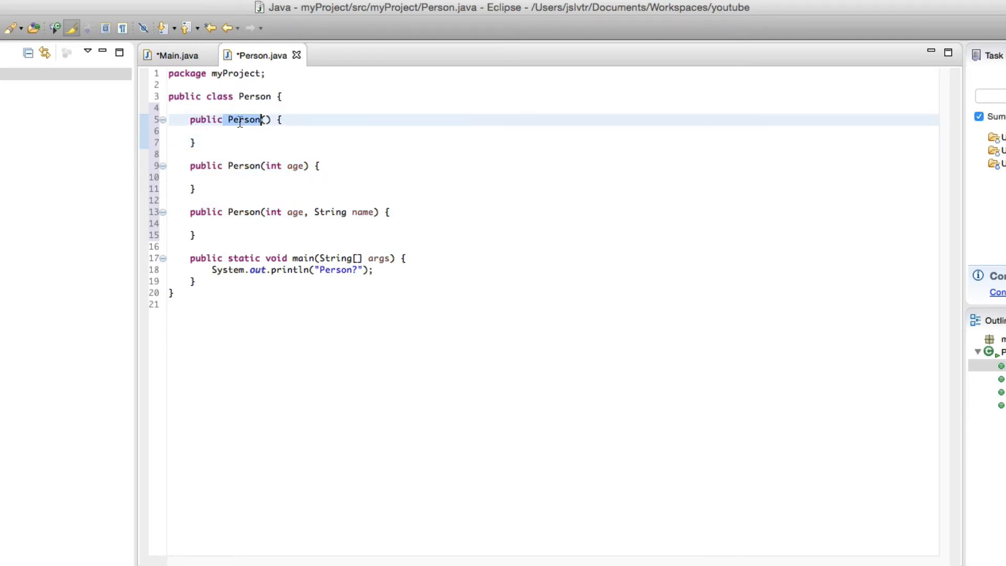
# Highlight void and main's name, then all three constructors, while explaining them.
pyautogui.click(238, 119)
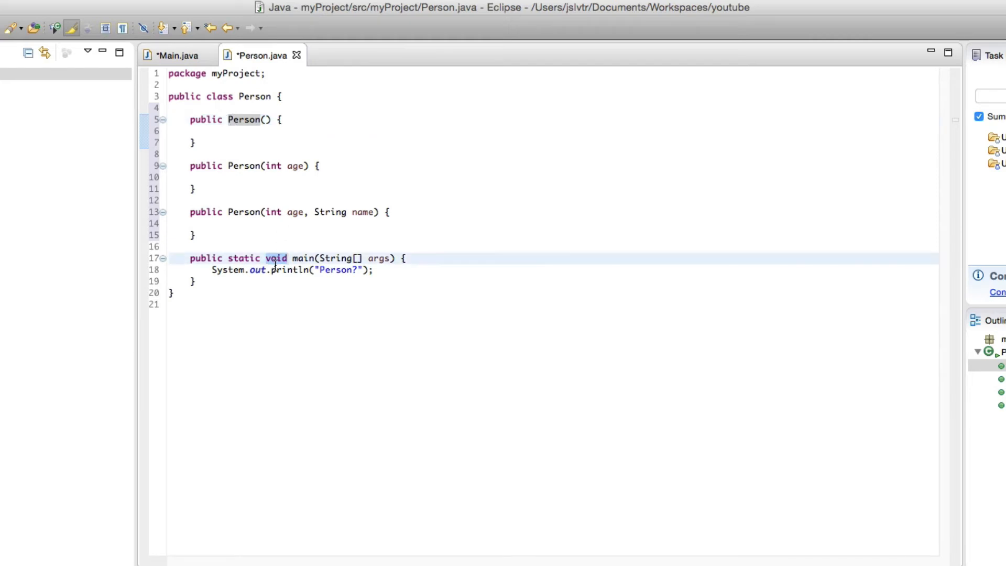
pyautogui.doubleClick(244, 119)
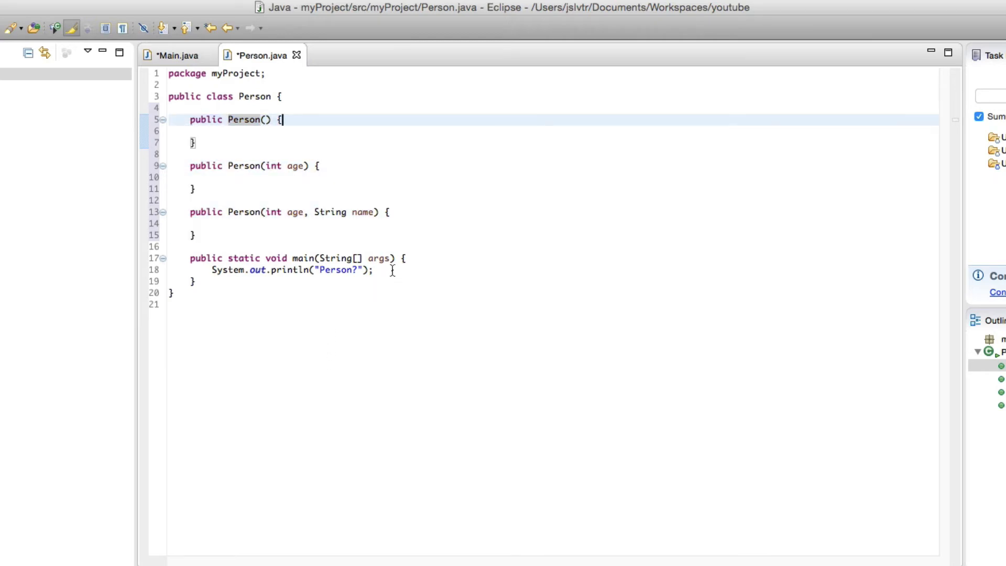
pyautogui.click(250, 258)
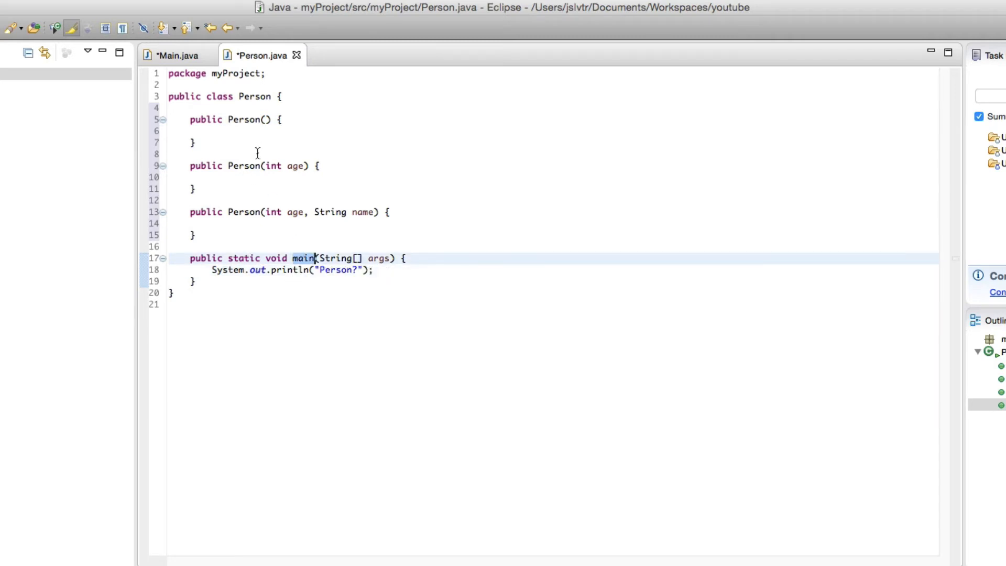
pyautogui.moveTo(190, 120); pyautogui.dragTo(196, 234)
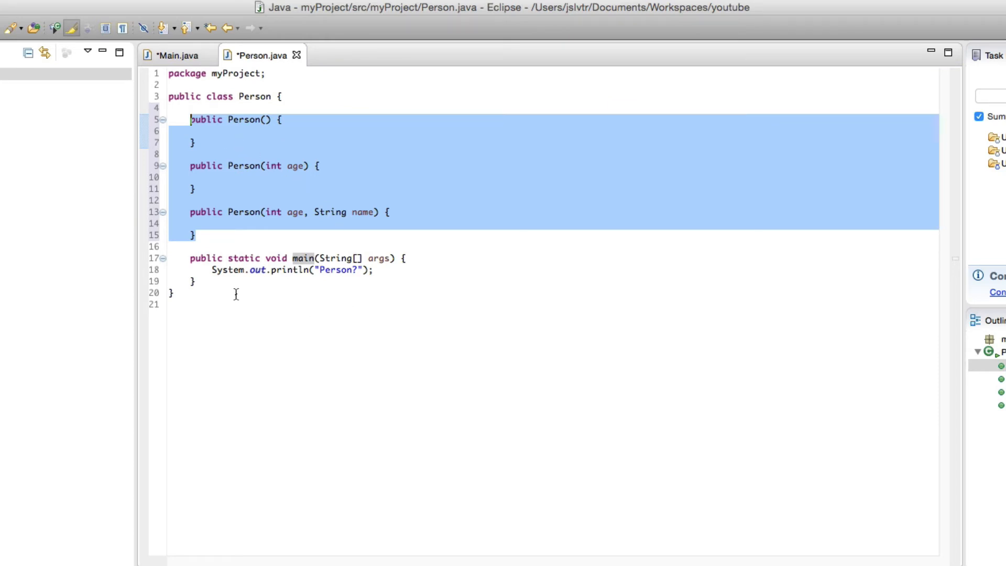
# Re-select and clear the three constructors to point them out again.
pyautogui.click(198, 235)
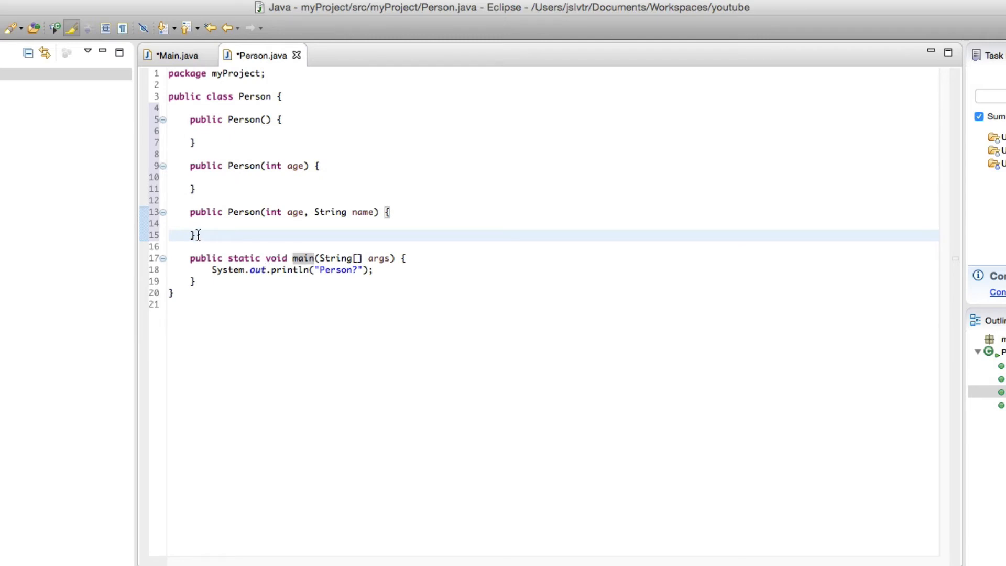
pyautogui.moveTo(189, 120); pyautogui.dragTo(196, 234)
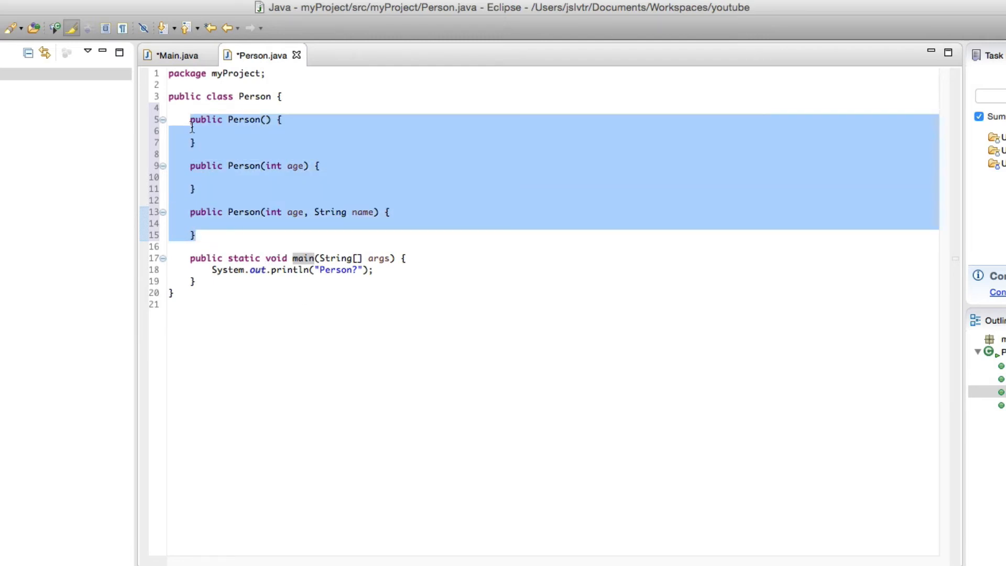
pyautogui.click(241, 232)
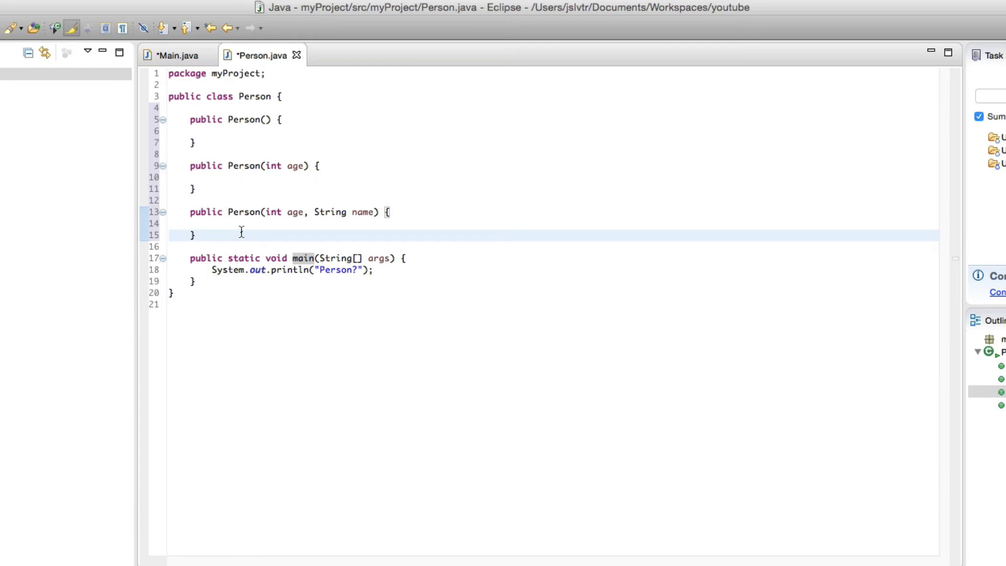
pyautogui.click(197, 235)
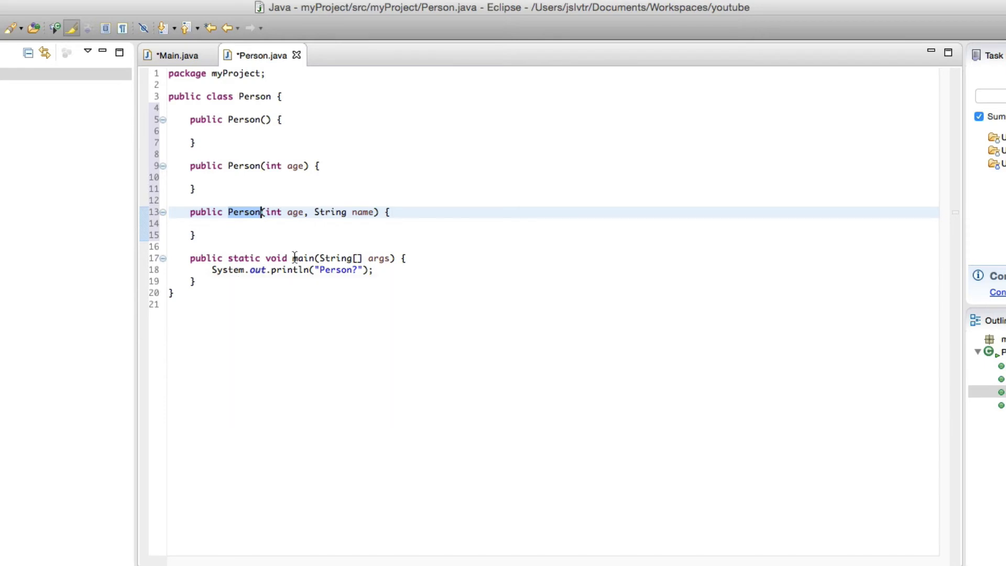
pyautogui.moveTo(356, 274)
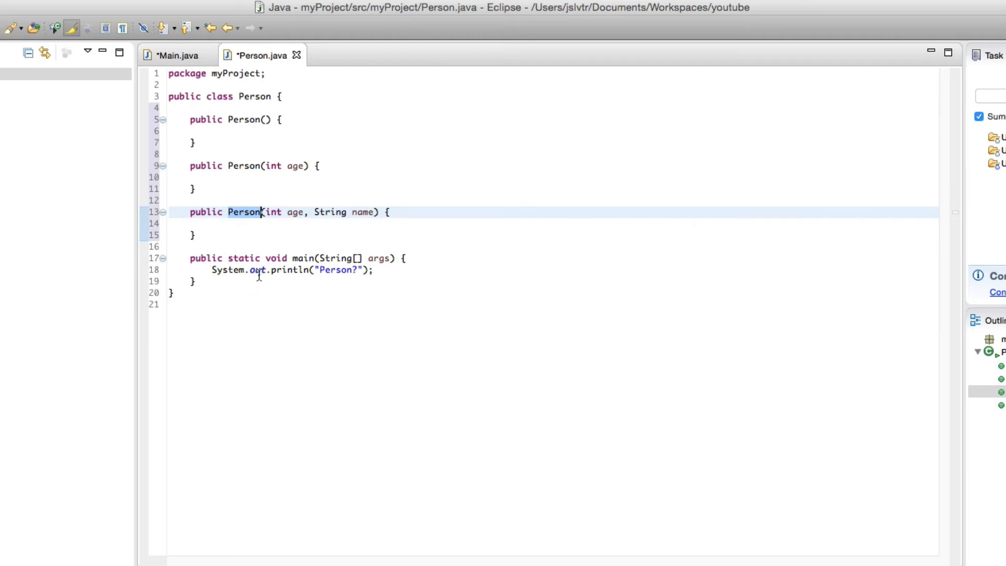
pyautogui.moveTo(218, 283)
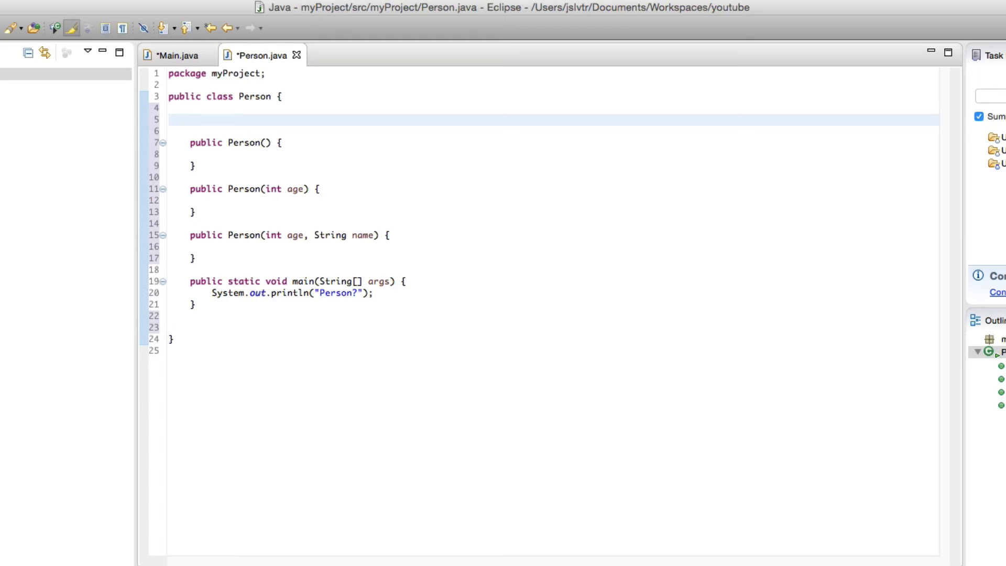
# Declare private int age and assign this.age = age in the int constructor.
pyautogui.write('pr')
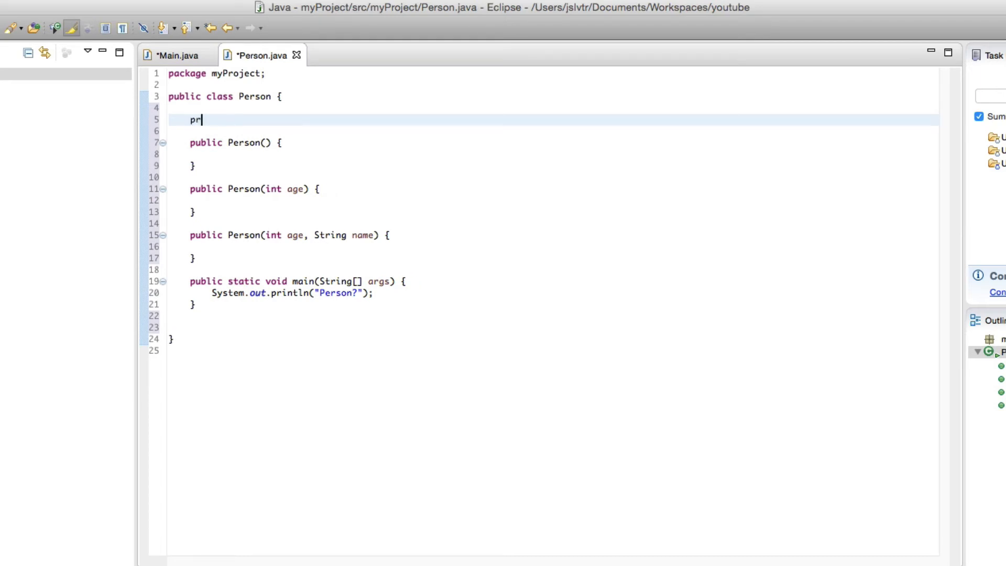
pyautogui.write('ivate int age;')
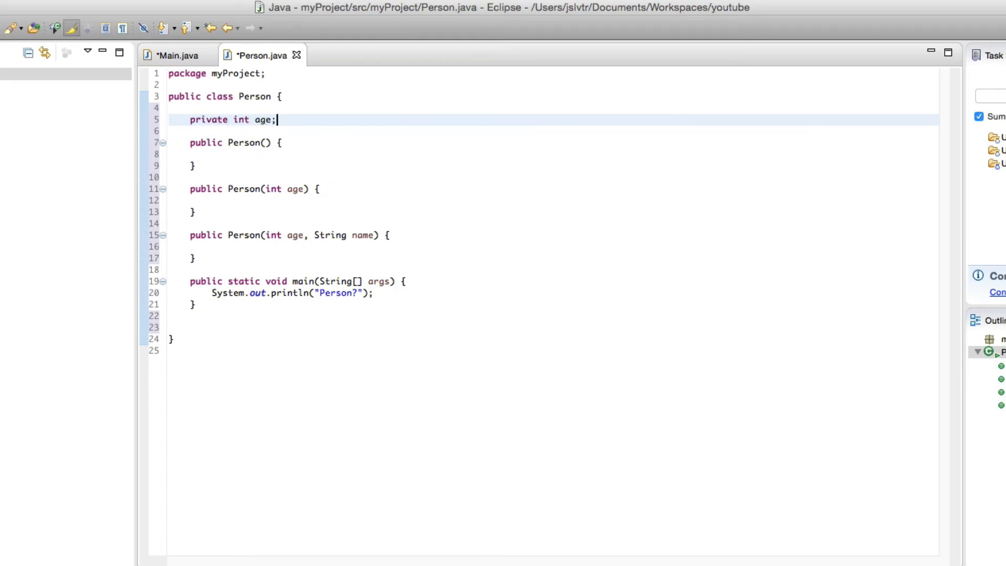
pyautogui.click(213, 199)
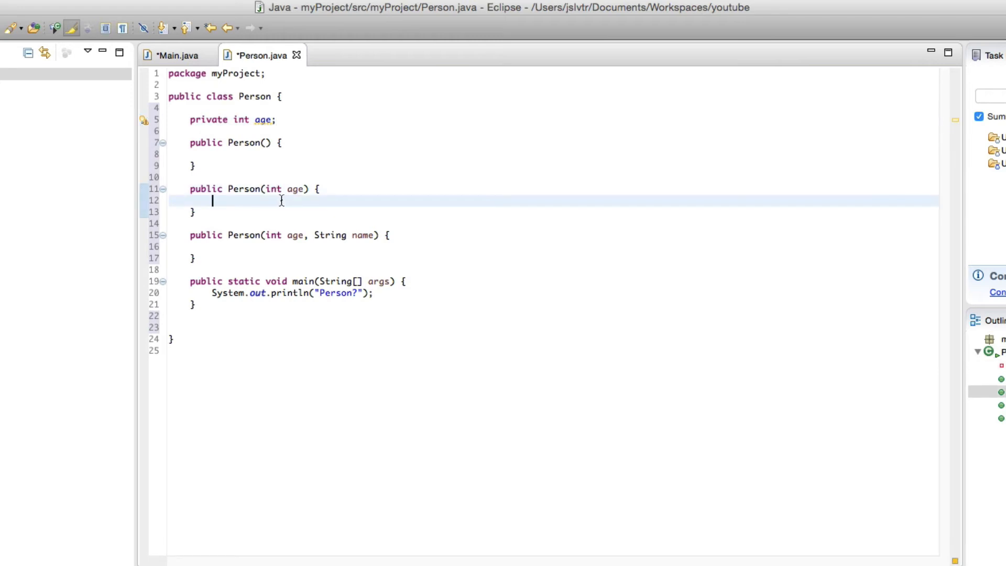
pyautogui.write('this.age = age;')
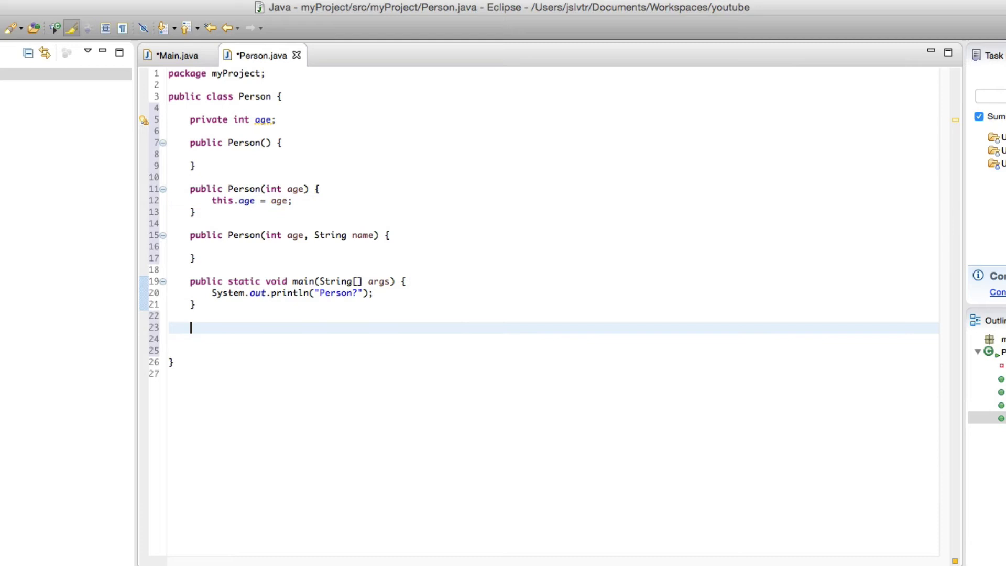
# Add an empty public static void printAge() {} method below main.
pyautogui.write('public stati')
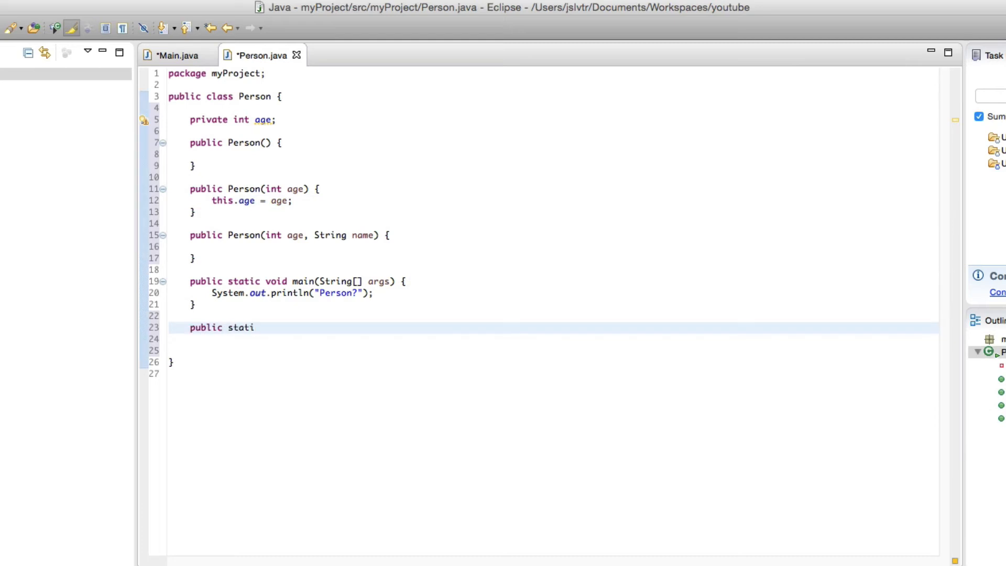
pyautogui.write('c')
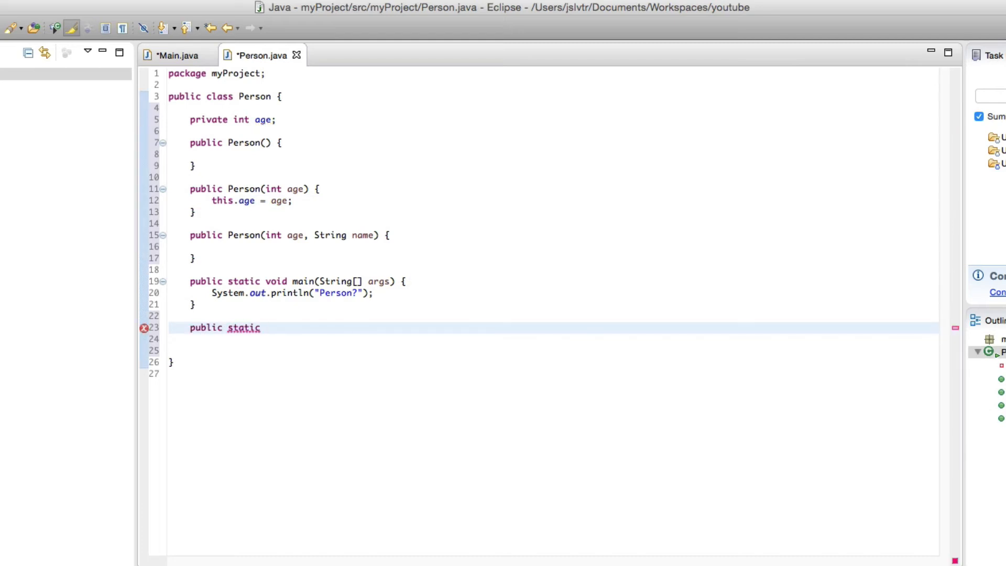
pyautogui.write('void pti')
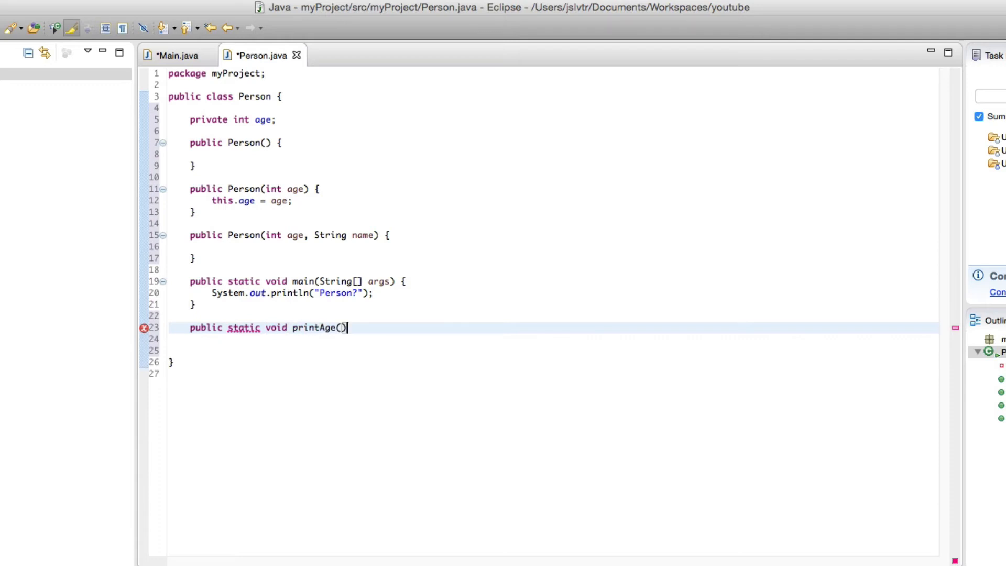
pyautogui.write('{')
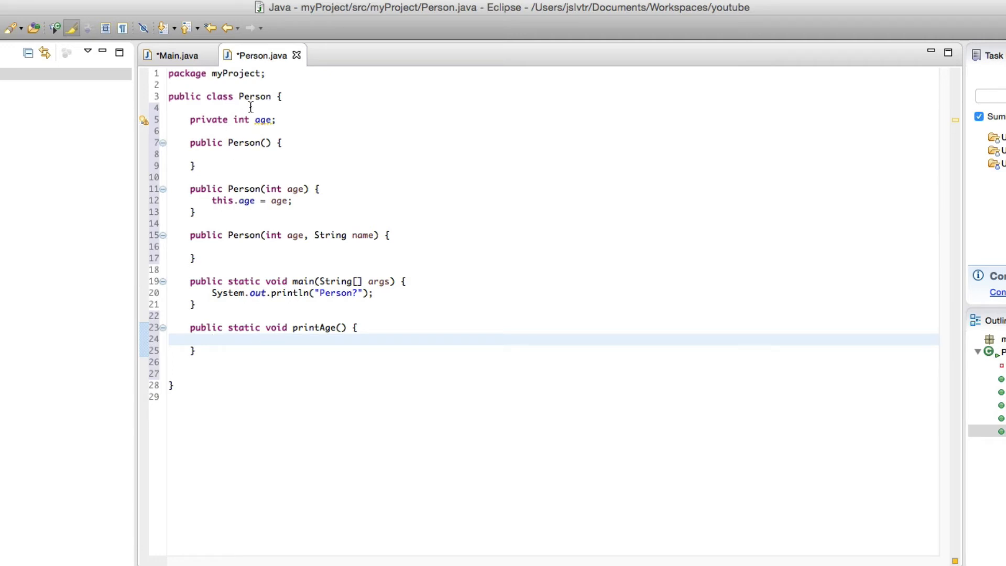
pyautogui.doubleClick(263, 120)
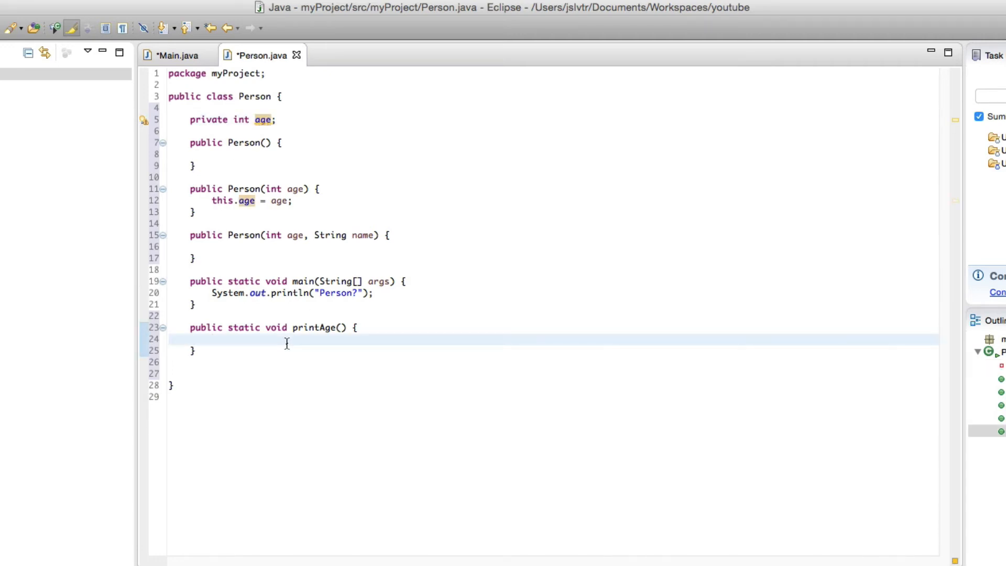
# Write this.age; in printAge and remove its static modifier.
pyautogui.write("this.age'")
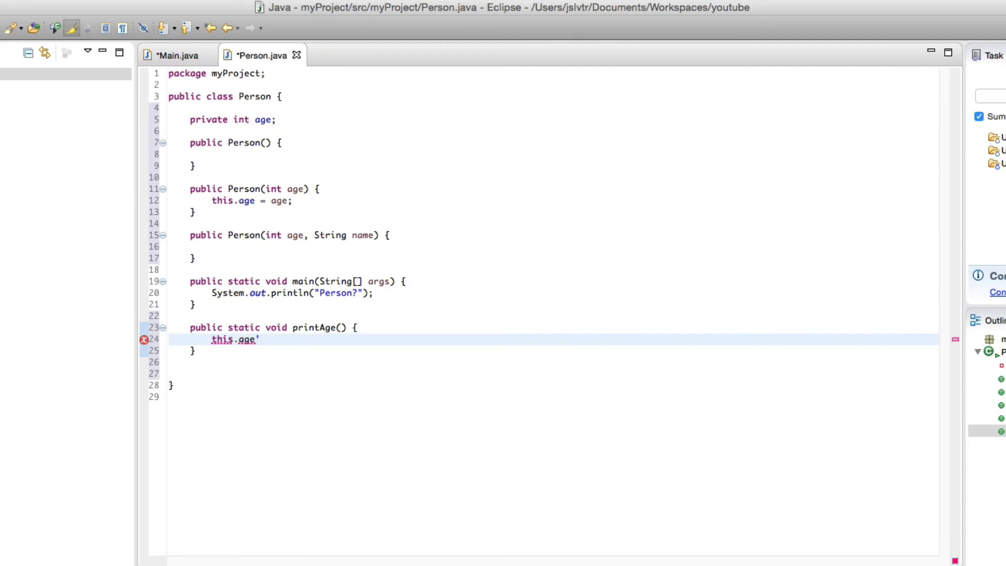
pyautogui.write(';')
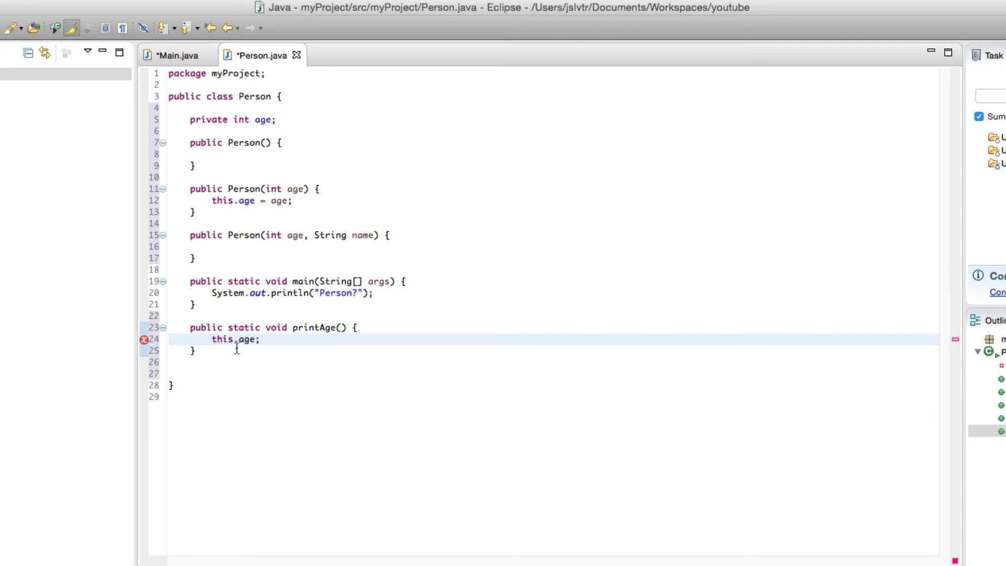
pyautogui.moveTo(222, 340)
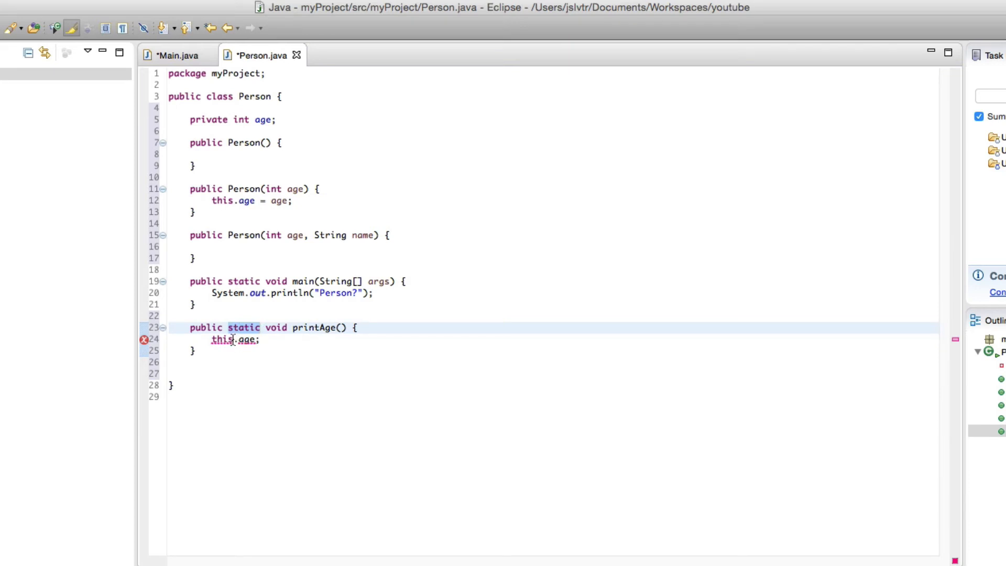
pyautogui.doubleClick(221, 340)
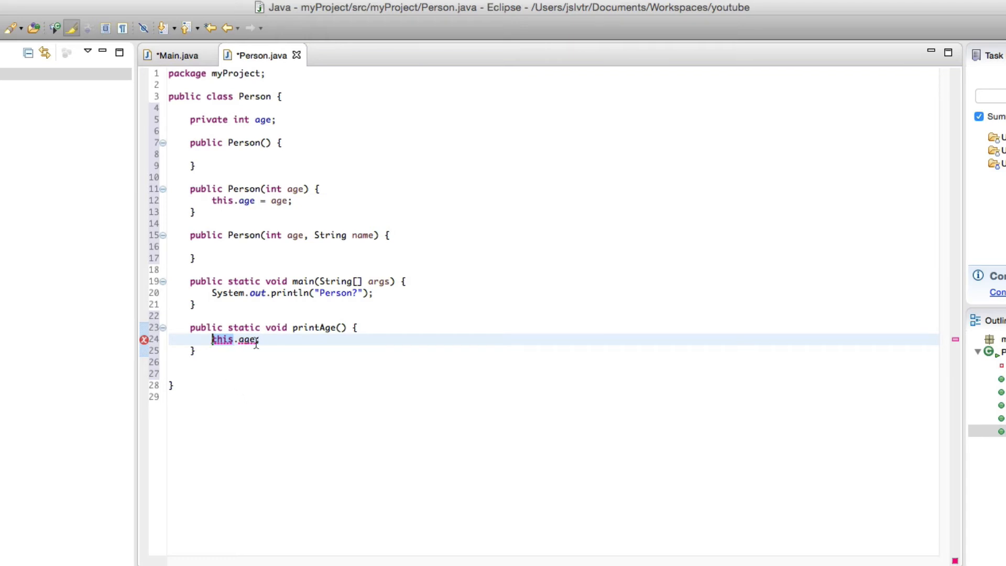
pyautogui.click(262, 120)
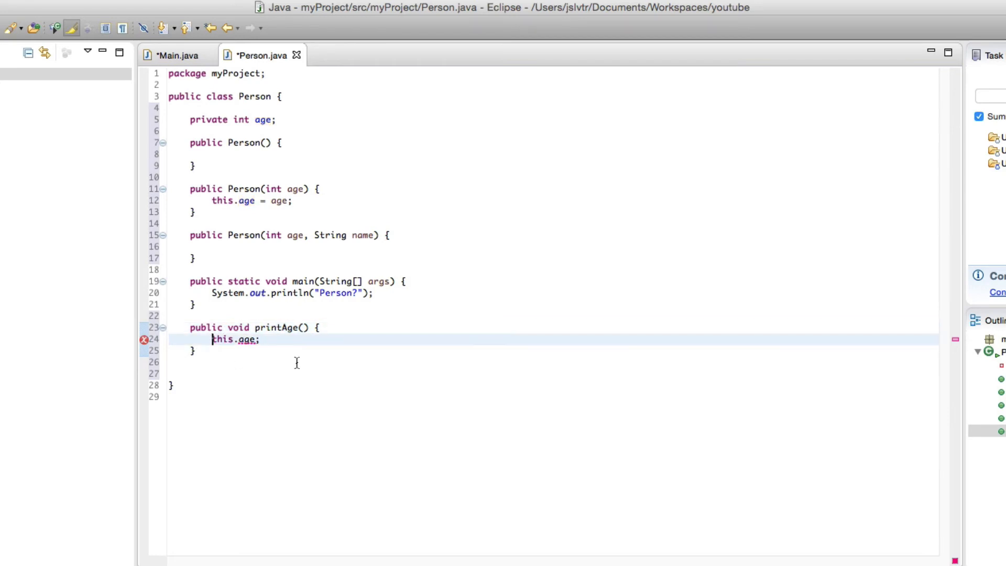
# Have printAge print this.age via System.out.println, then point out the main method.
pyautogui.write('Syet')
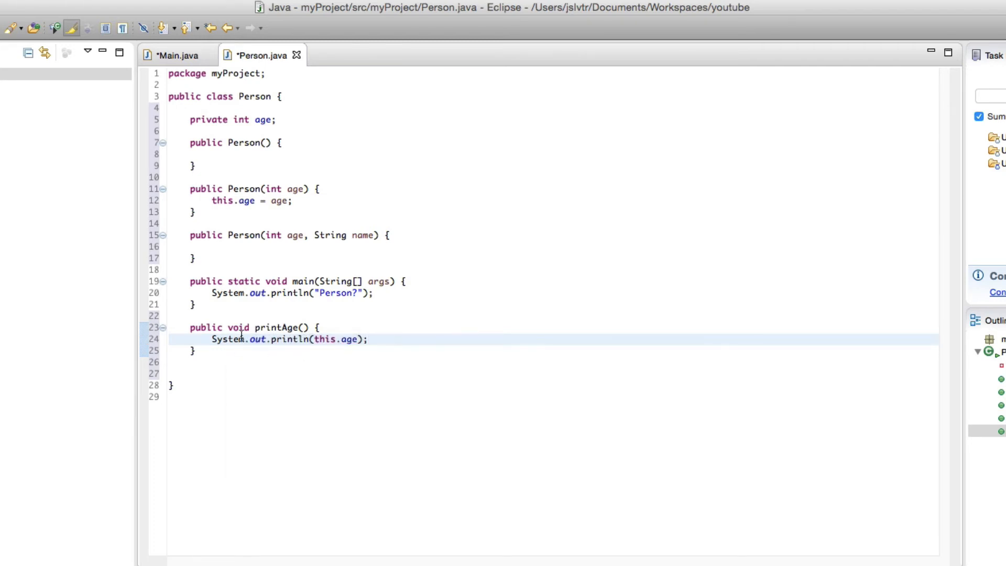
pyautogui.write('static')
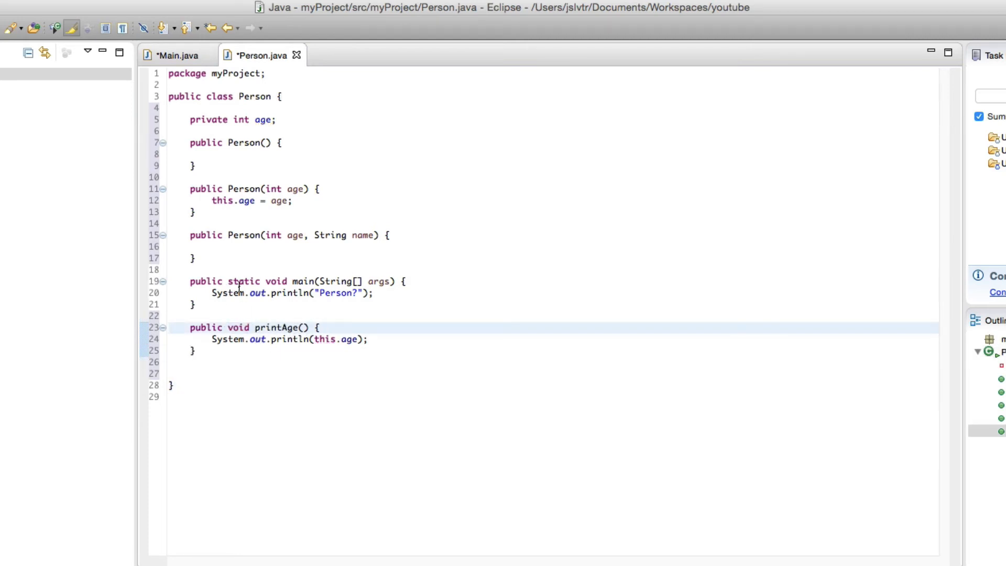
pyautogui.doubleClick(242, 280)
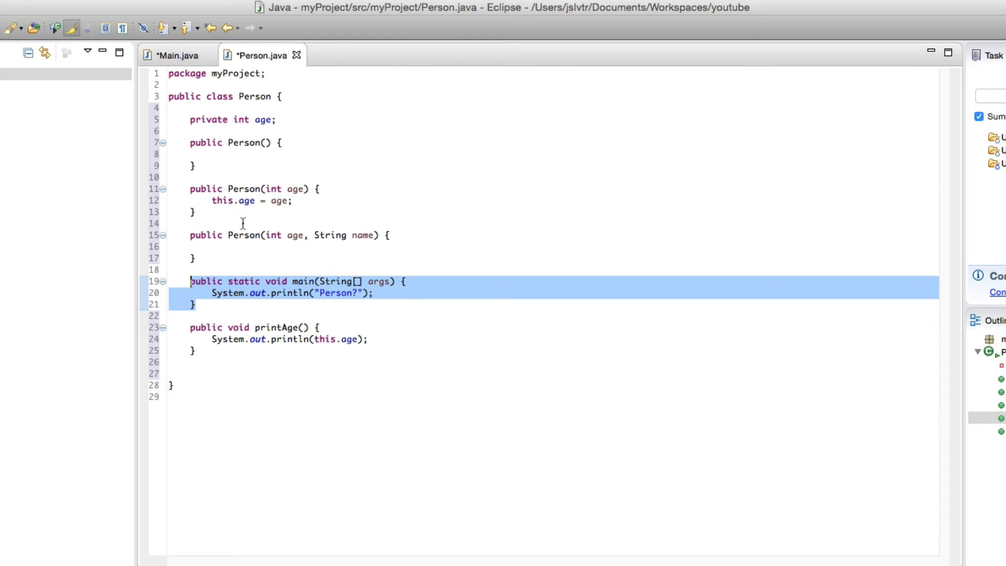
pyautogui.moveTo(276, 324)
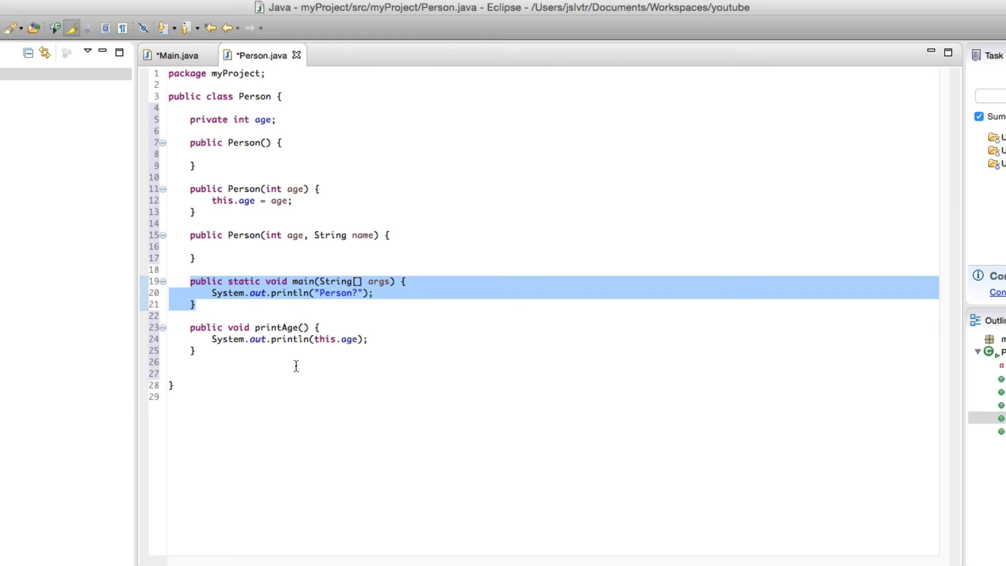
pyautogui.moveTo(242, 189)
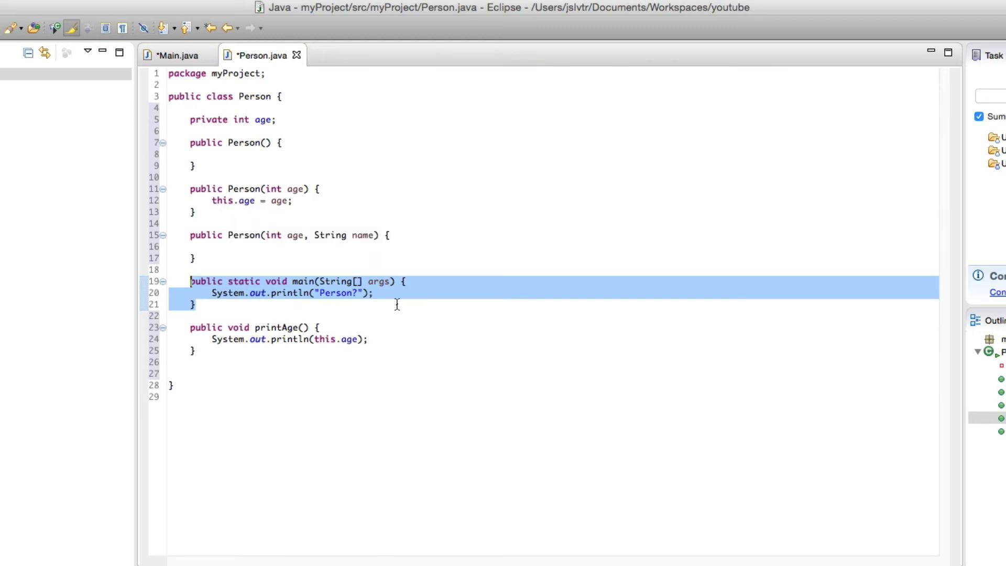
pyautogui.click(374, 293)
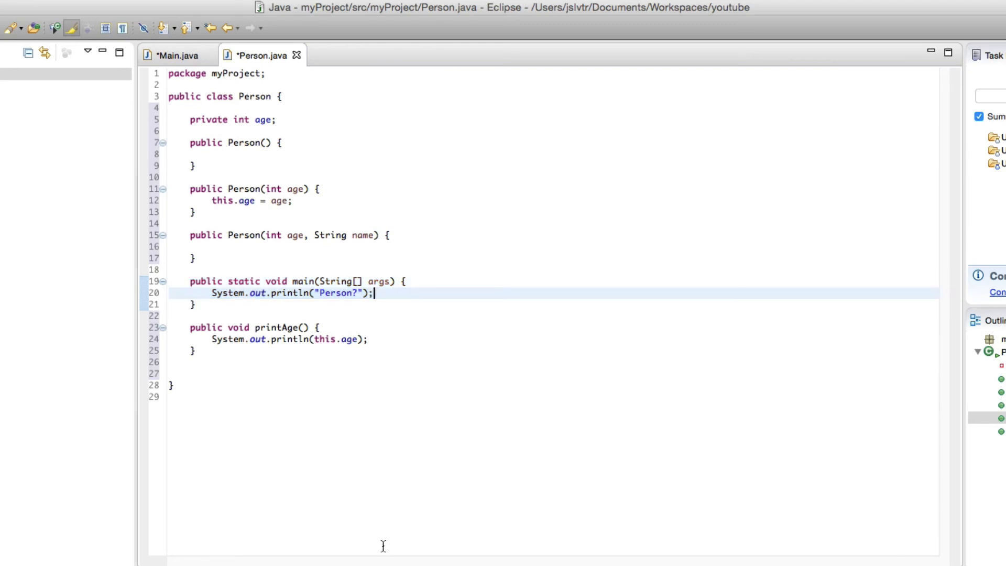
pyautogui.moveTo(332, 489)
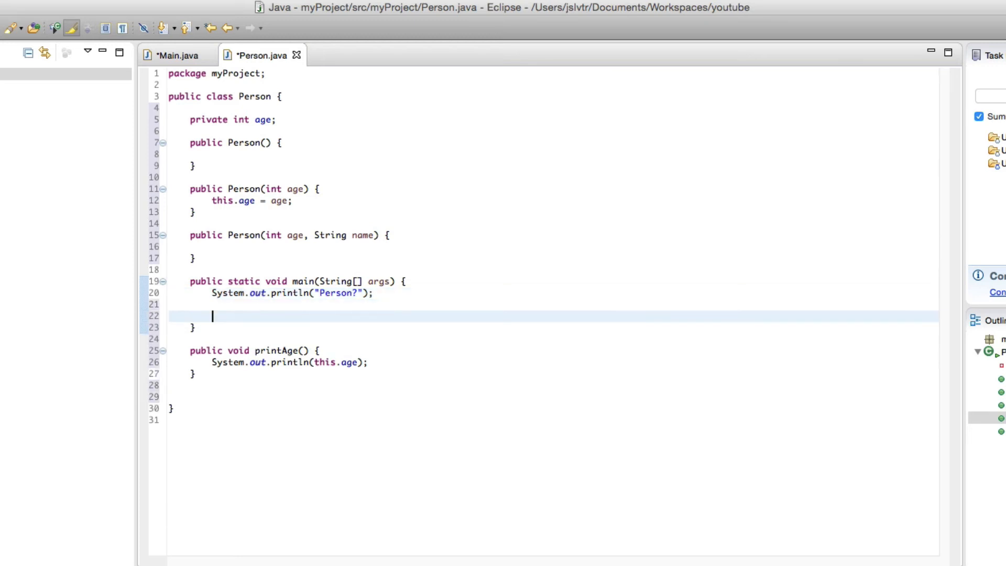
pyautogui.moveTo(296, 348)
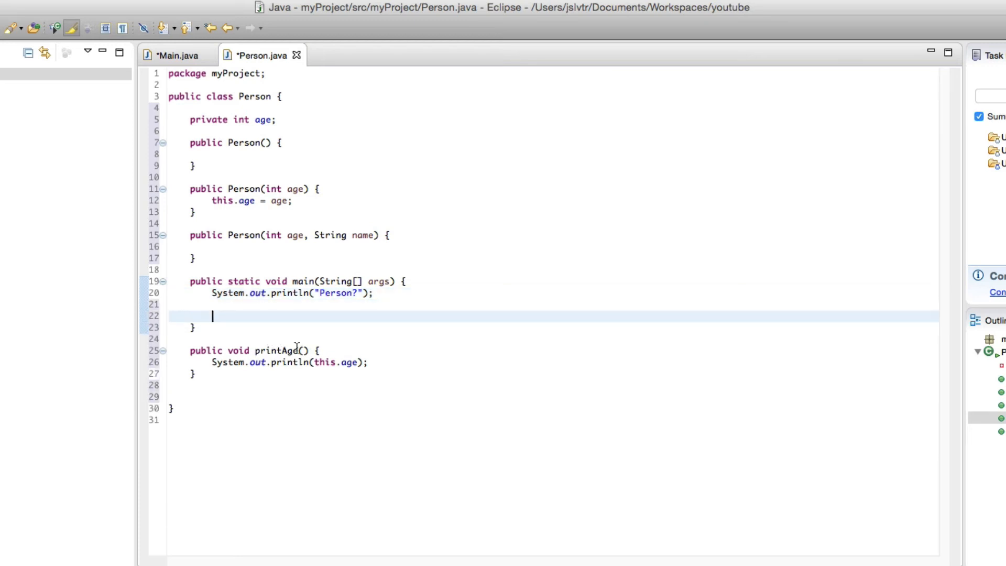
# In main, write Person p = new Person(15); followed by p.printAge(); via content assist.
pyautogui.write('Person')
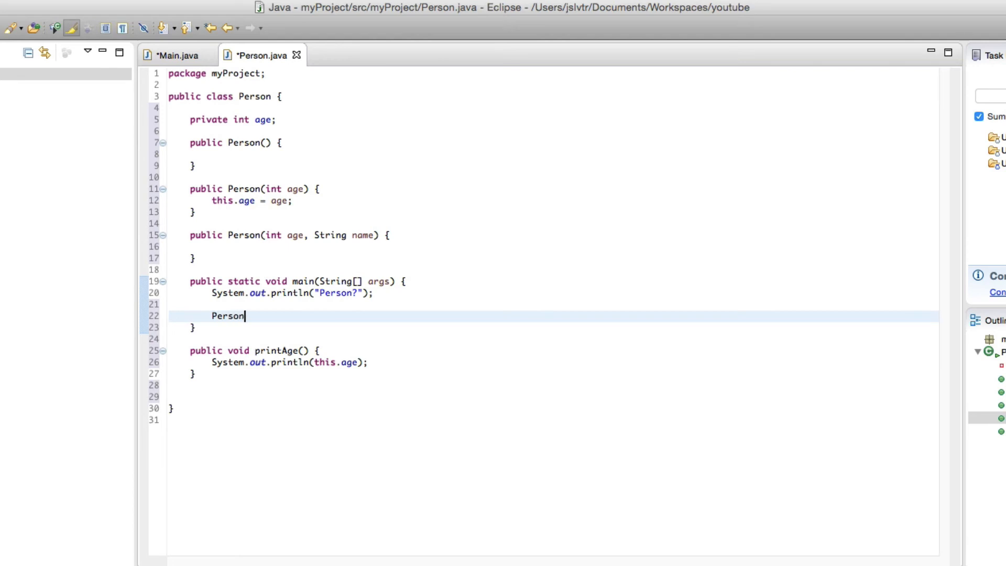
pyautogui.write('p = new Pers')
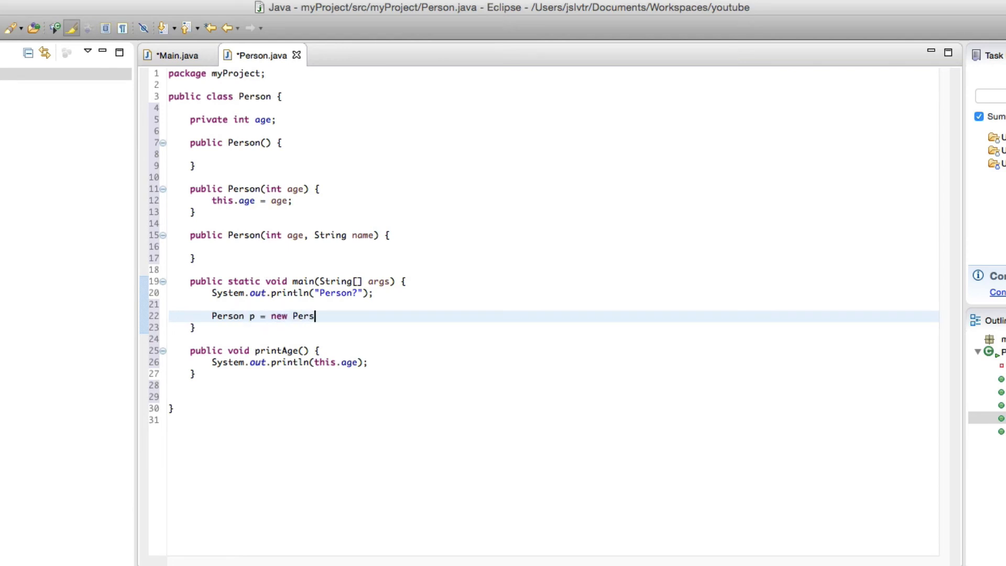
pyautogui.write('on(15);')
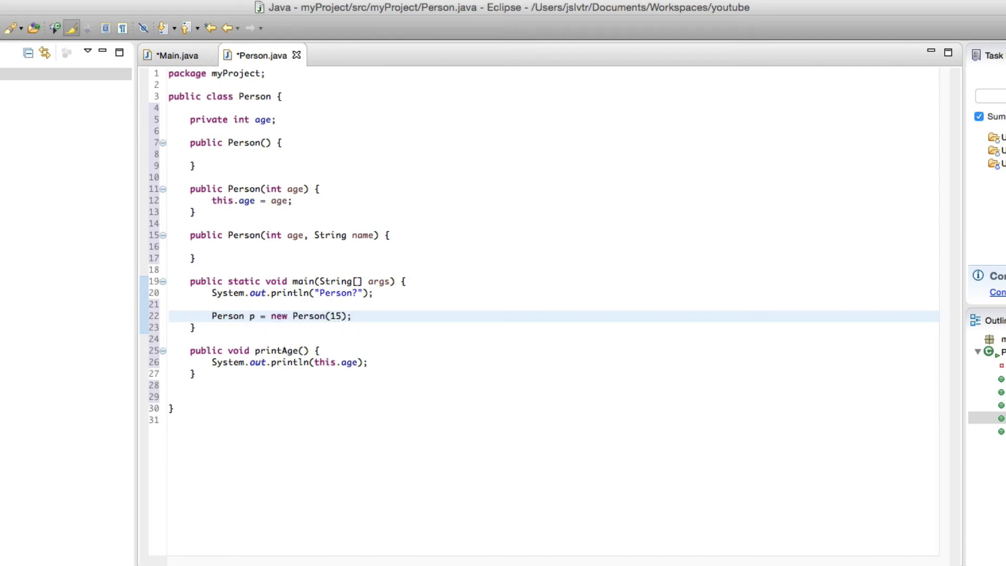
pyautogui.write('p.')
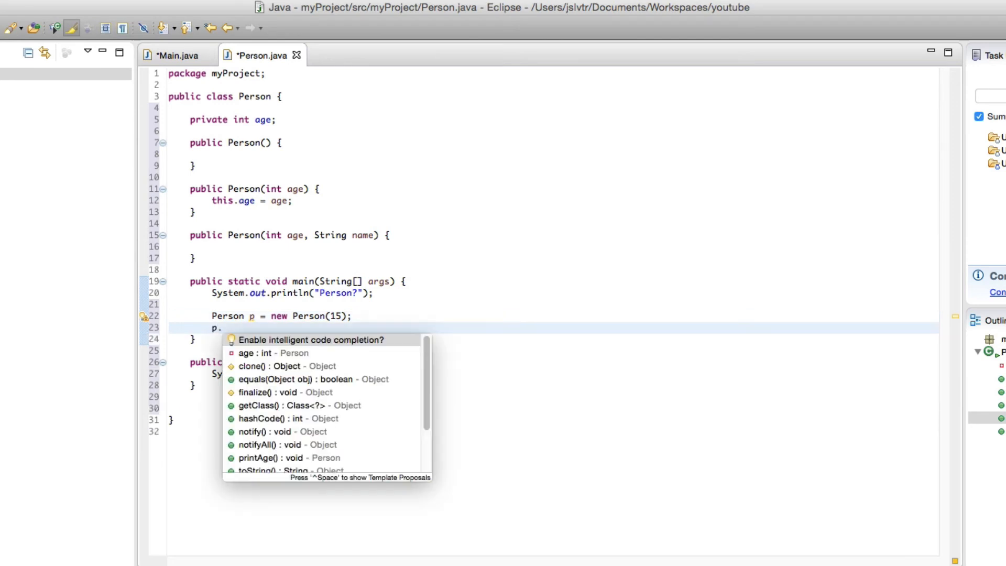
pyautogui.write('printAge();')
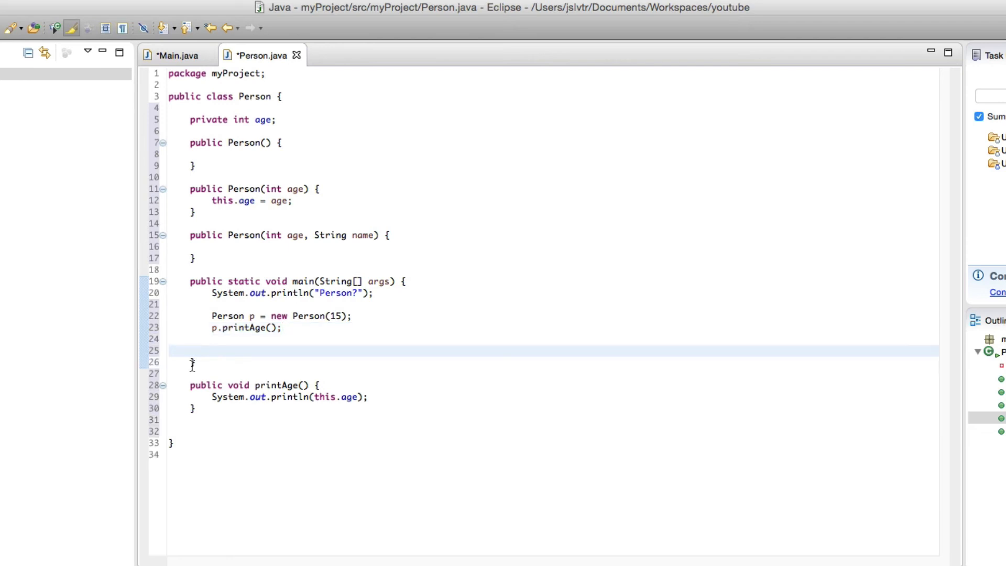
# Make printAge static again and have it print 20 instead of this.age.
pyautogui.click(238, 384)
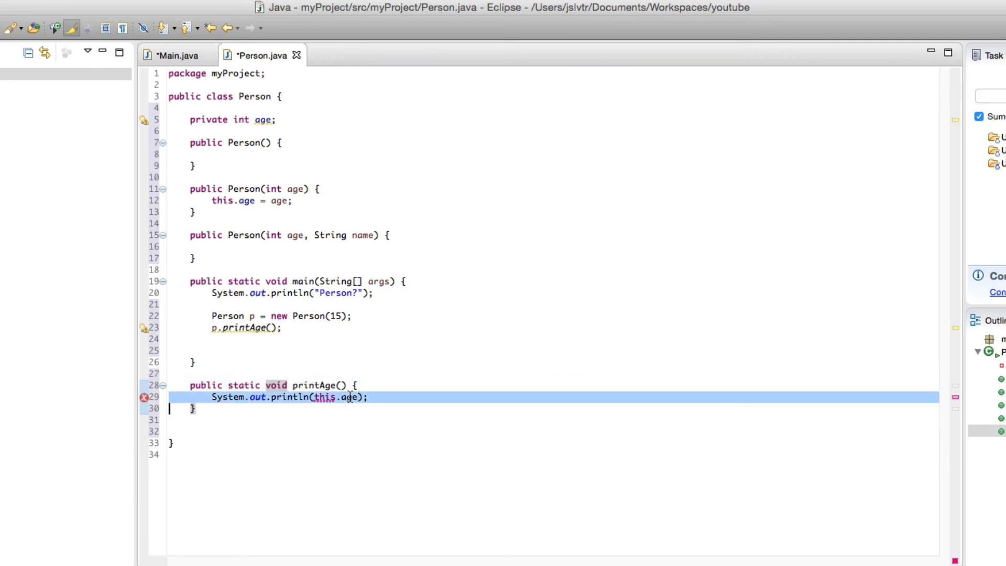
pyautogui.click(360, 396)
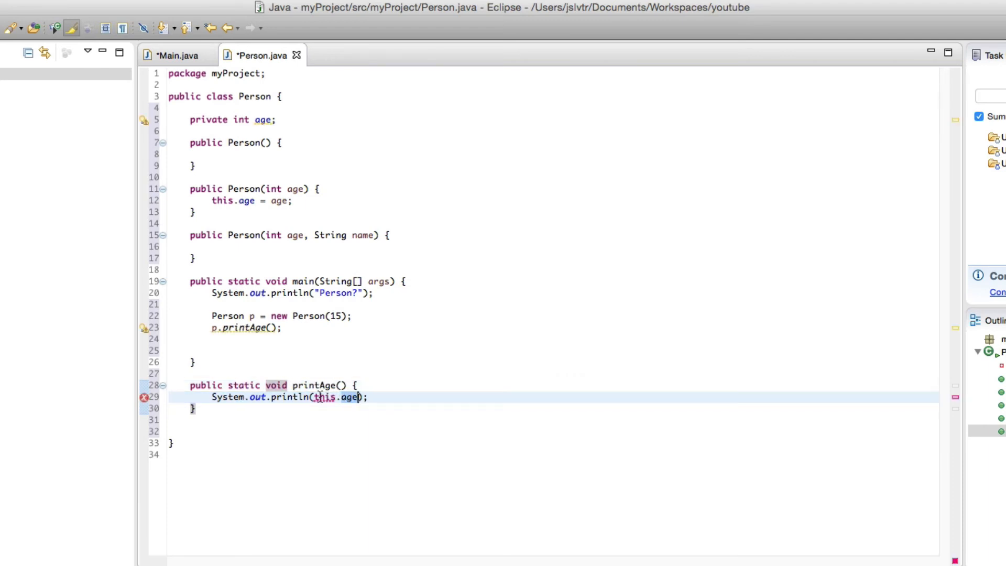
pyautogui.write('2')
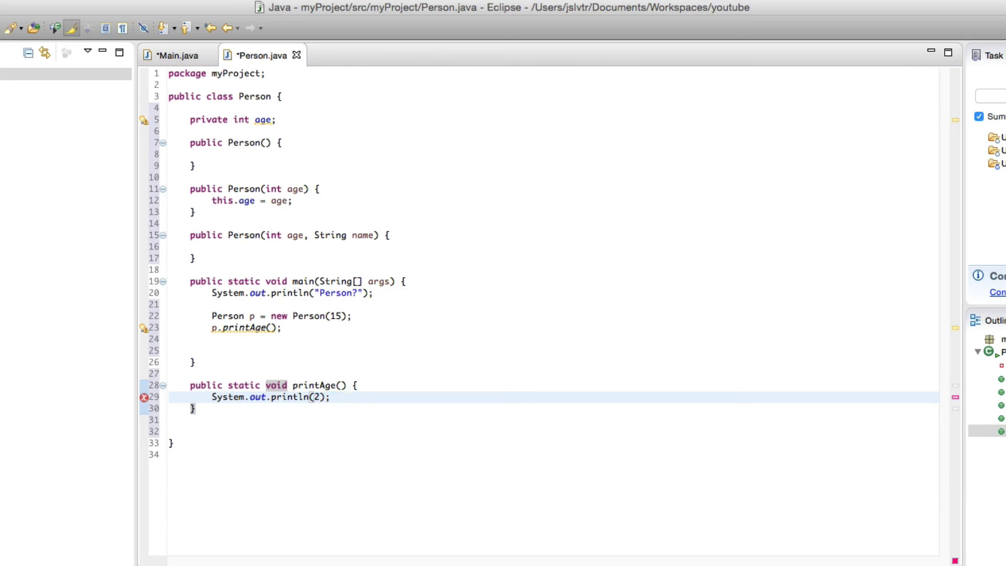
pyautogui.write('0')
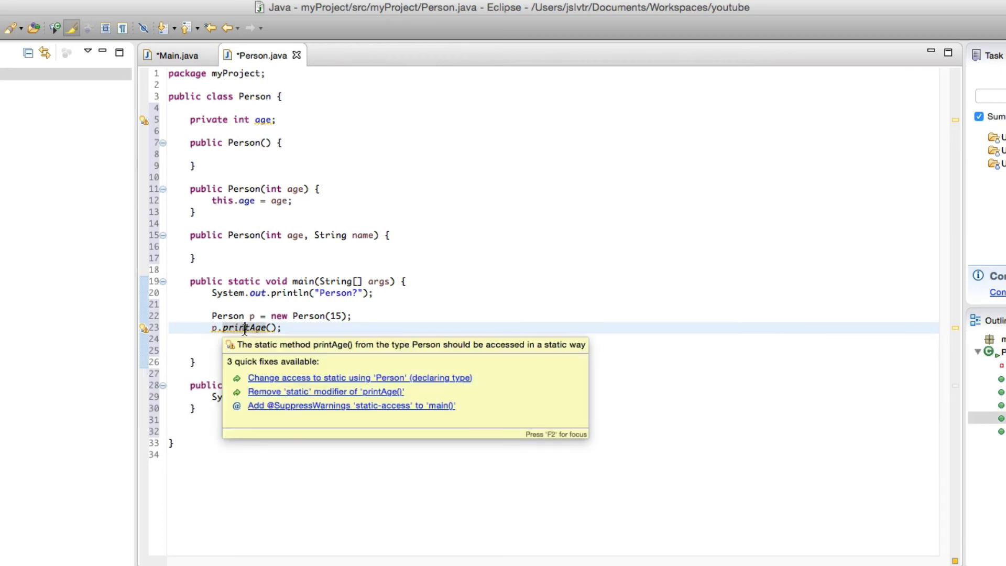
pyautogui.moveTo(404, 347)
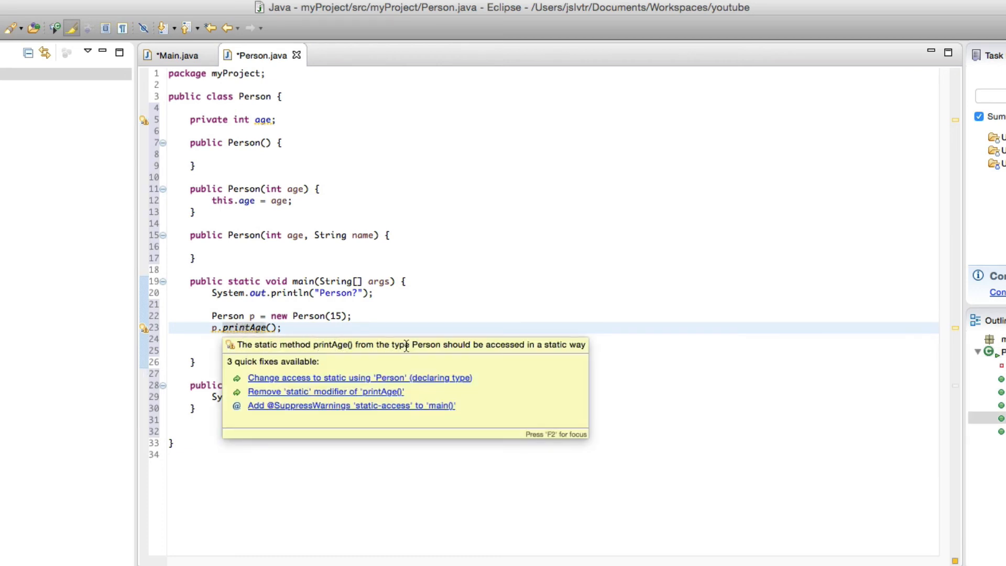
pyautogui.moveTo(552, 347)
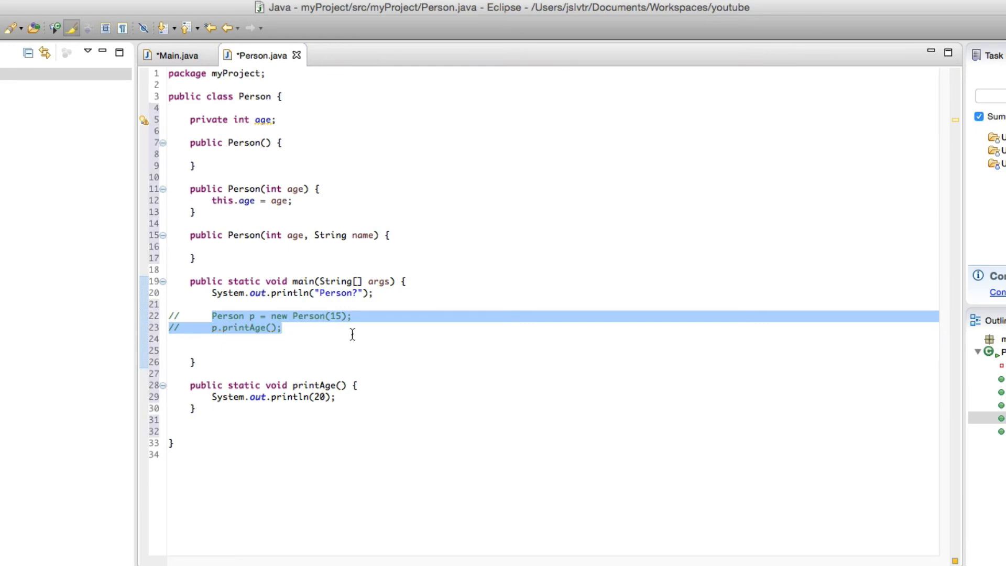
# Add Person.printAge(); in main and highlight the static call.
pyautogui.write('Person.')
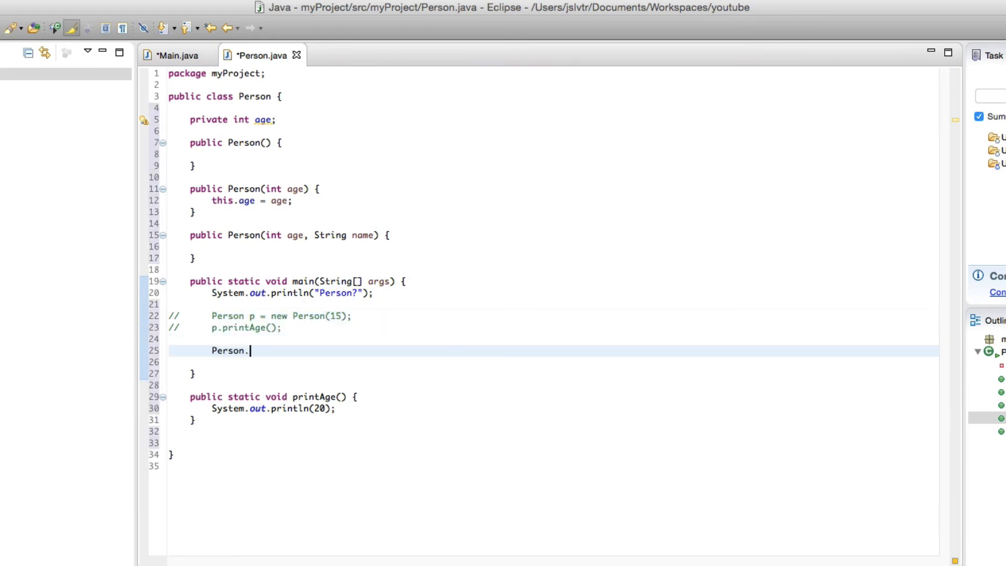
pyautogui.write('printAge();')
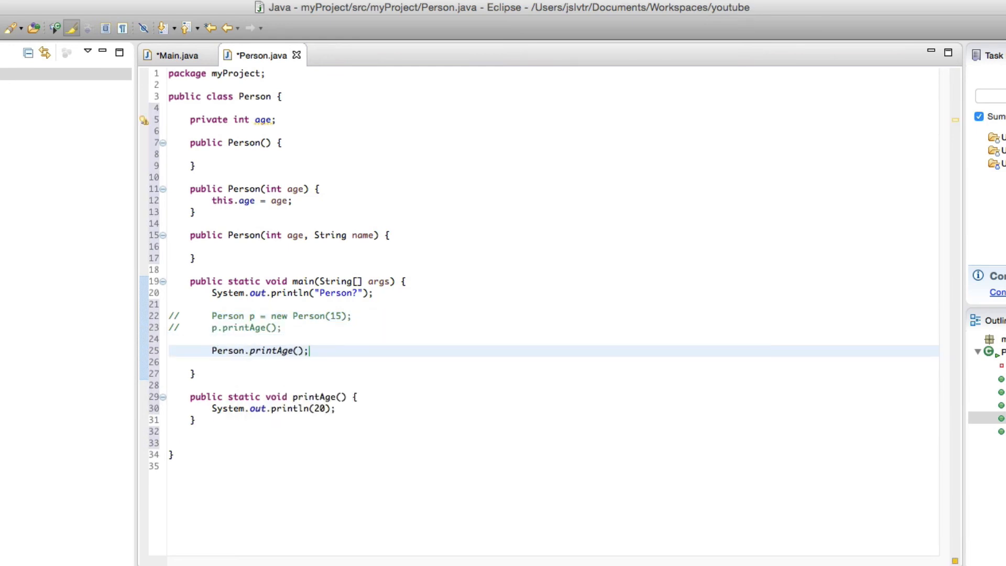
pyautogui.doubleClick(270, 351)
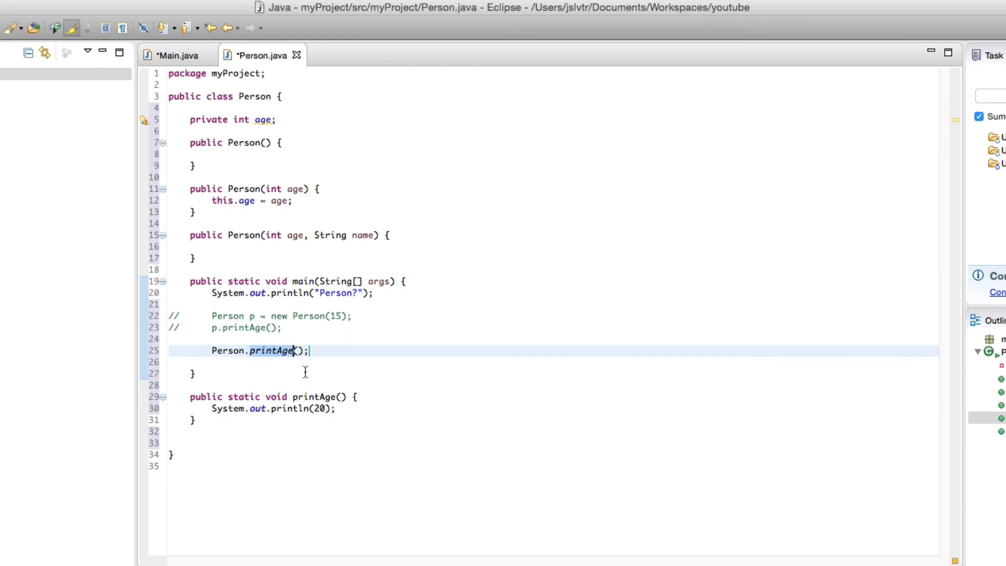
pyautogui.moveTo(227, 350)
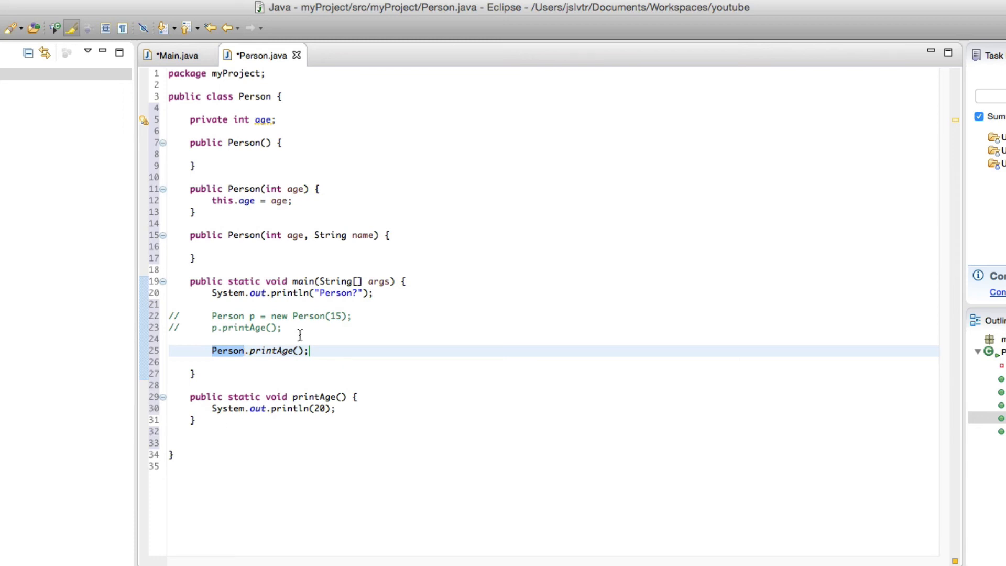
pyautogui.click(242, 281)
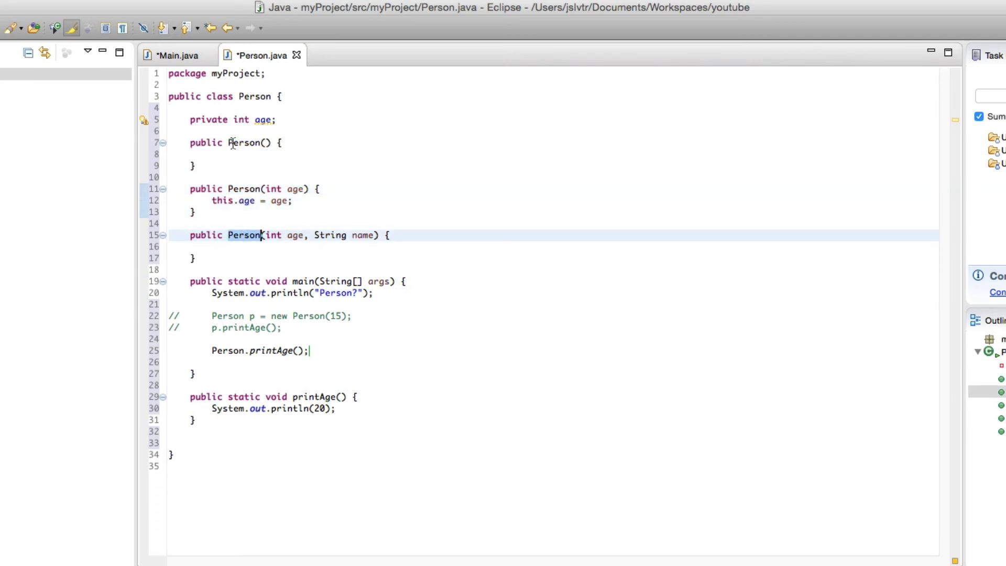
pyautogui.click(244, 143)
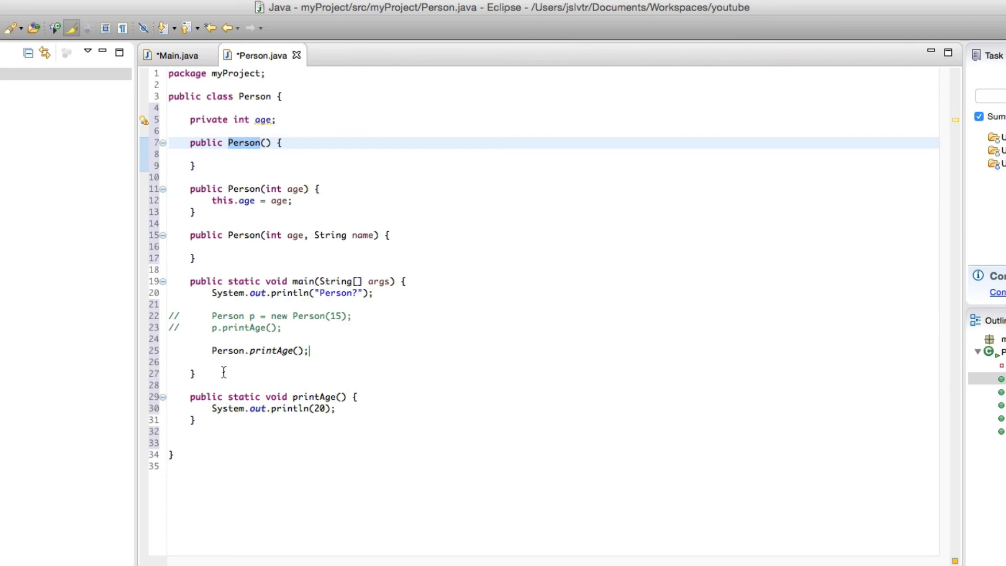
pyautogui.click(221, 281)
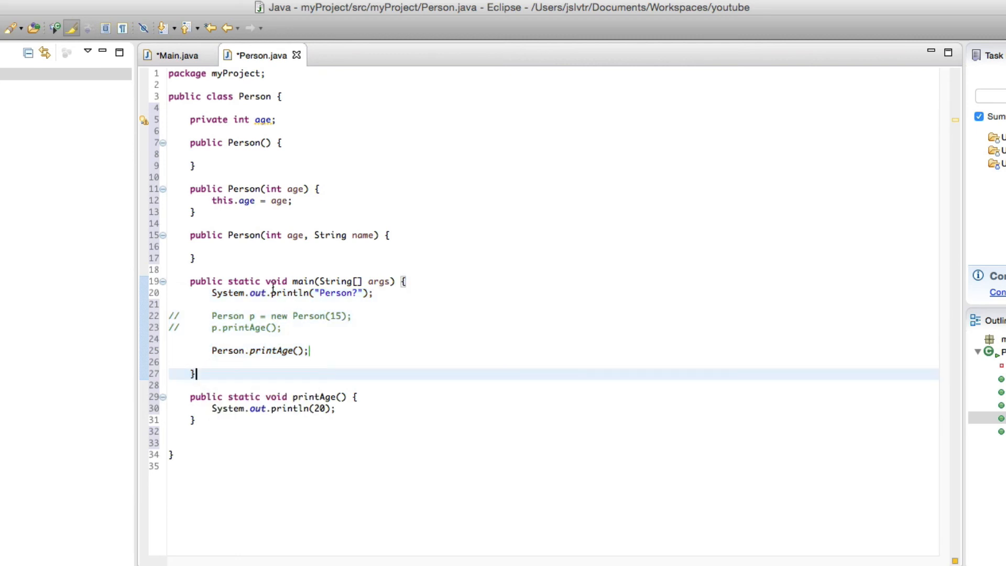
pyautogui.moveTo(301, 281)
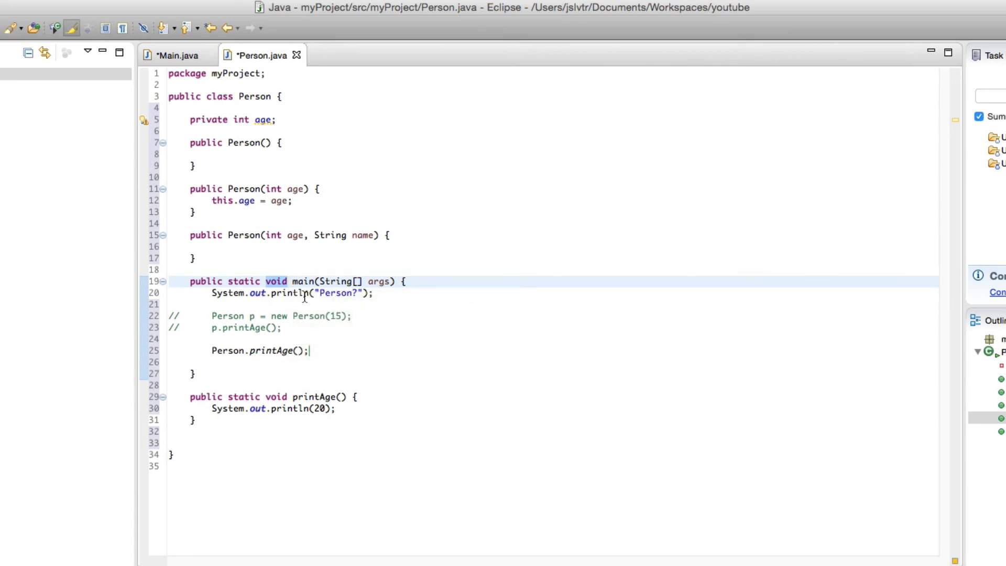
pyautogui.click(288, 361)
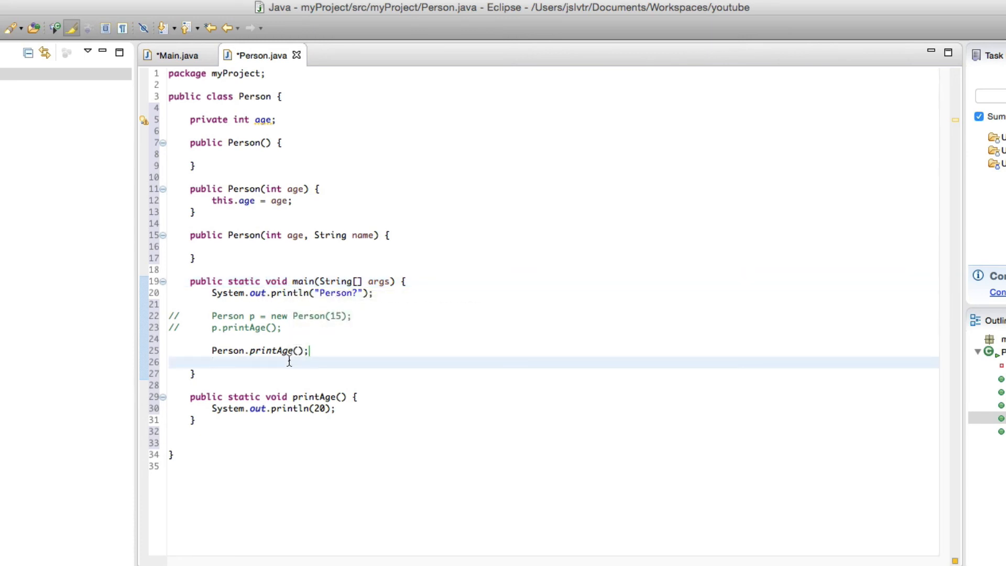
pyautogui.moveTo(227, 350)
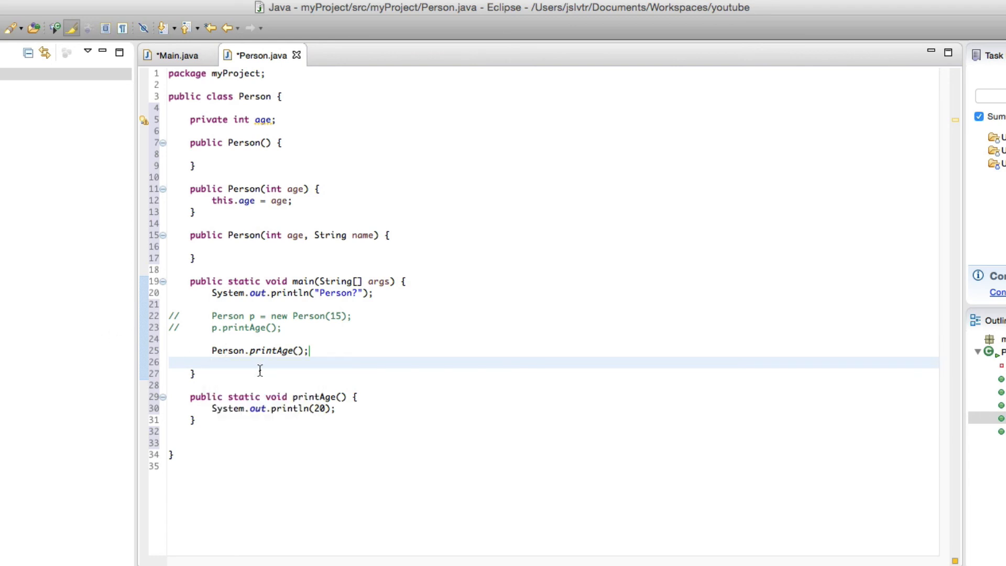
pyautogui.moveTo(287, 372)
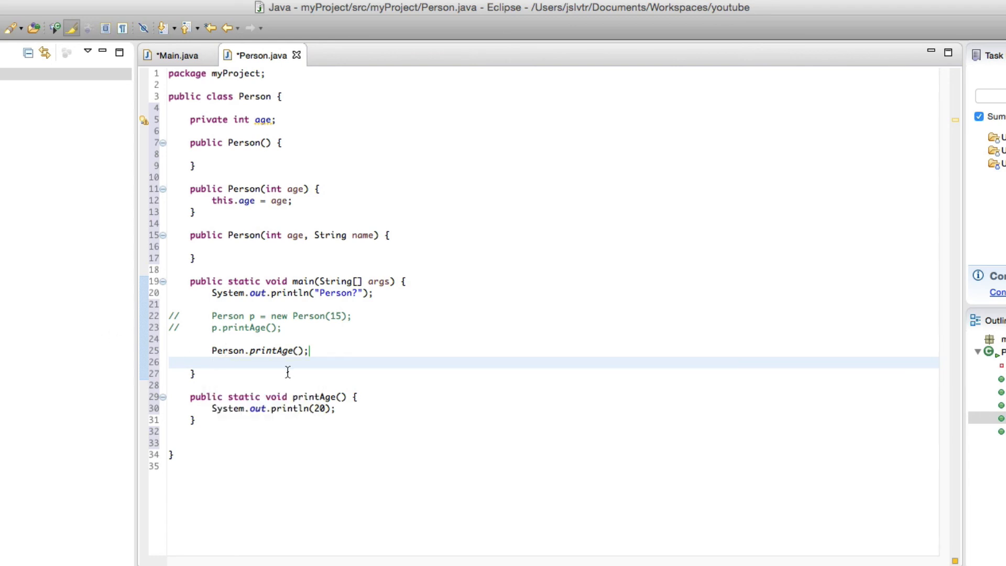
pyautogui.moveTo(302, 281)
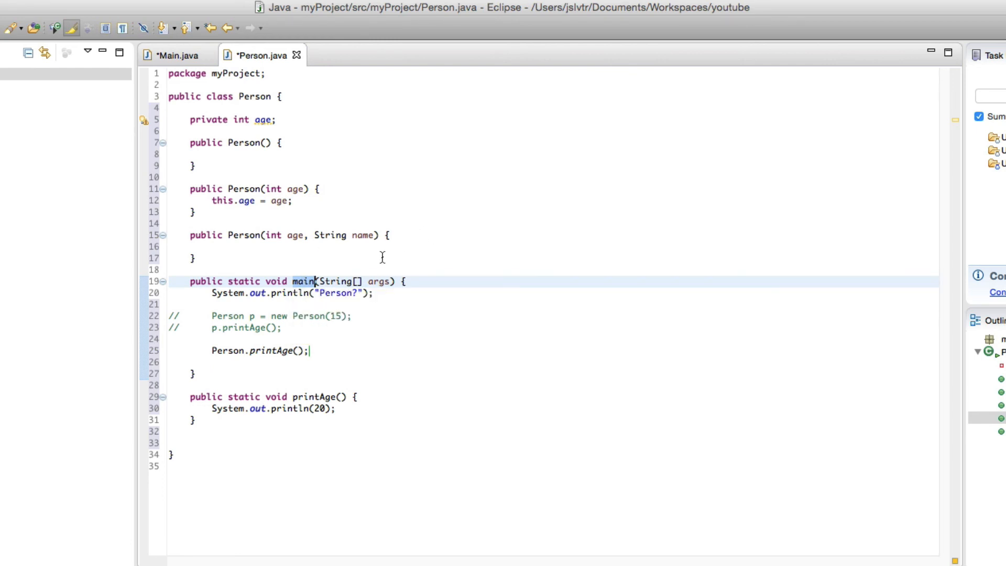
pyautogui.moveTo(238, 218)
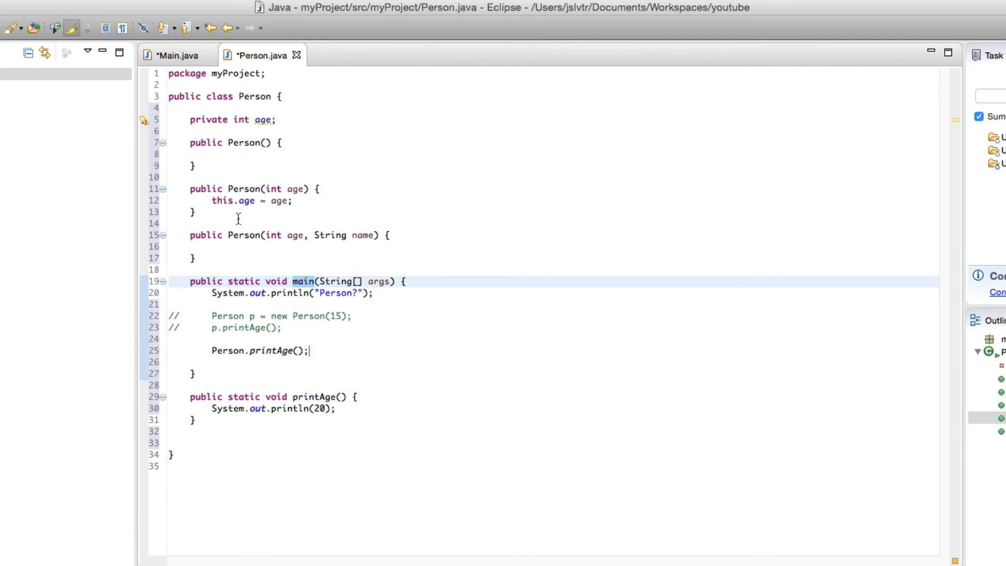
pyautogui.moveTo(391, 396)
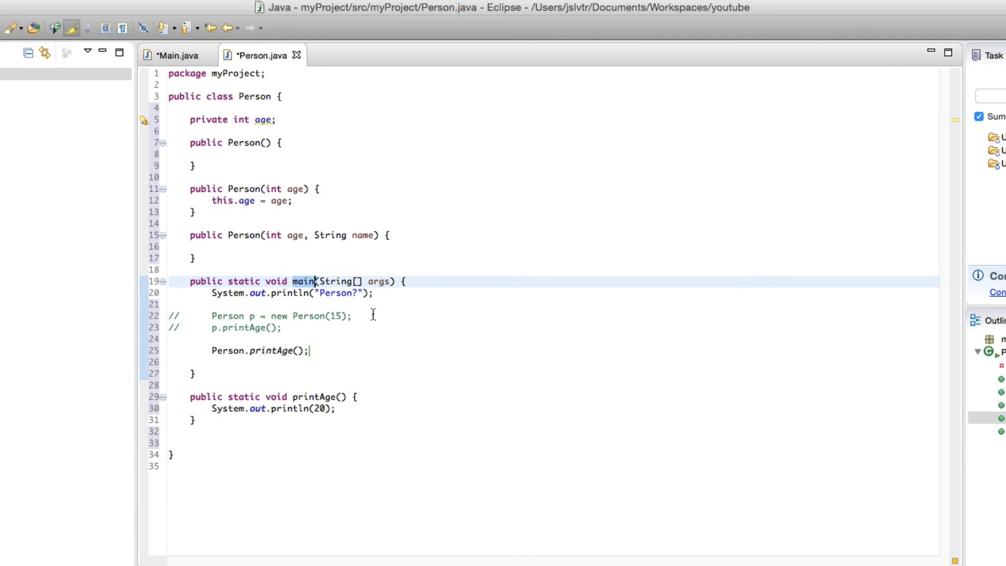
pyautogui.moveTo(405, 378)
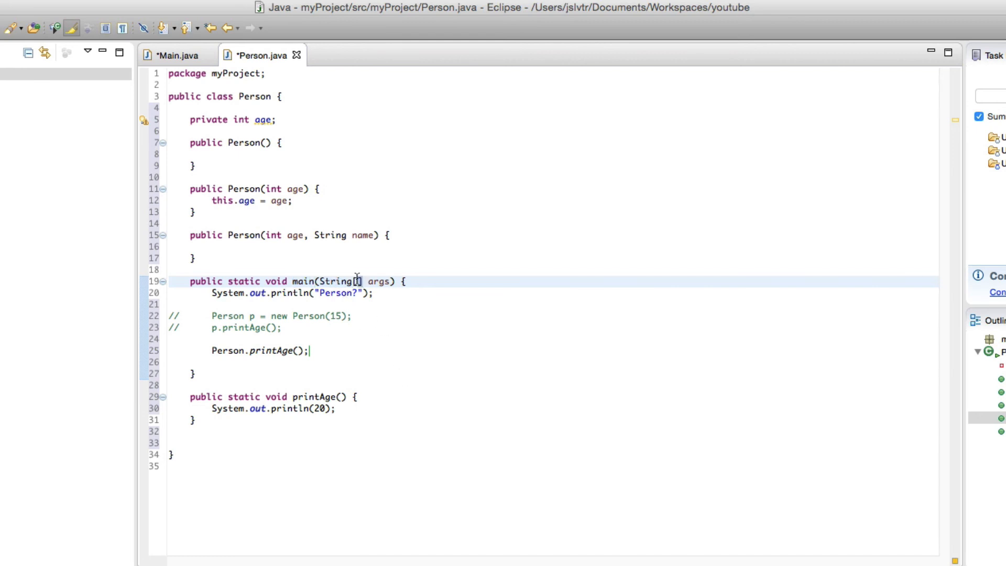
pyautogui.moveTo(374, 392)
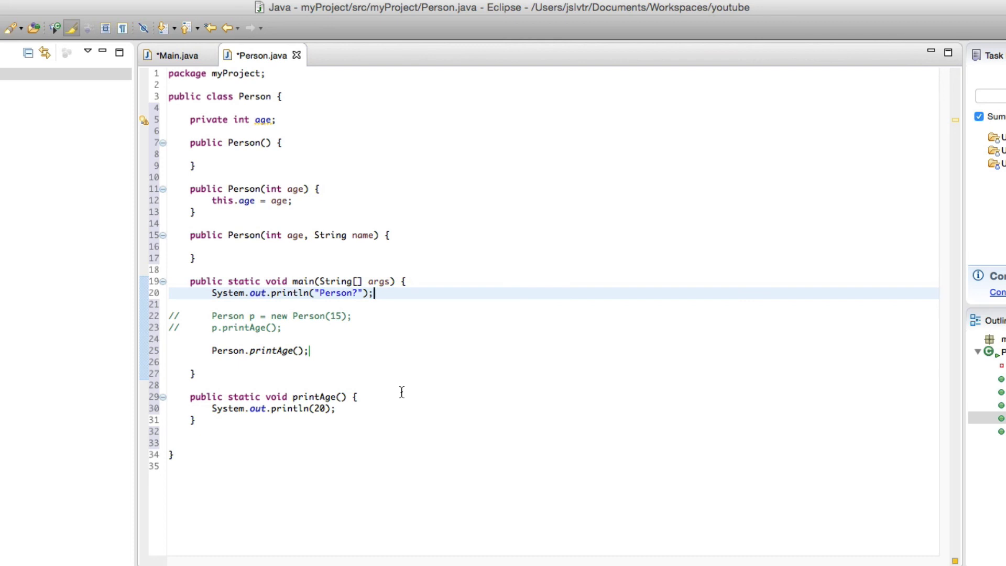
pyautogui.write('a')
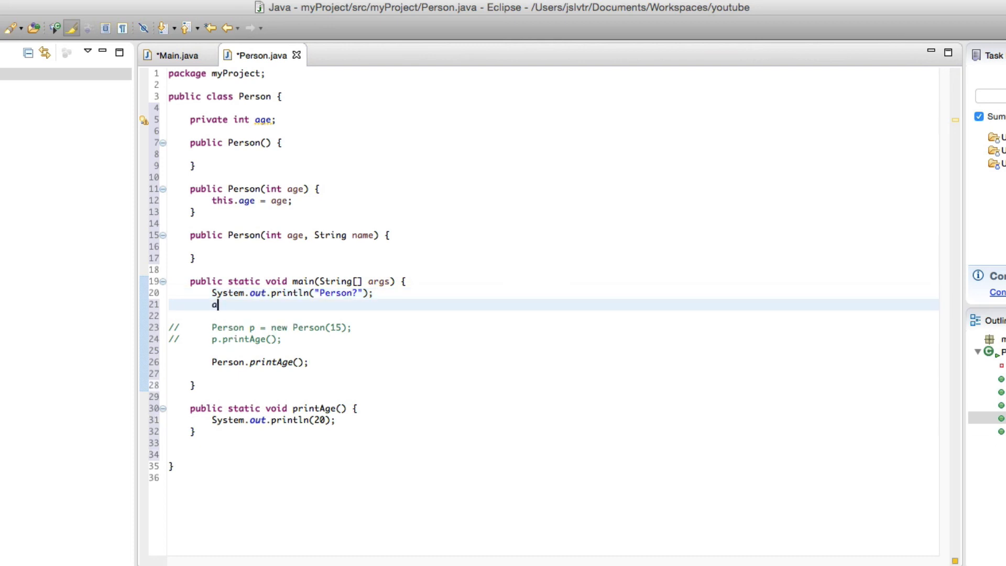
pyautogui.write('rgs[0];')
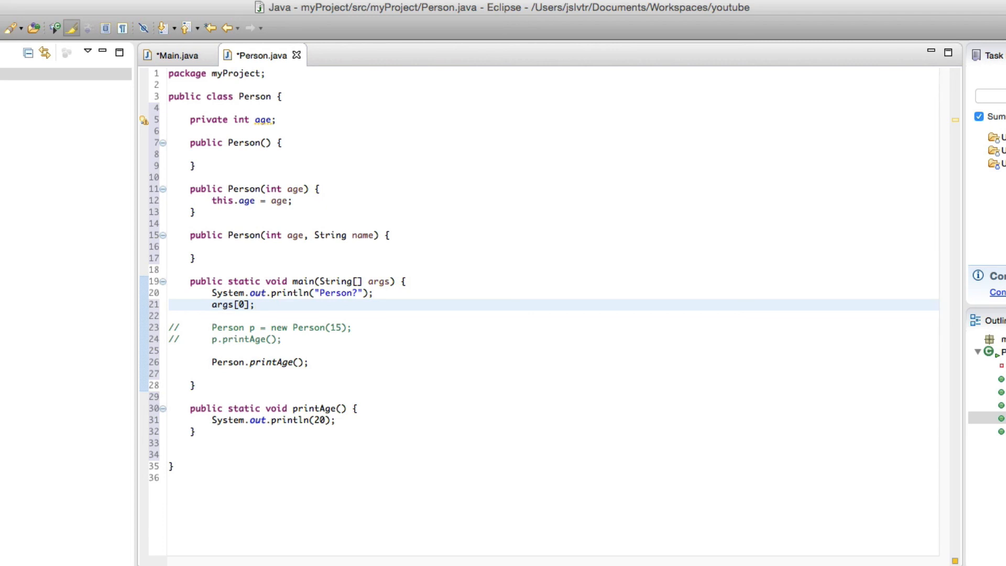
pyautogui.click(260, 305)
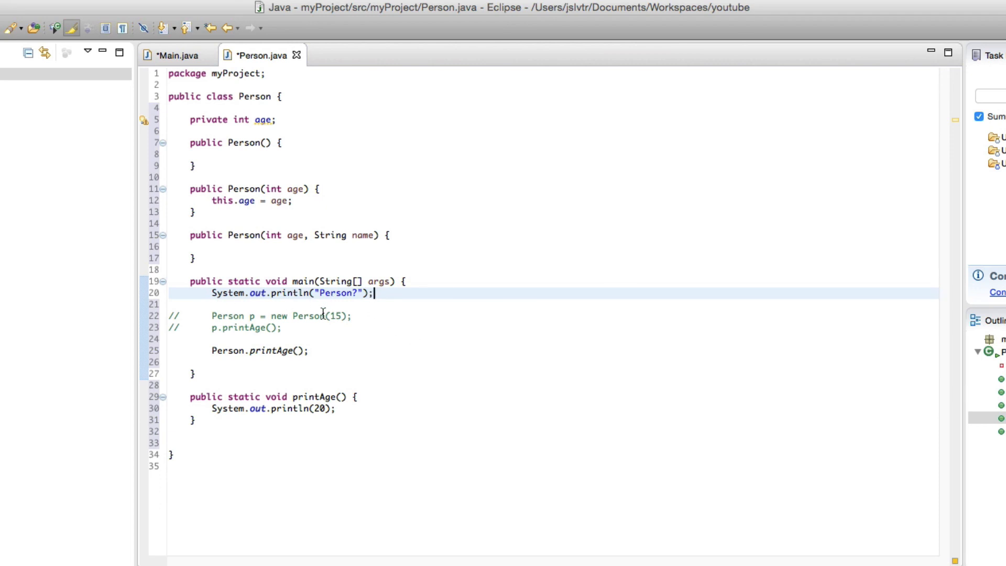
pyautogui.moveTo(276, 376)
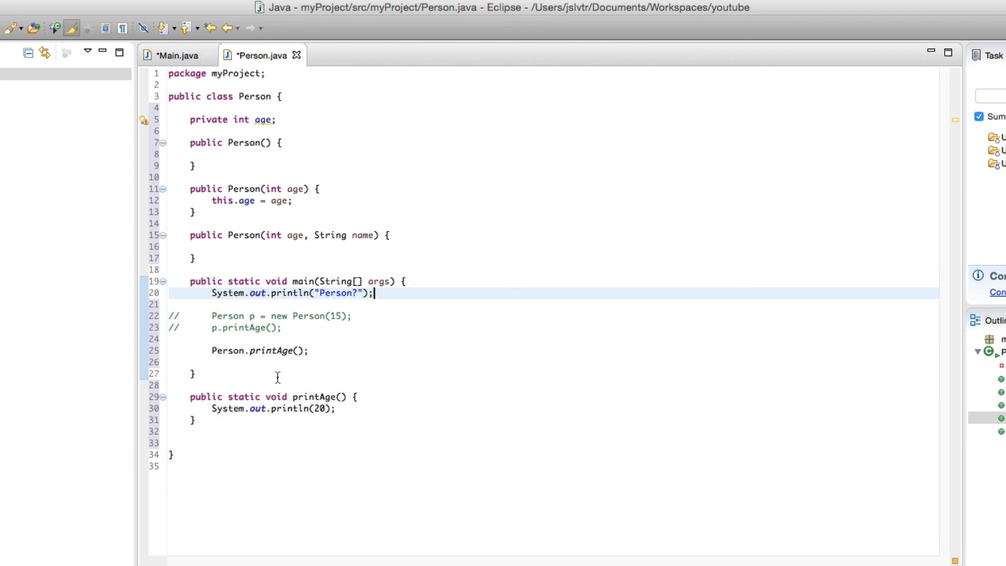
pyautogui.moveTo(146, 224)
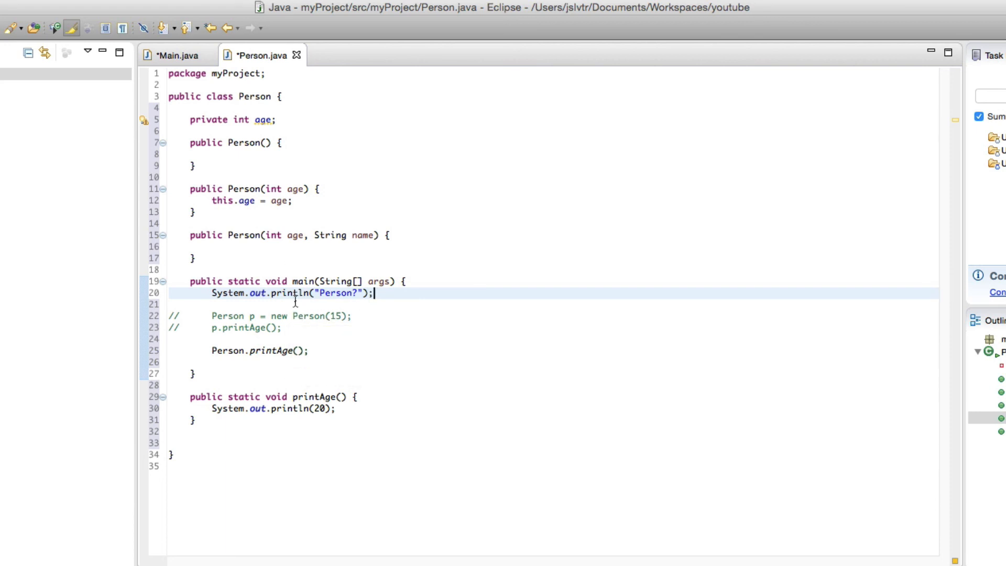
pyautogui.click(248, 395)
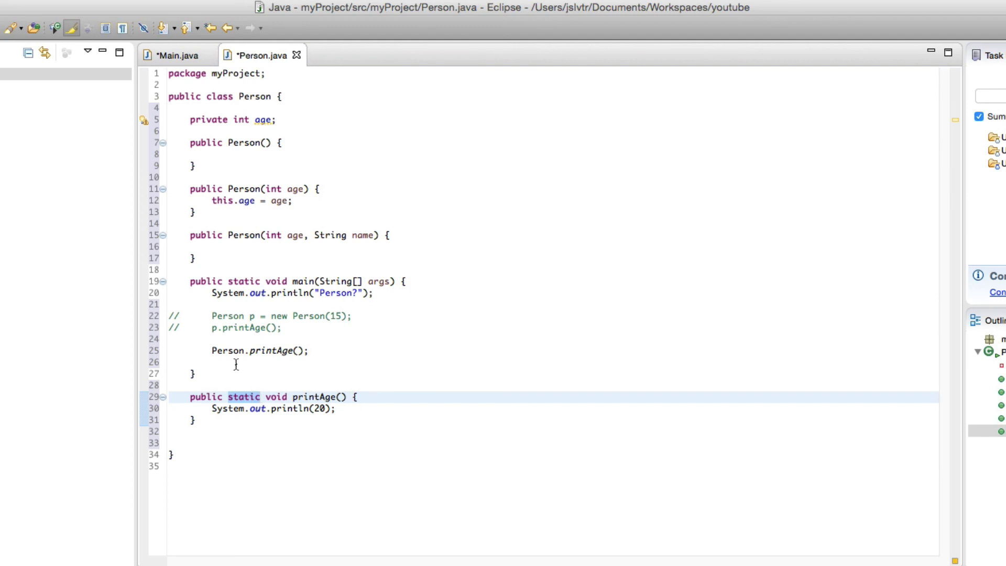
pyautogui.click(252, 316)
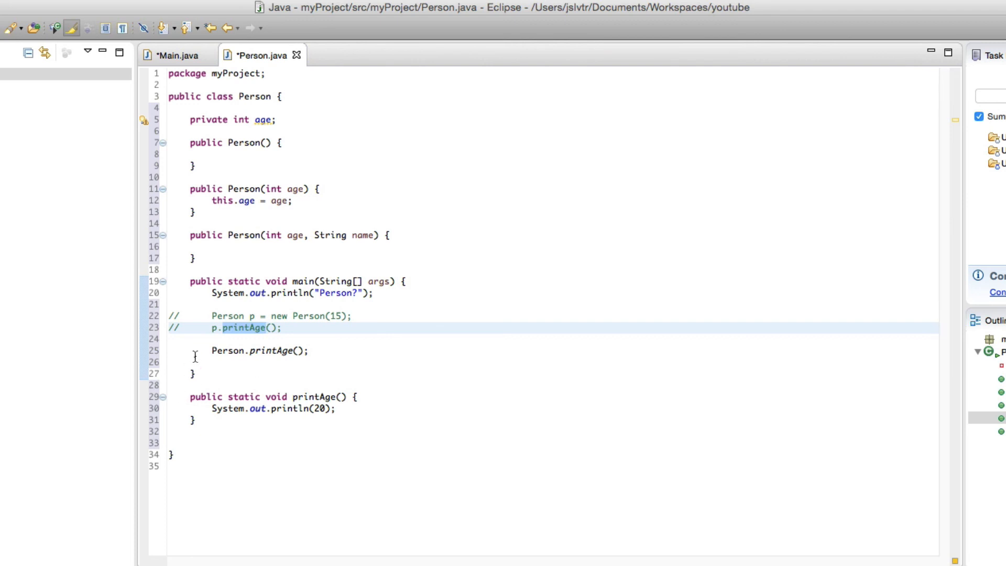
pyautogui.moveTo(186, 328)
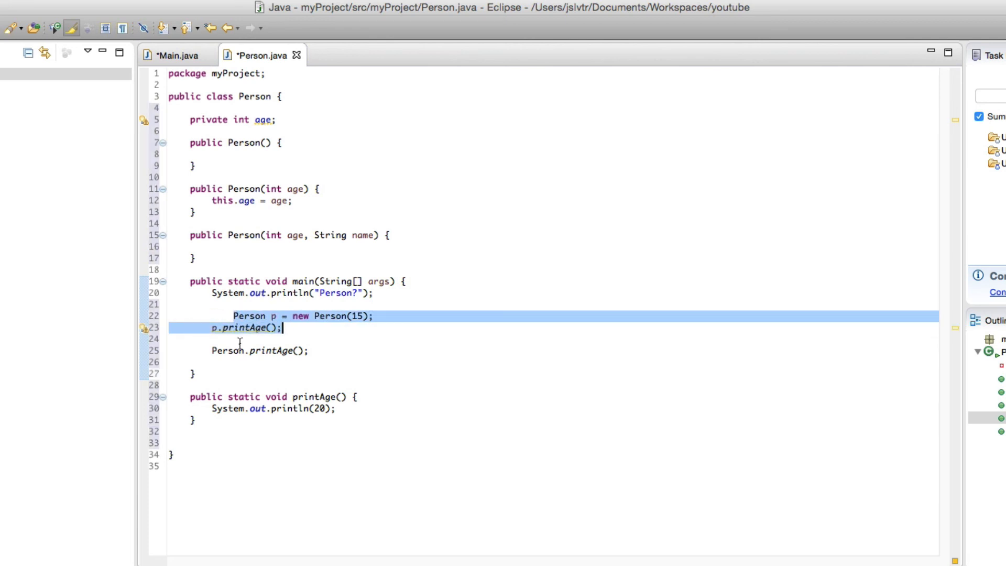
pyautogui.moveTo(350, 332)
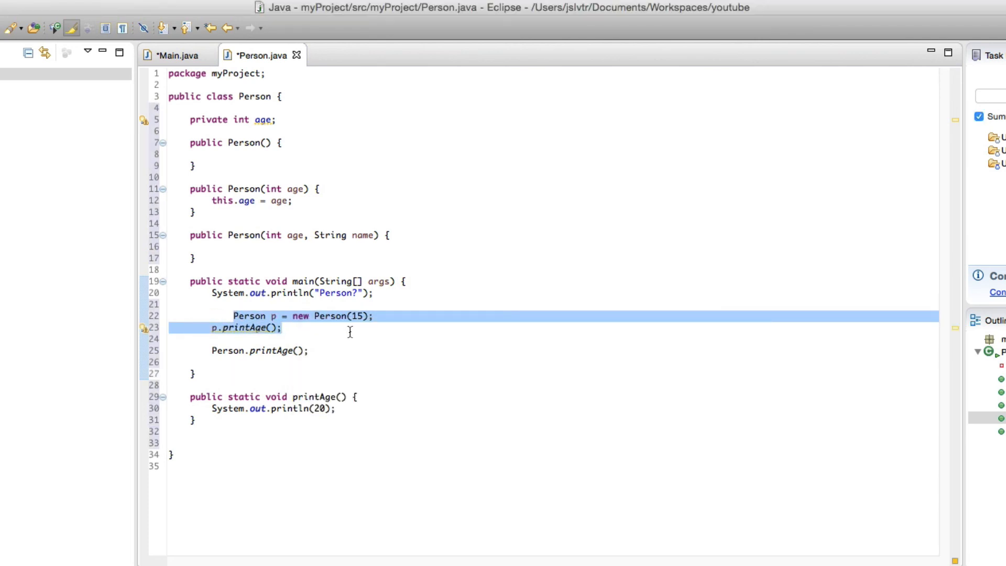
# Point out the uncommented p.printAge() instance call and rest the cursor after it.
pyautogui.click(247, 316)
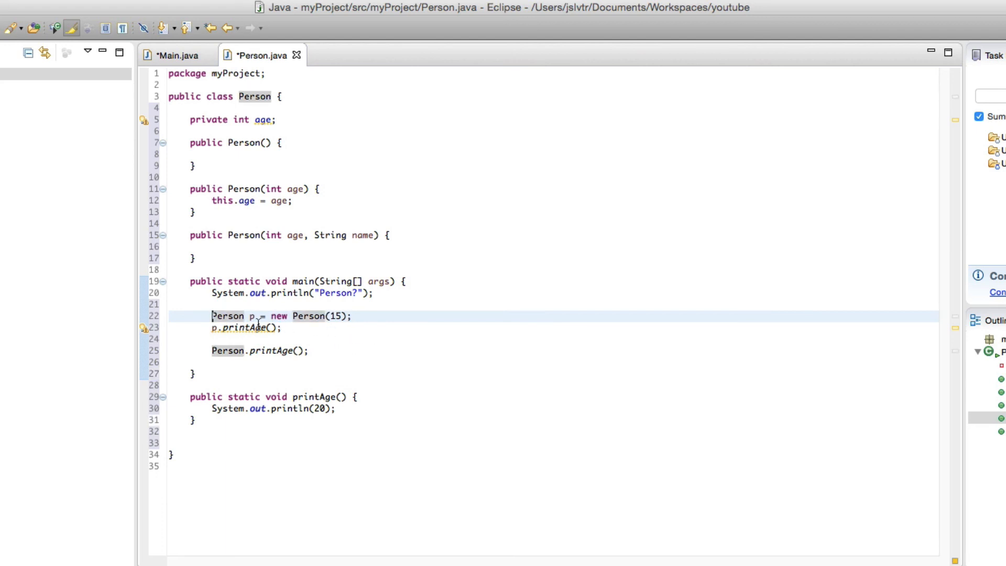
pyautogui.click(251, 327)
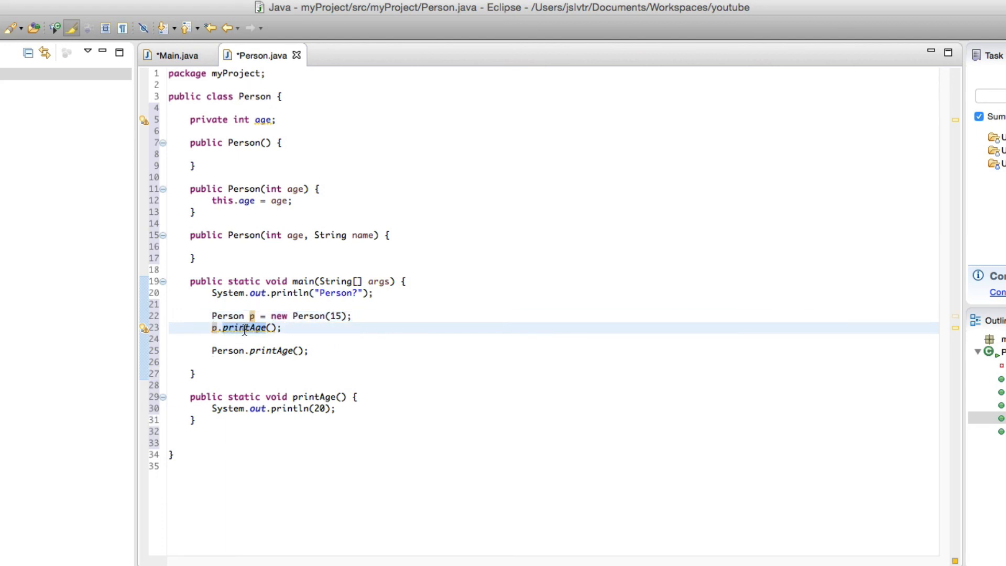
pyautogui.click(281, 328)
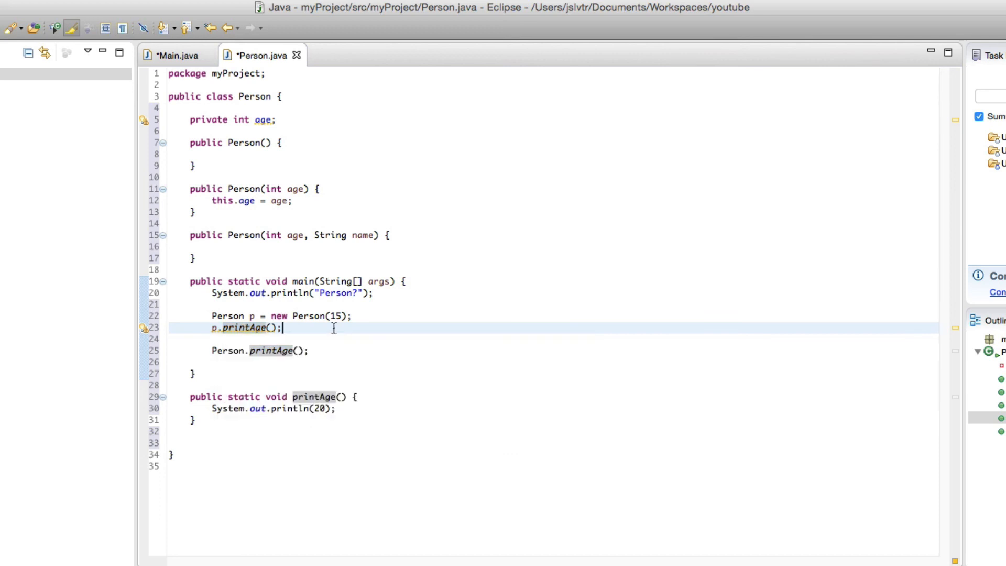
pyautogui.moveTo(313, 318)
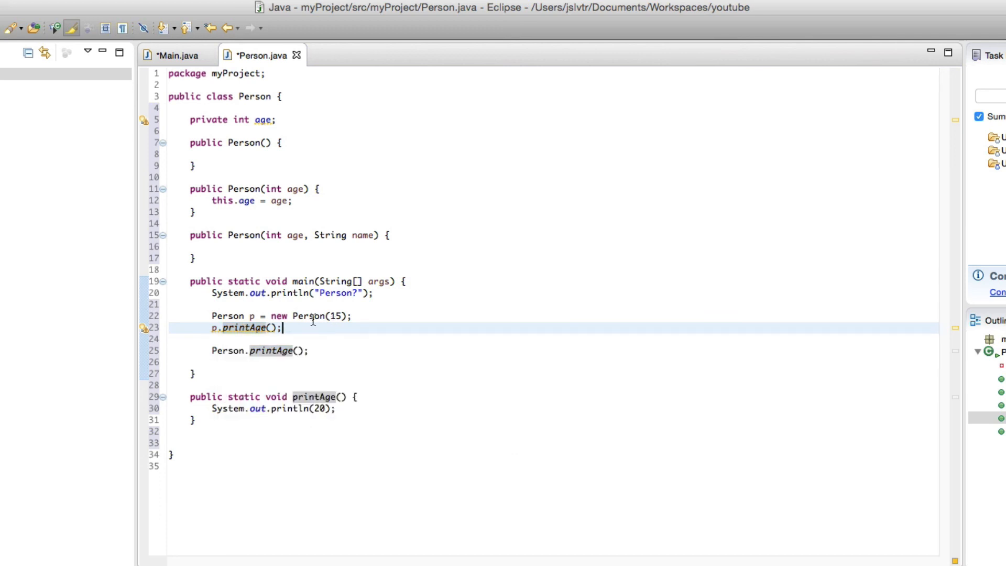